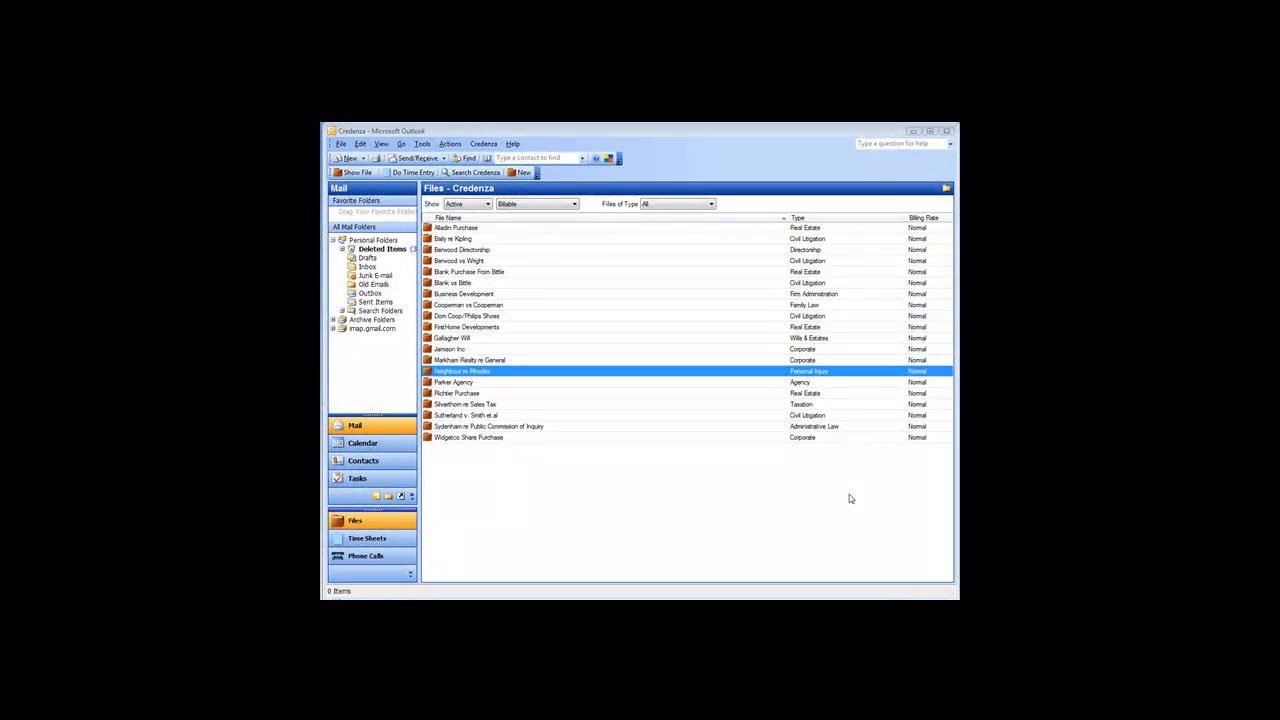
{"action": "mouse_move", "coordinate": [673, 488]}
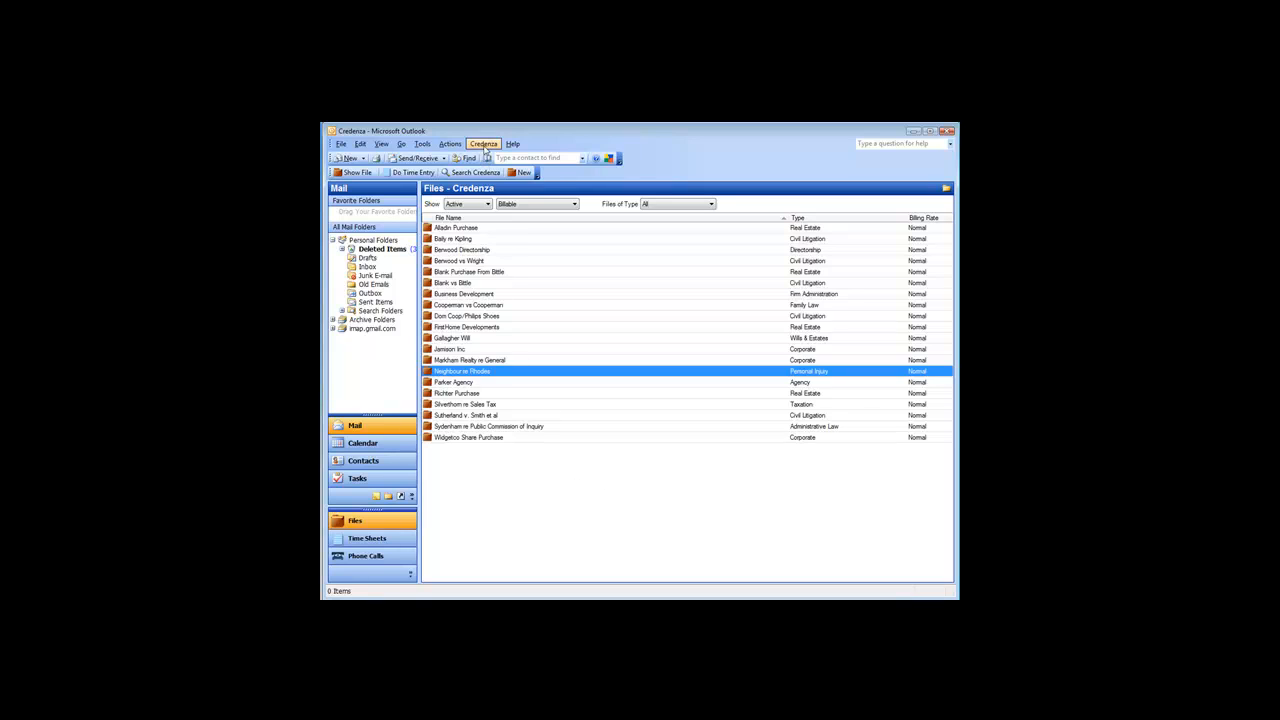
Open Credenza Options from the Credenza menu, showing the Preferences tab.
{"action": "left_click", "coordinate": [483, 143]}
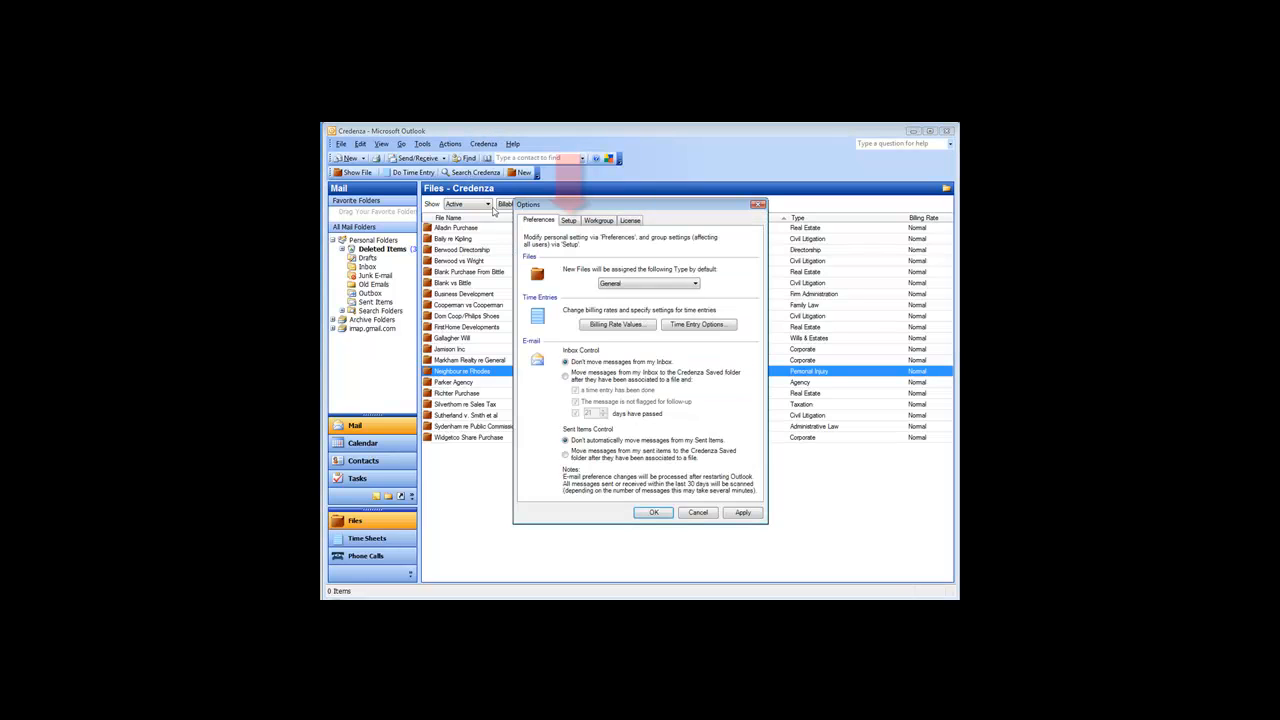
Switch the Credenza Options dialog to the Setup tab.
{"action": "left_click", "coordinate": [568, 220]}
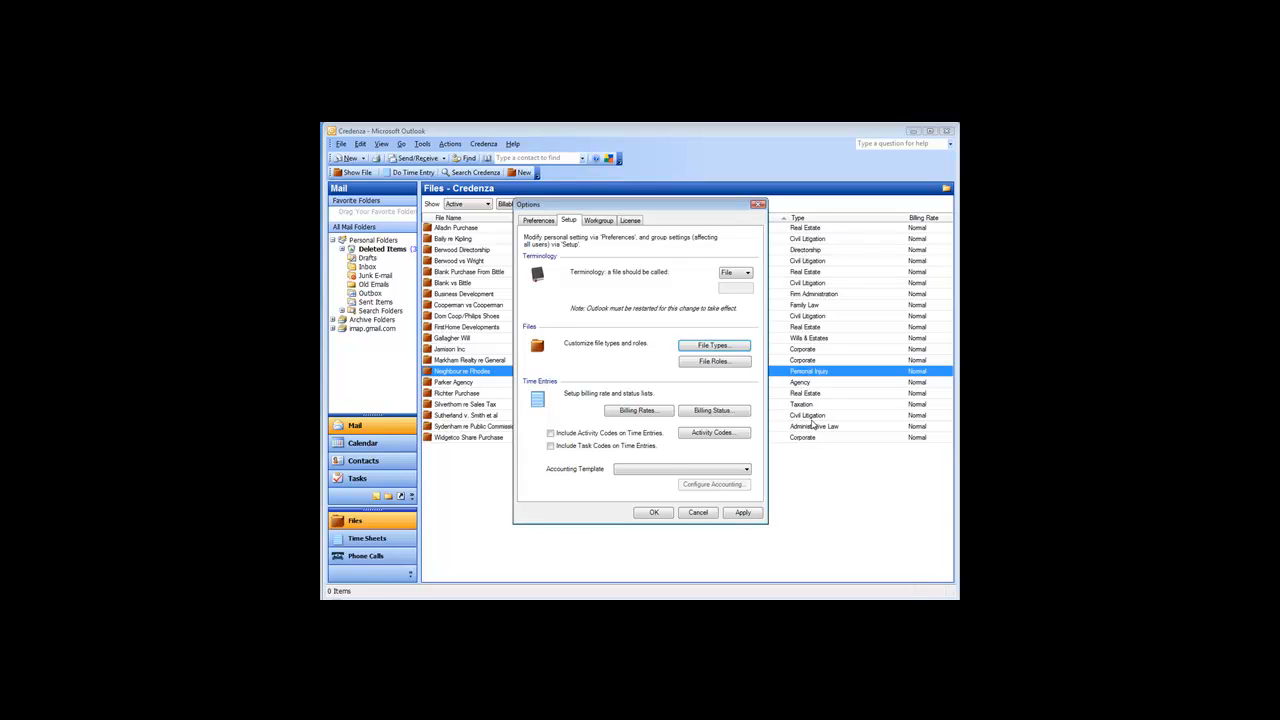
{"action": "mouse_move", "coordinate": [641, 379]}
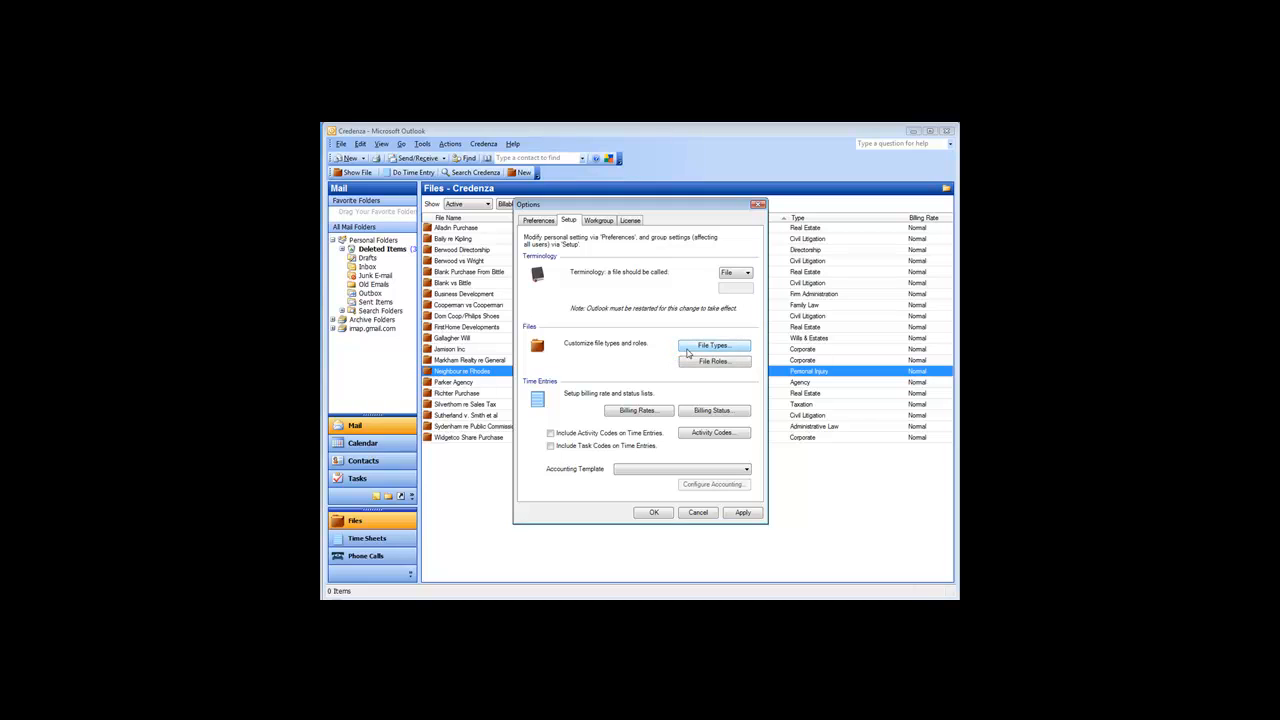
Open the File Types list and add a new file type named 'Pers'.
{"action": "left_click", "coordinate": [713, 345]}
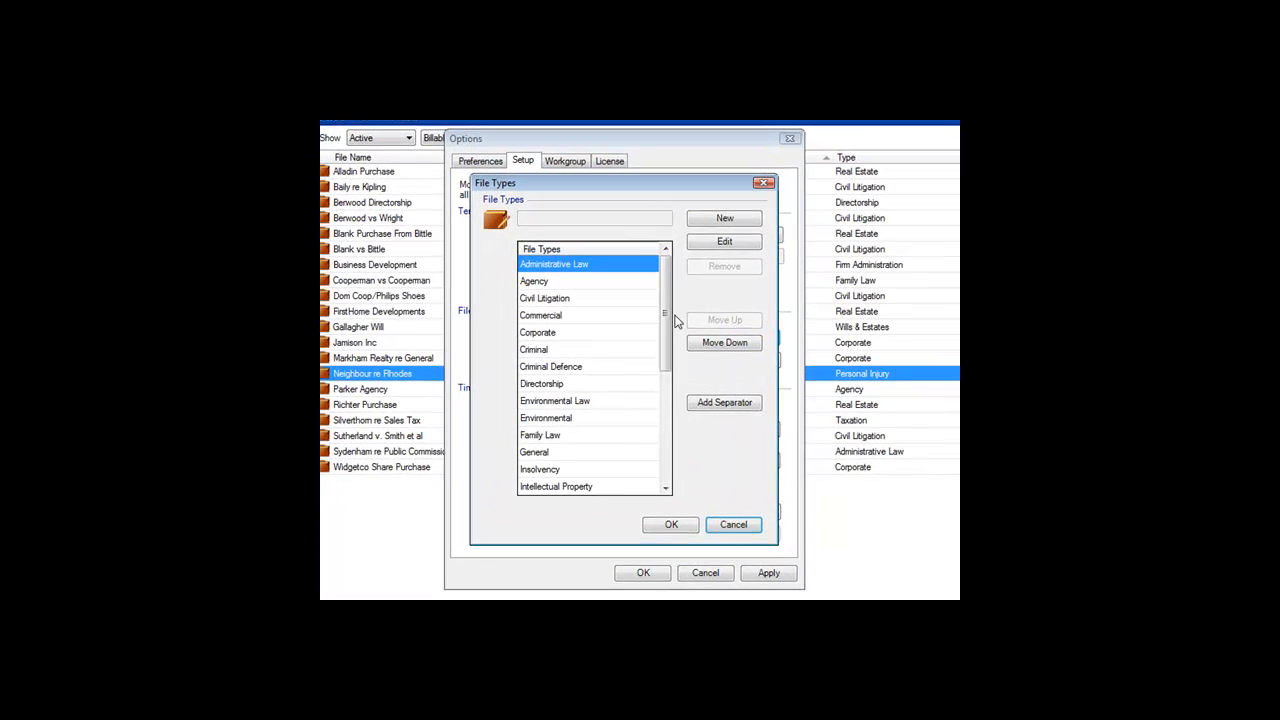
{"action": "left_click", "coordinate": [724, 218]}
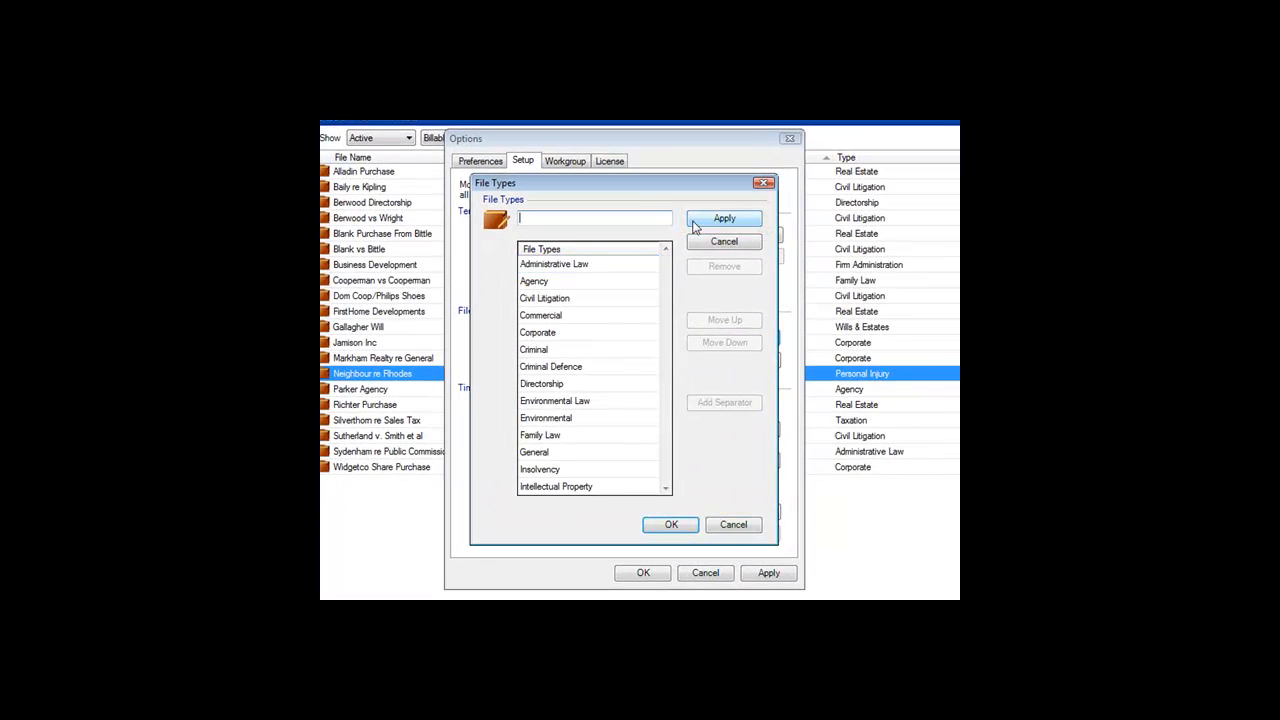
{"action": "type", "text": "Pers"}
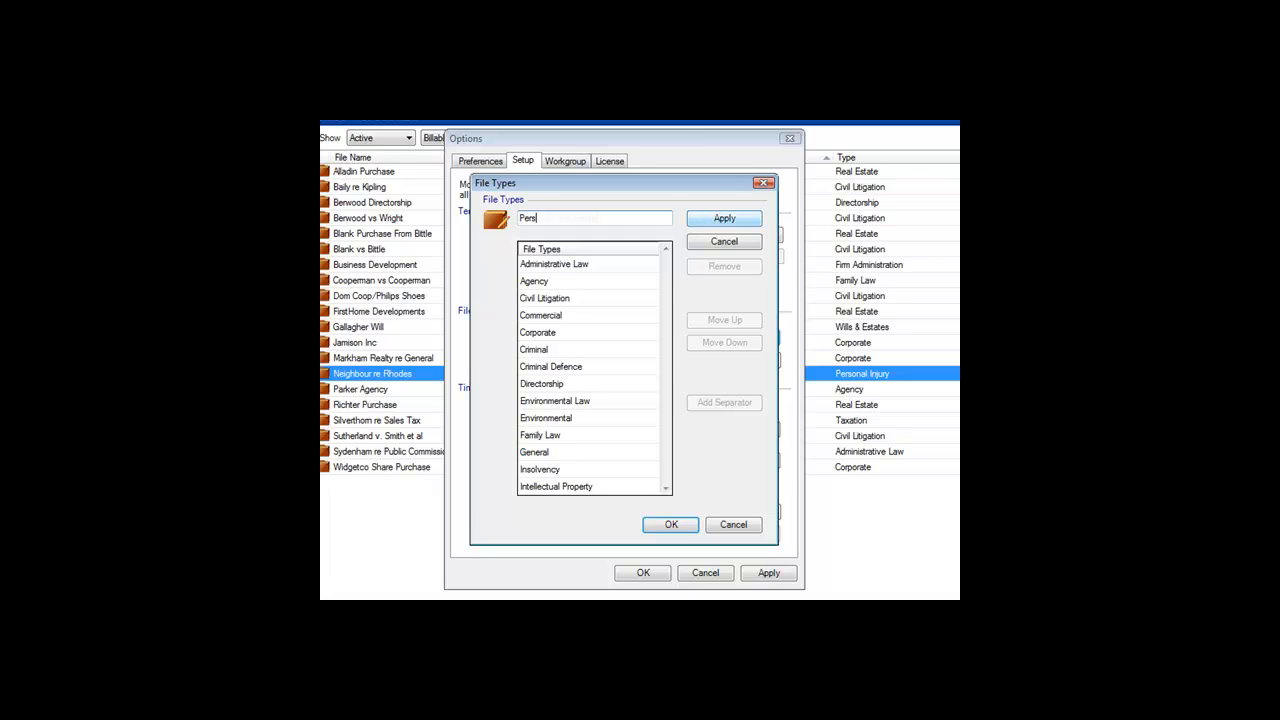
{"action": "left_click", "coordinate": [723, 218]}
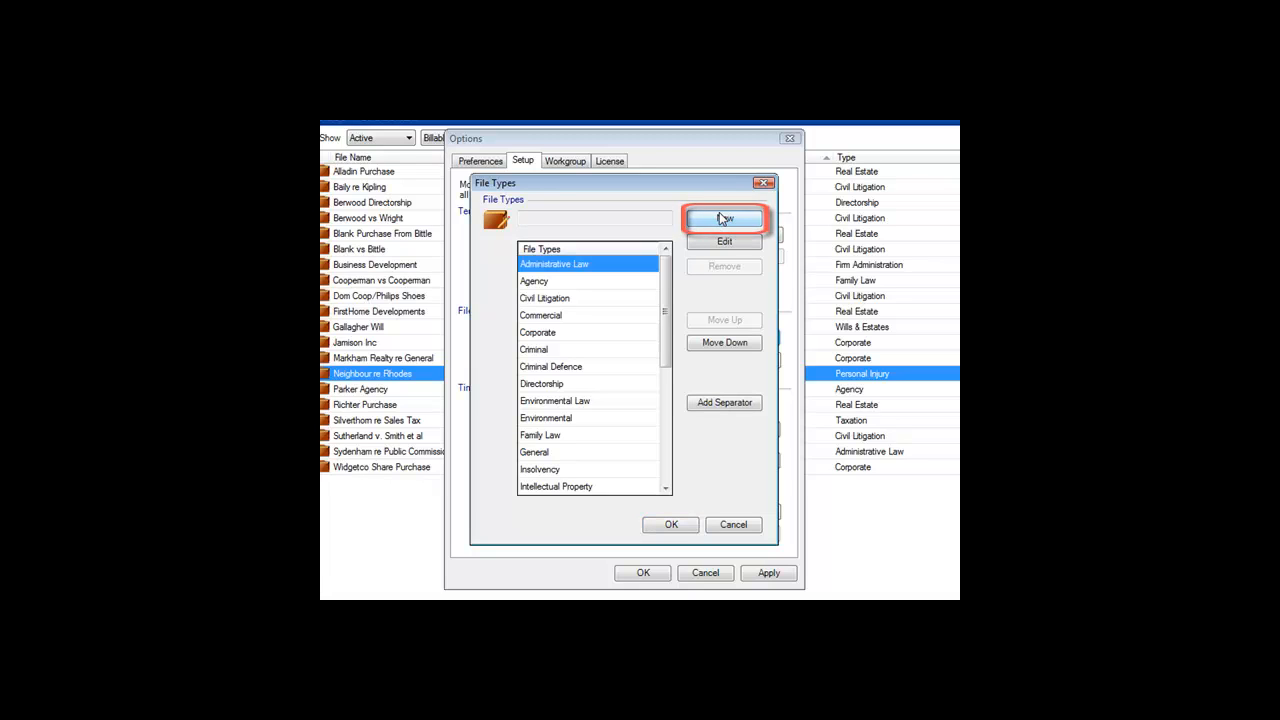
Edit the Commercial file type and apply the change.
{"action": "left_click", "coordinate": [540, 315]}
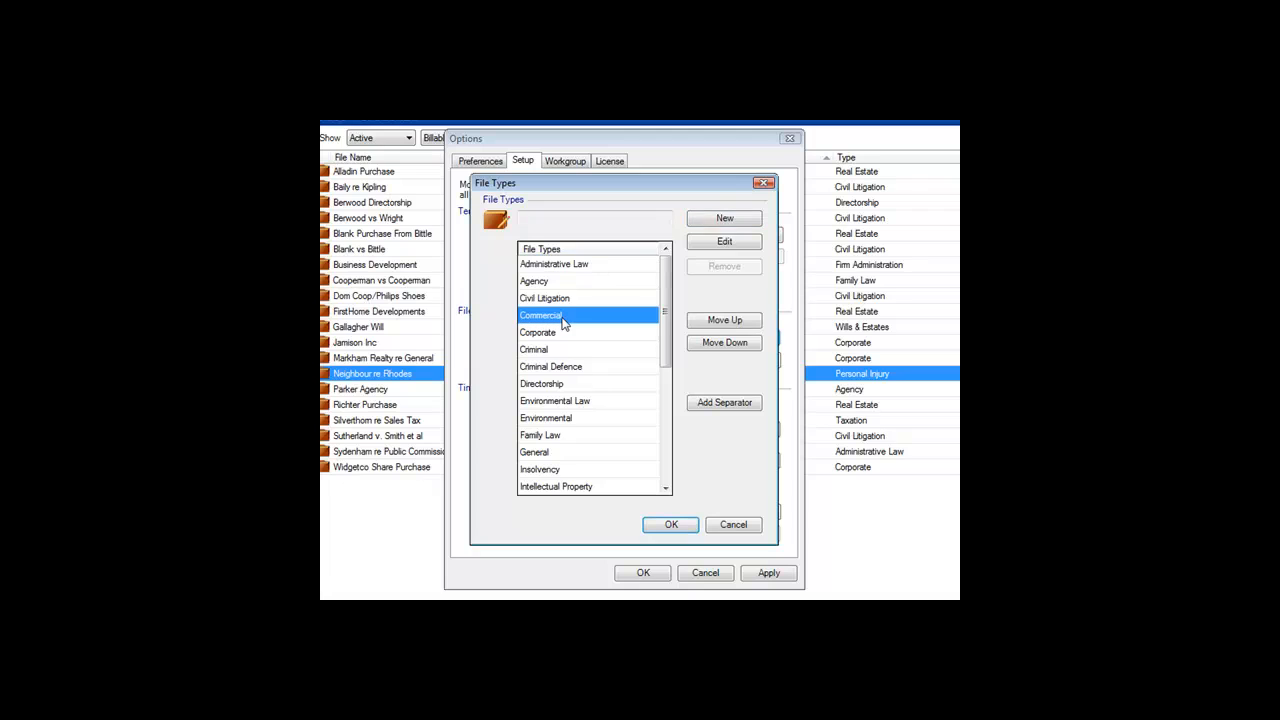
{"action": "left_click", "coordinate": [723, 241]}
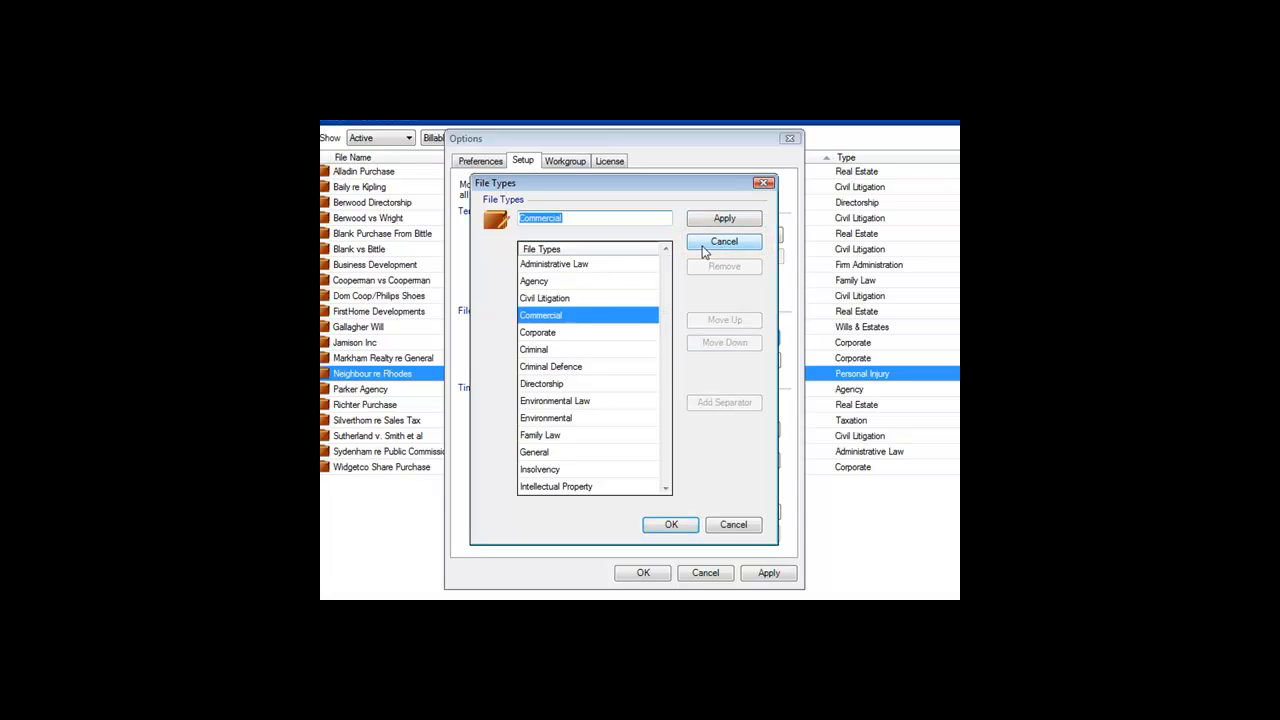
{"action": "left_click", "coordinate": [723, 218]}
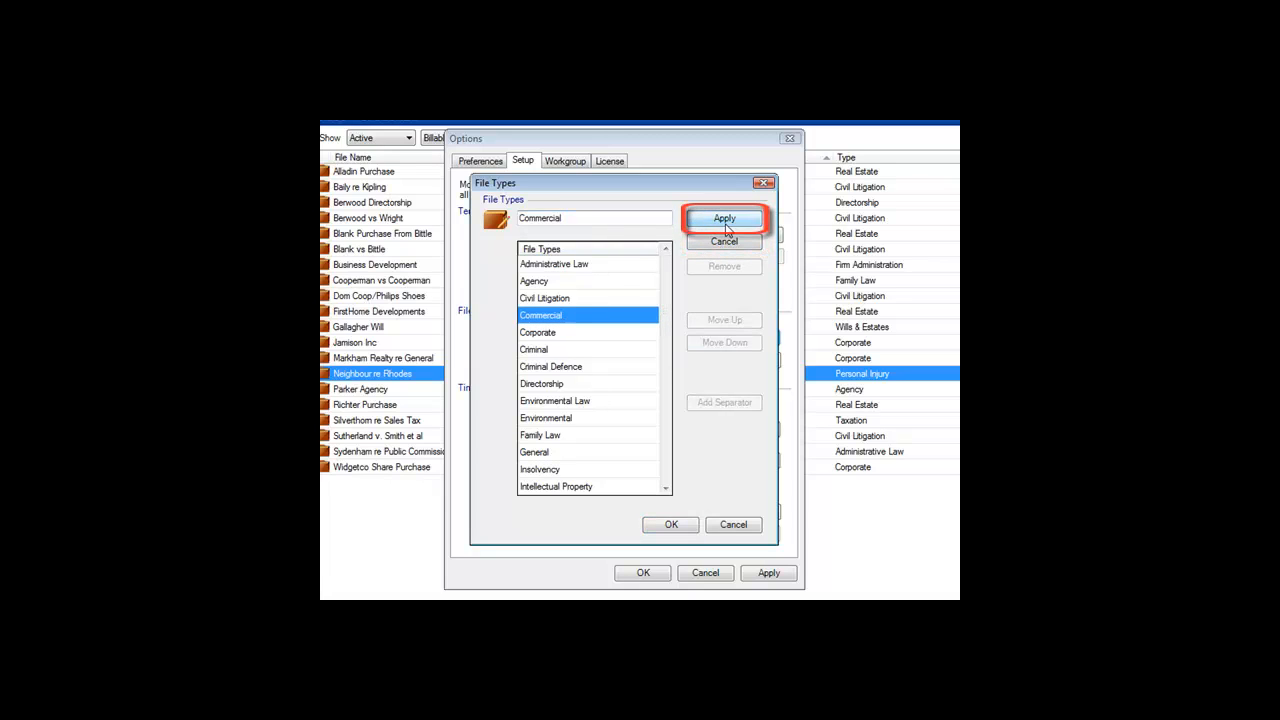
{"action": "left_click", "coordinate": [724, 218]}
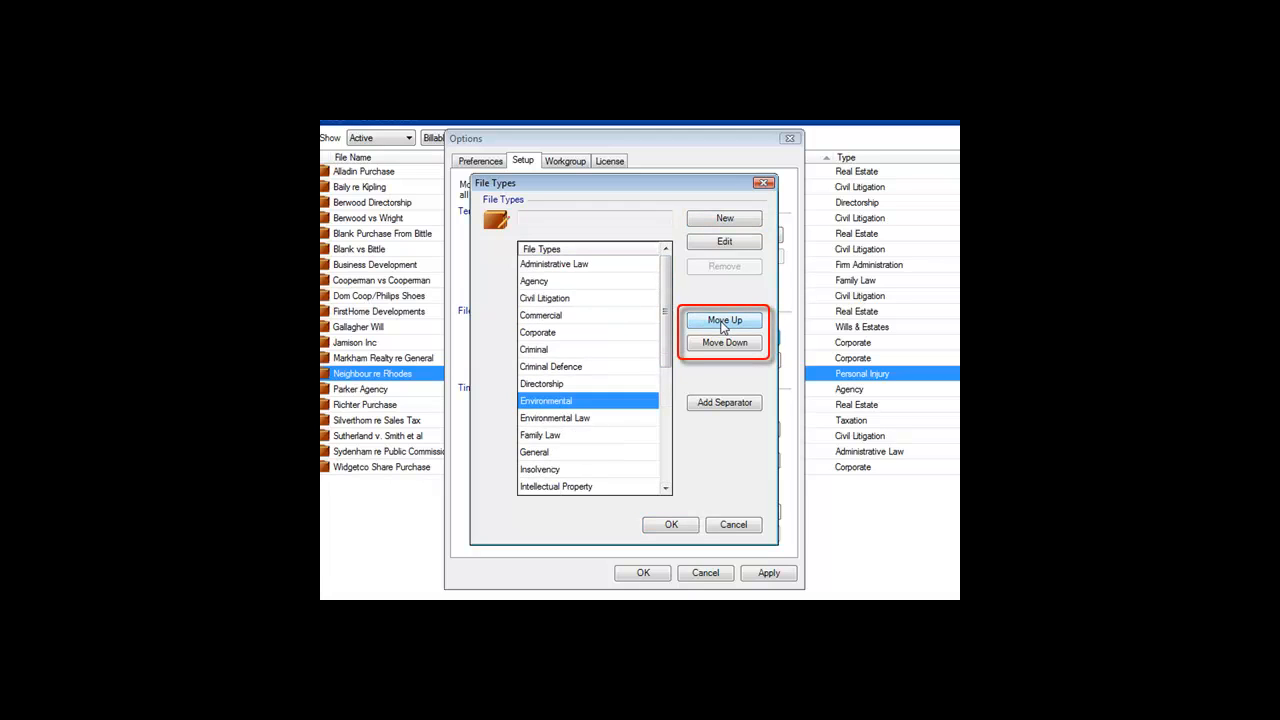
{"action": "mouse_move", "coordinate": [666, 328]}
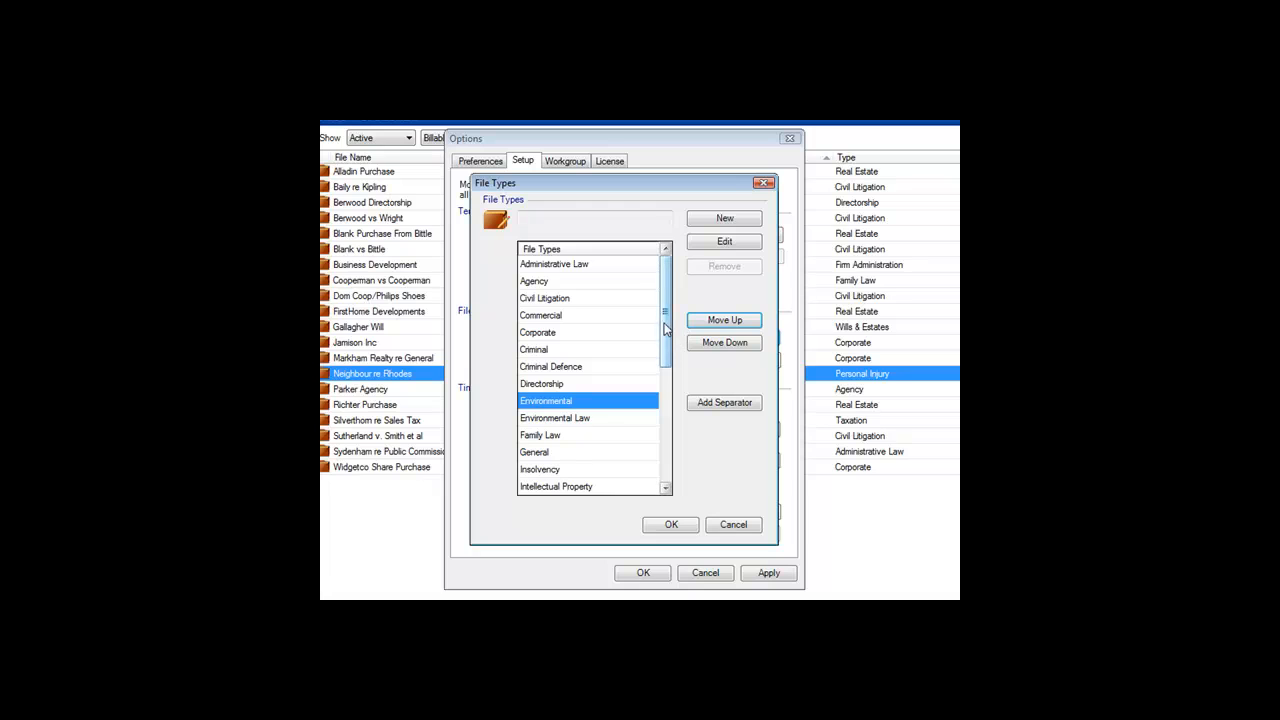
Move Environmental above Environmental Law, add a separator beneath it, and save.
{"action": "scroll", "scroll_direction": "down", "scroll_amount": 3}
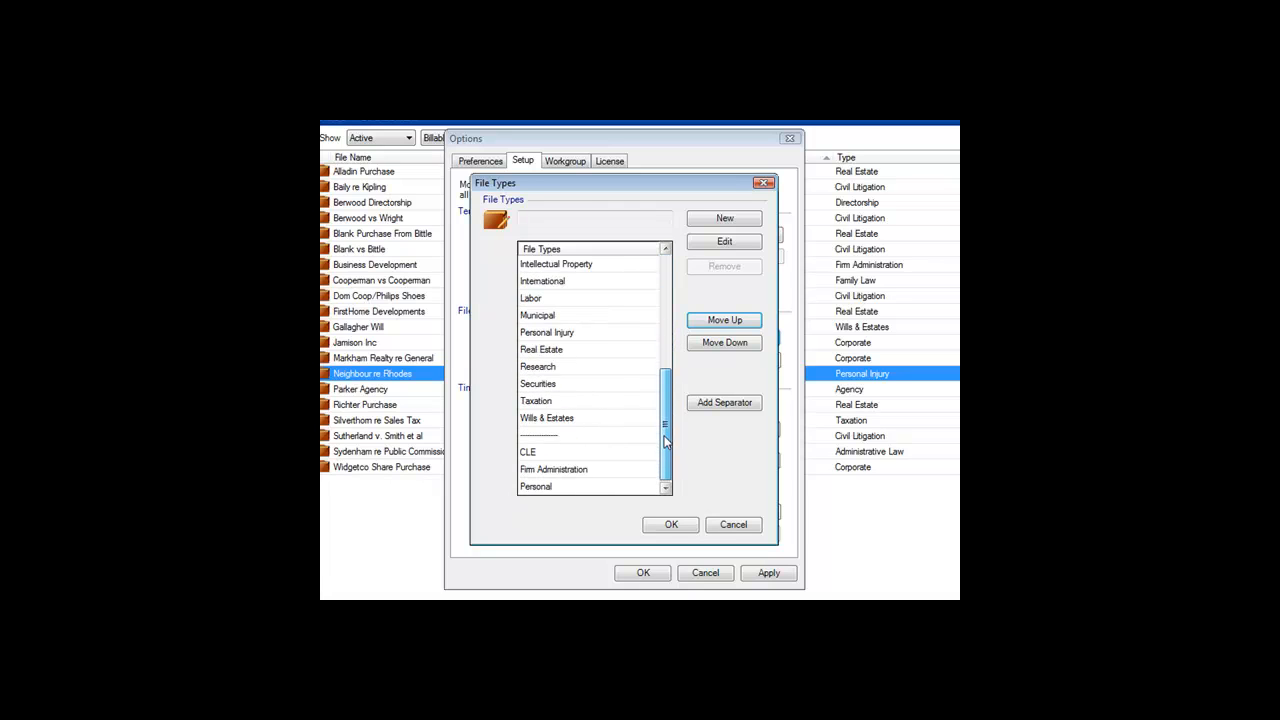
{"action": "left_click", "coordinate": [723, 402]}
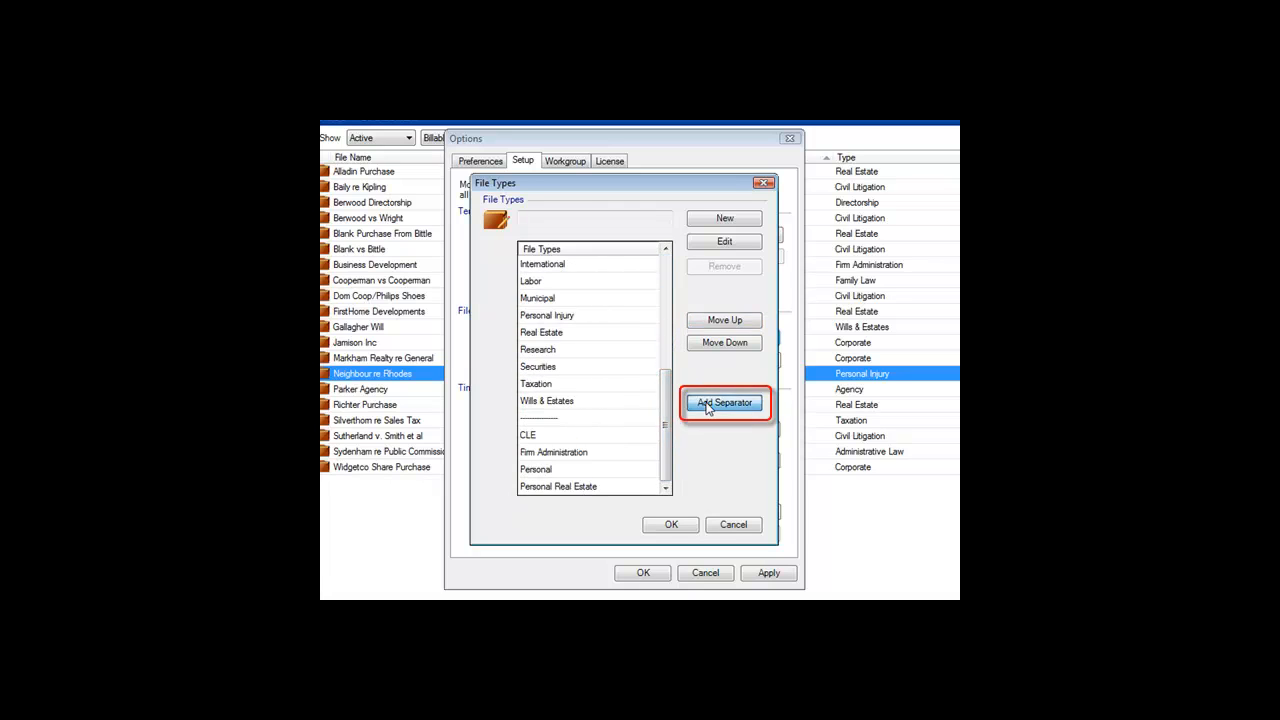
{"action": "left_click", "coordinate": [724, 402]}
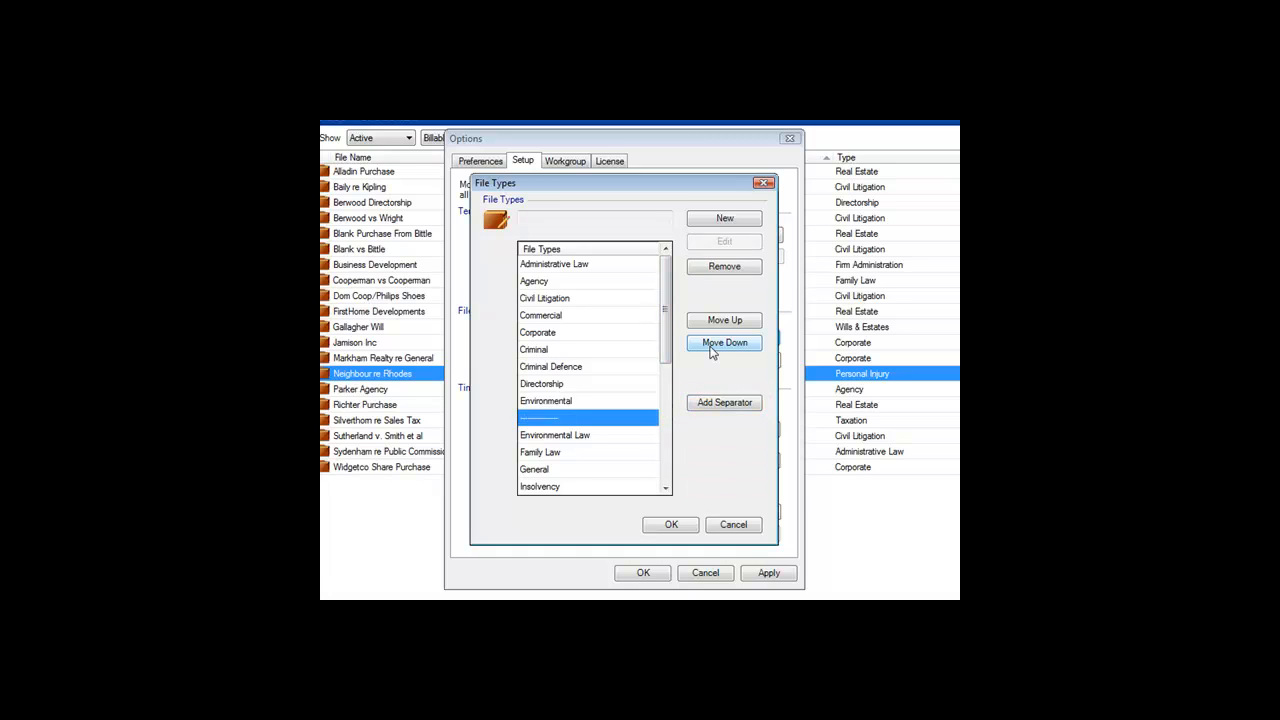
{"action": "left_click", "coordinate": [670, 524]}
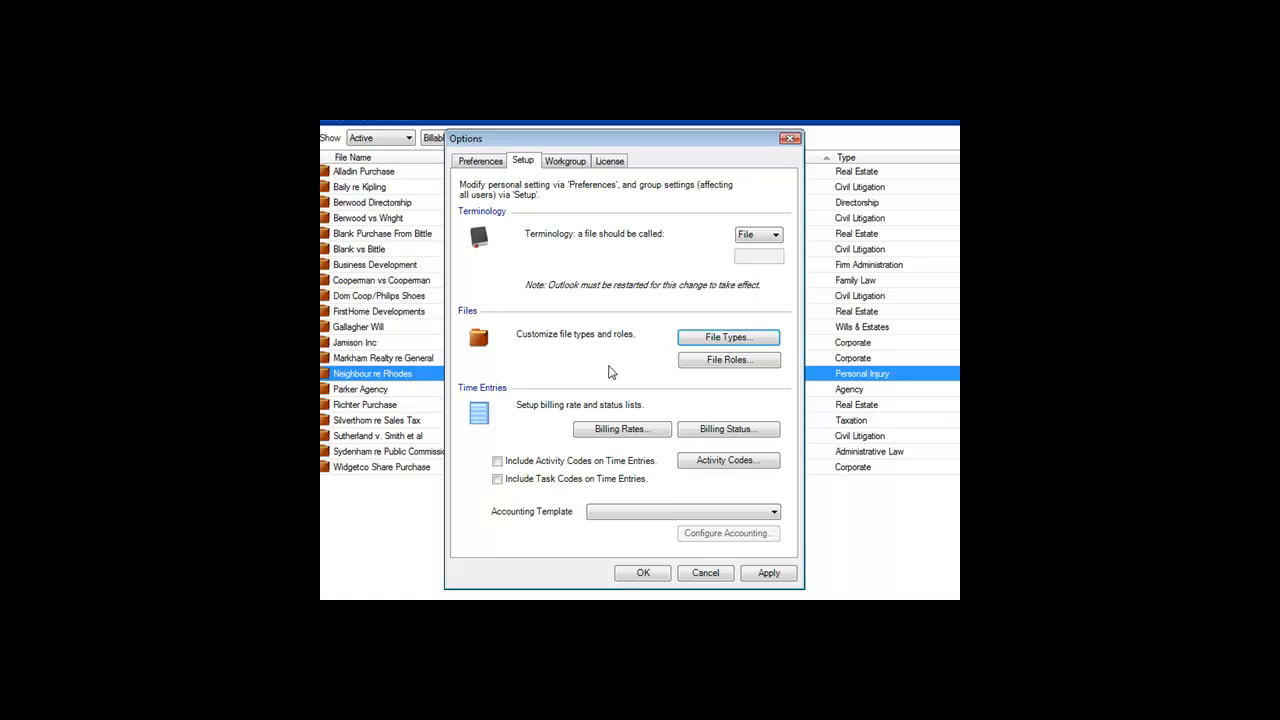
{"action": "mouse_move", "coordinate": [640, 367]}
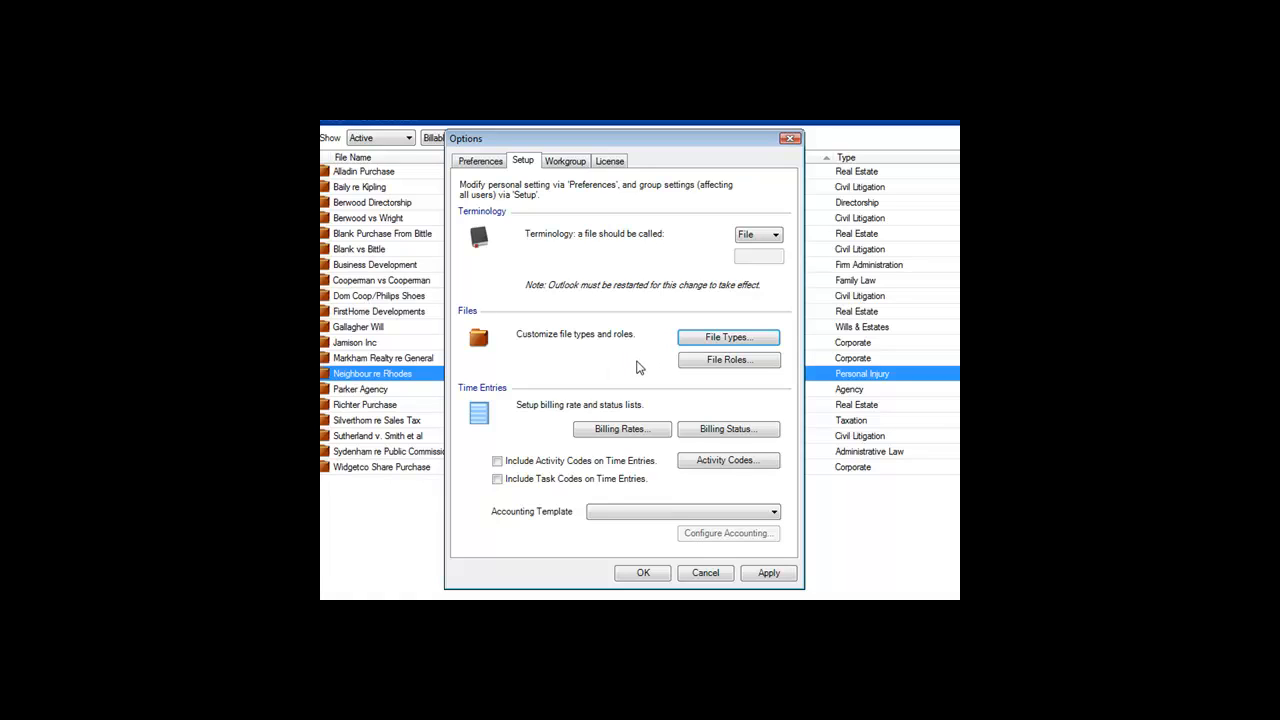
On the Preferences tab, set Administrative Law as the default new file type.
{"action": "left_click", "coordinate": [480, 160]}
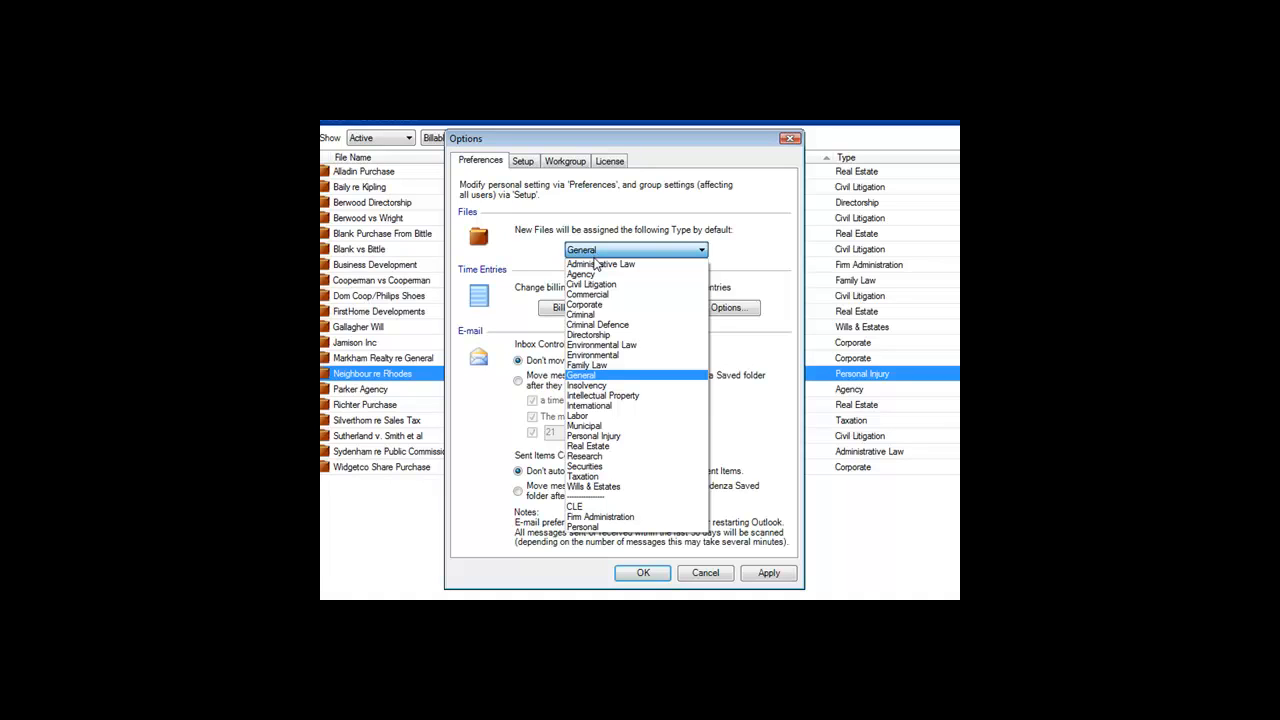
{"action": "left_click", "coordinate": [600, 264]}
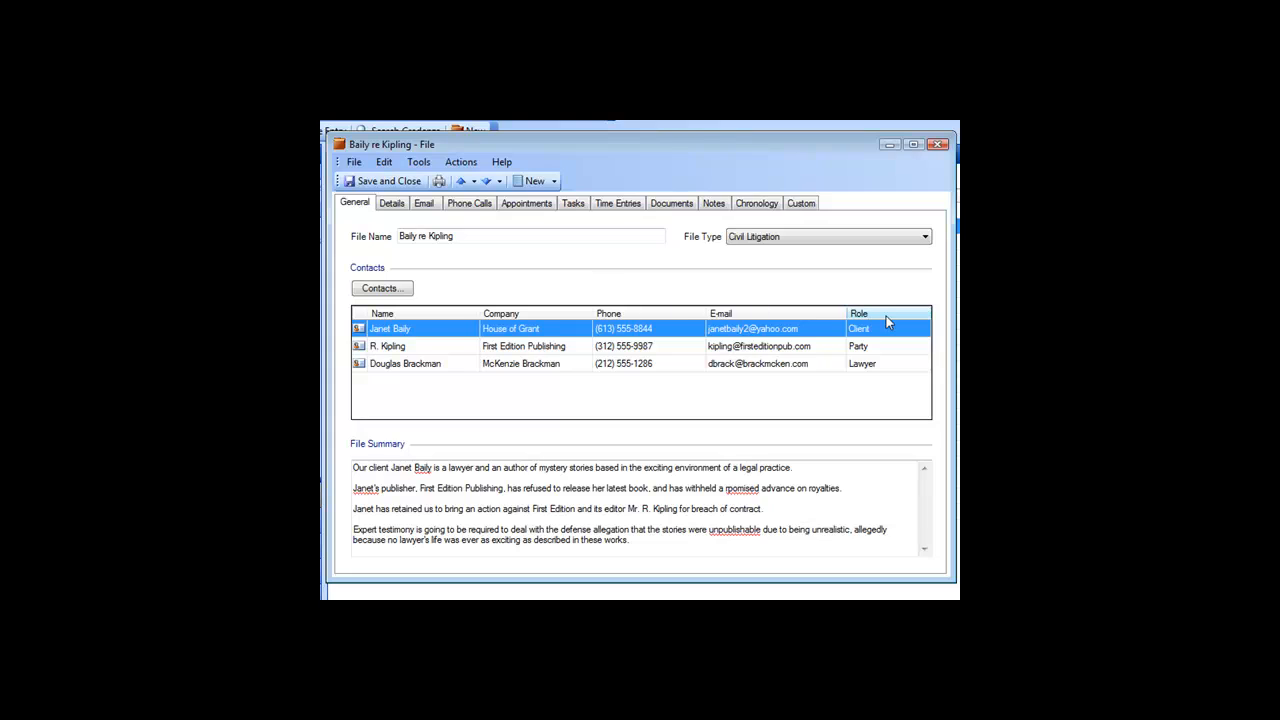
{"action": "mouse_move", "coordinate": [878, 333]}
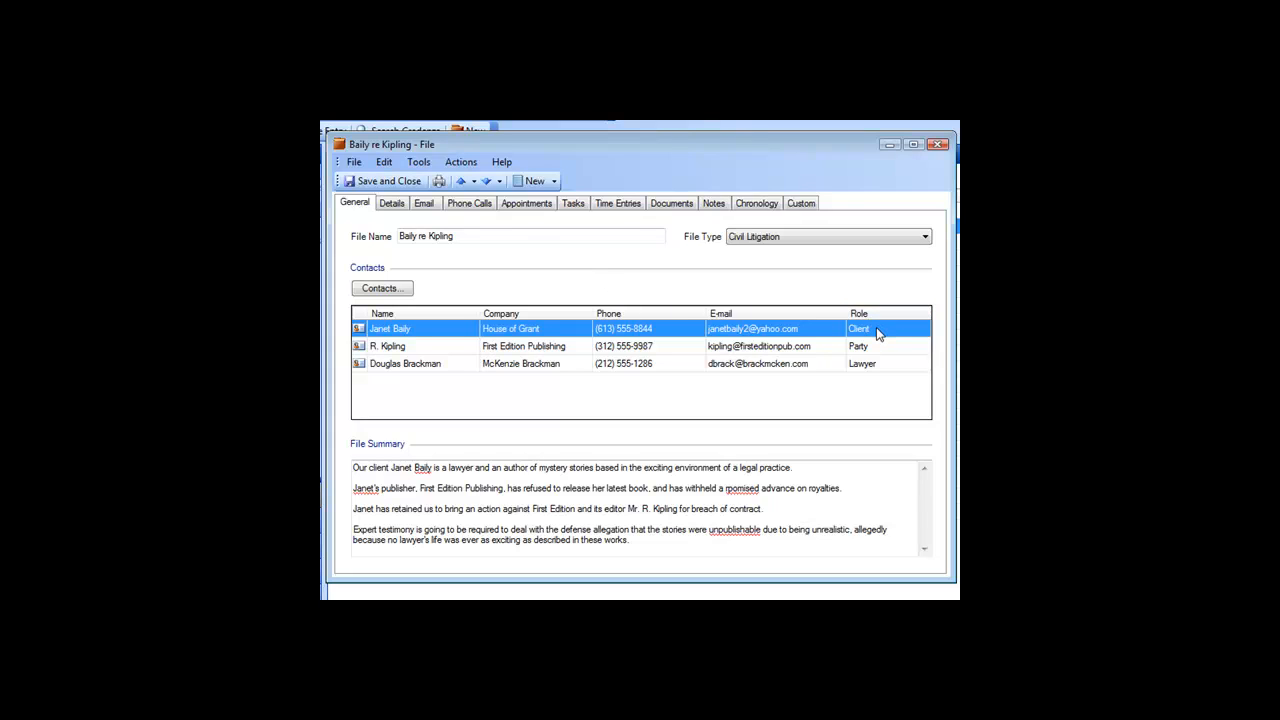
Close Options, review the Baily re Kipling file's contact roles, then close it.
{"action": "left_click", "coordinate": [922, 329]}
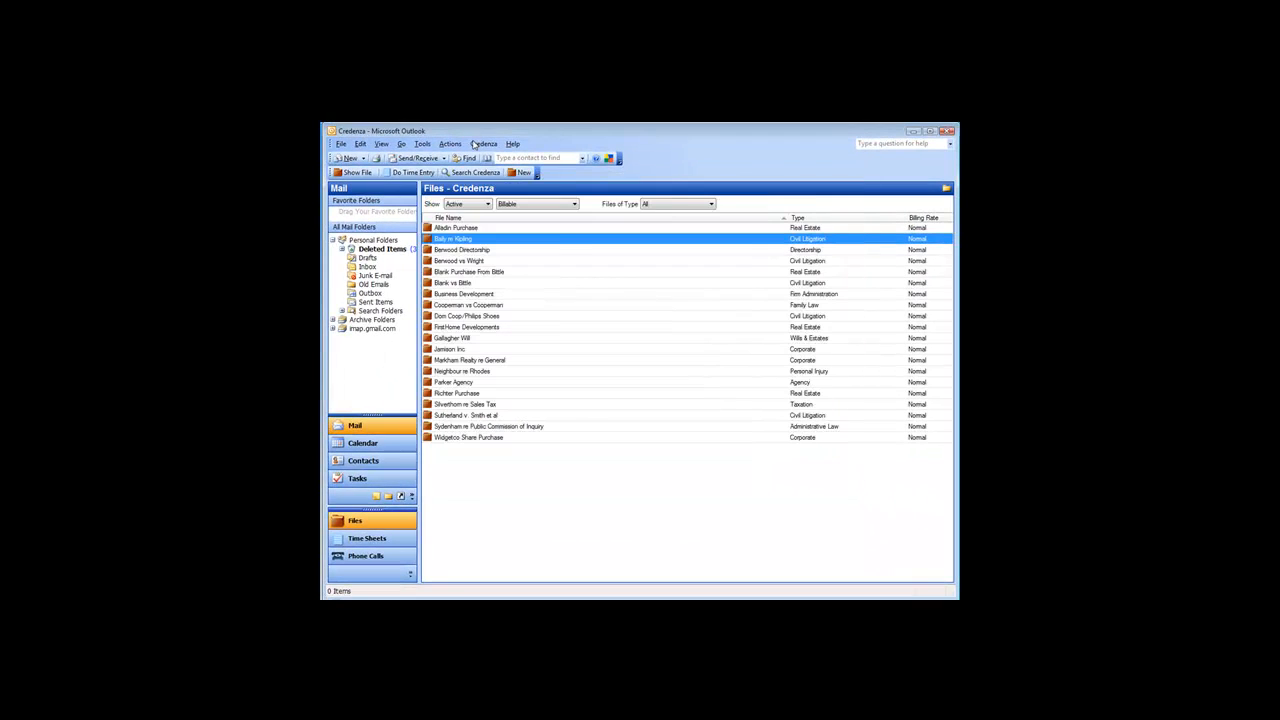
Open the File Roles list under Options Setup and scroll through its roles.
{"action": "left_click", "coordinate": [483, 143]}
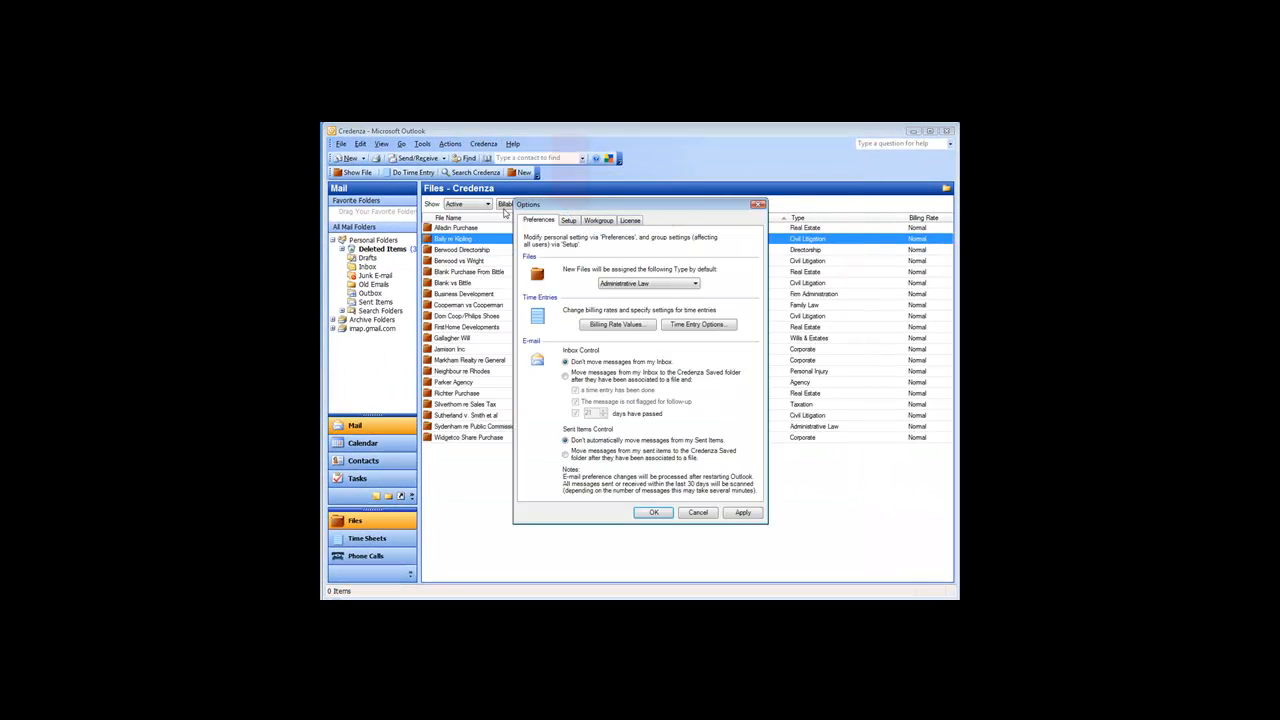
{"action": "left_click", "coordinate": [543, 187]}
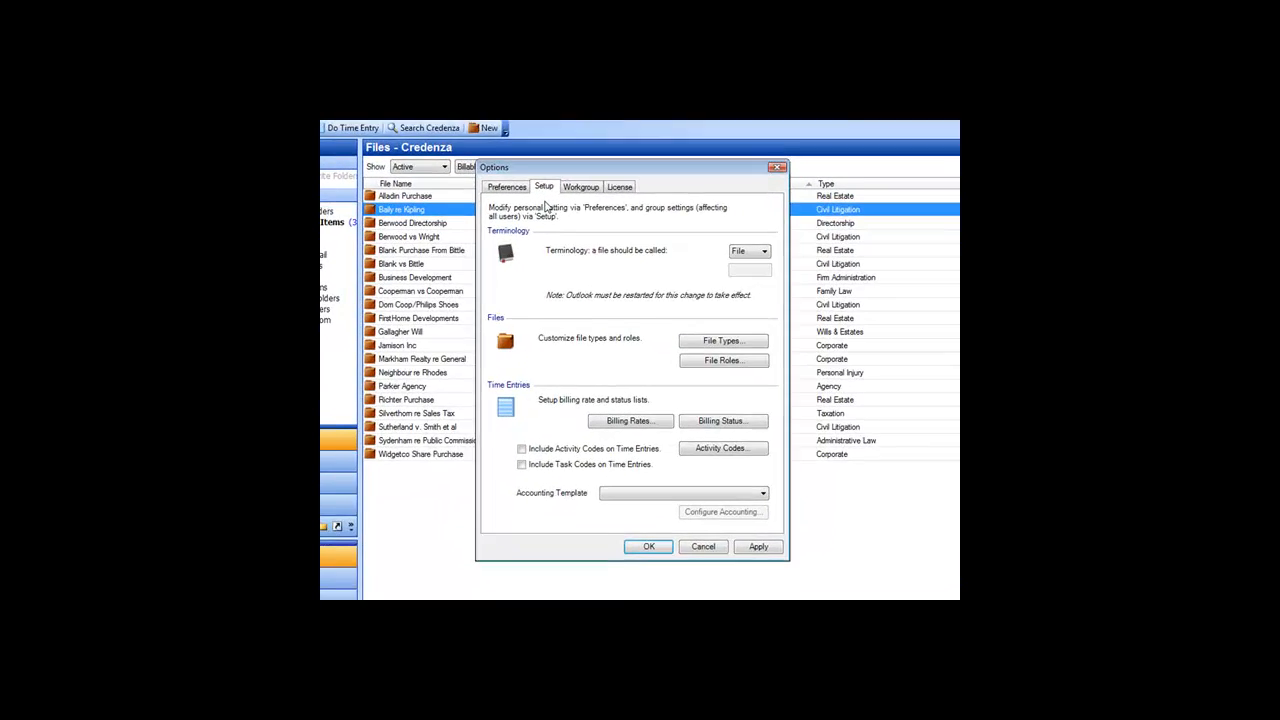
{"action": "left_click", "coordinate": [723, 360]}
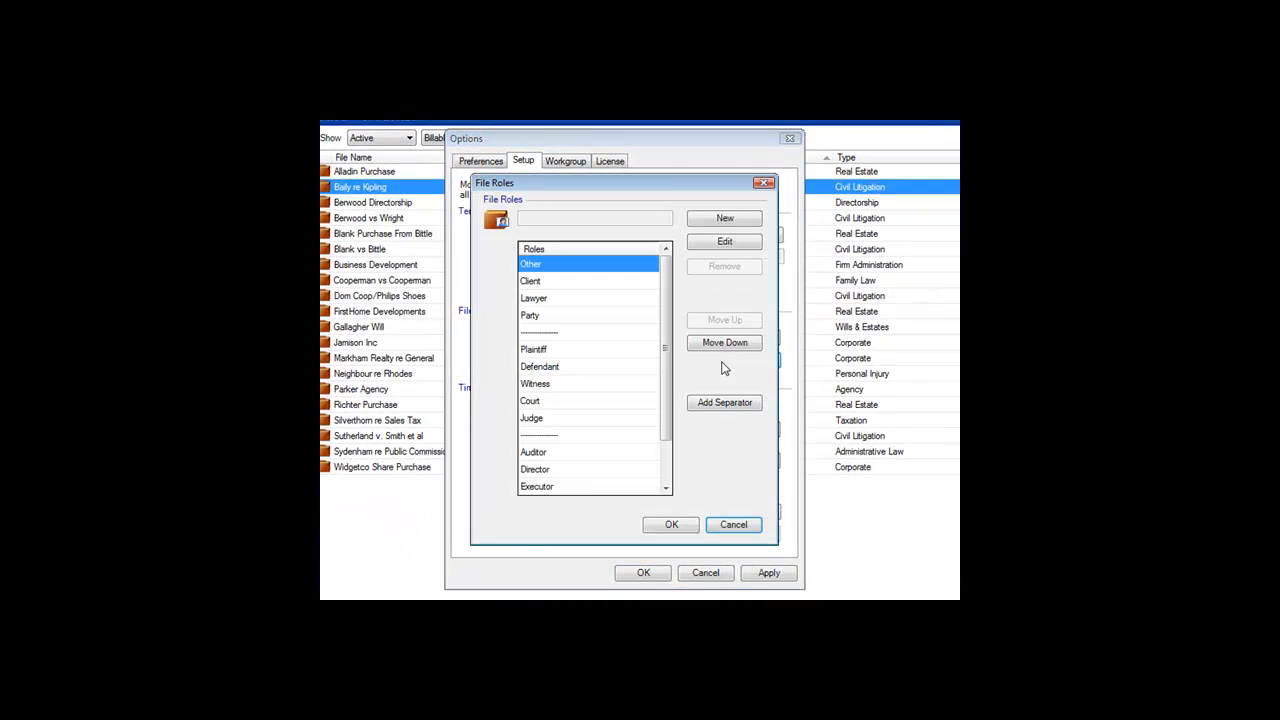
{"action": "scroll", "scroll_direction": "down", "scroll_amount": 3}
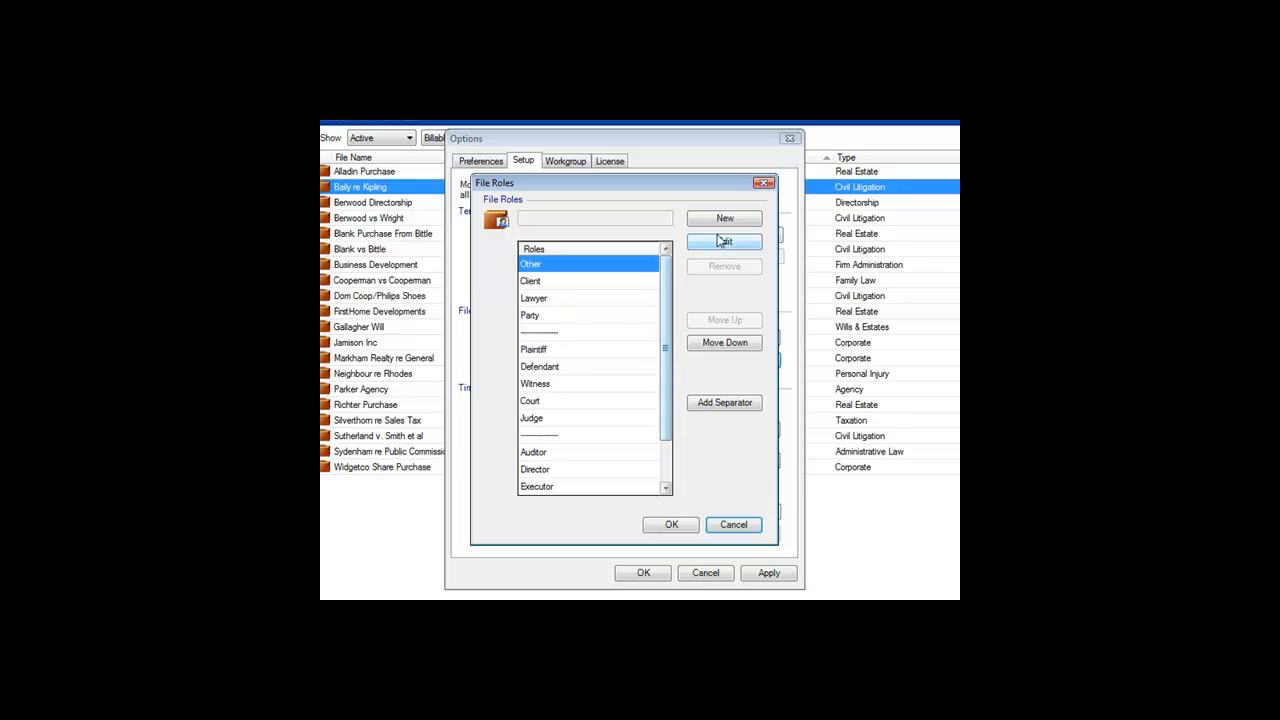
{"action": "mouse_move", "coordinate": [735, 388]}
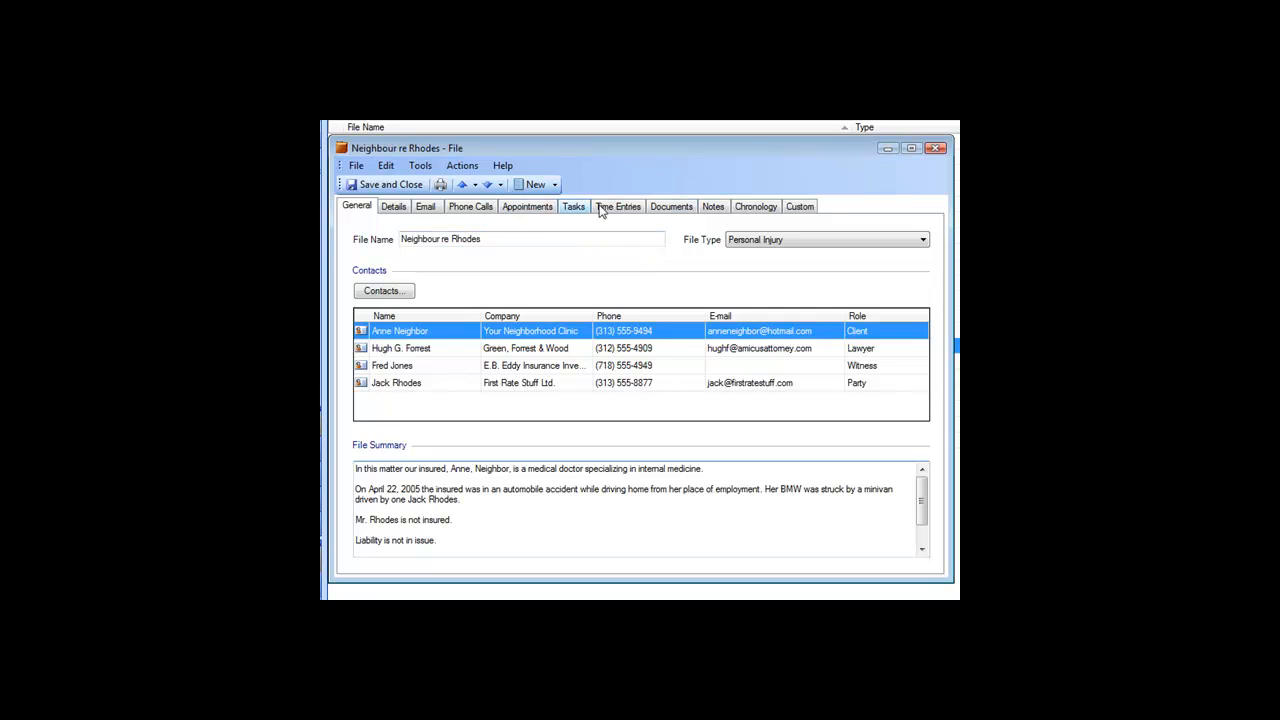
Open the Neighbour re Rhodes file to view its client, lawyer, witness and party contacts.
{"action": "left_click", "coordinate": [800, 206]}
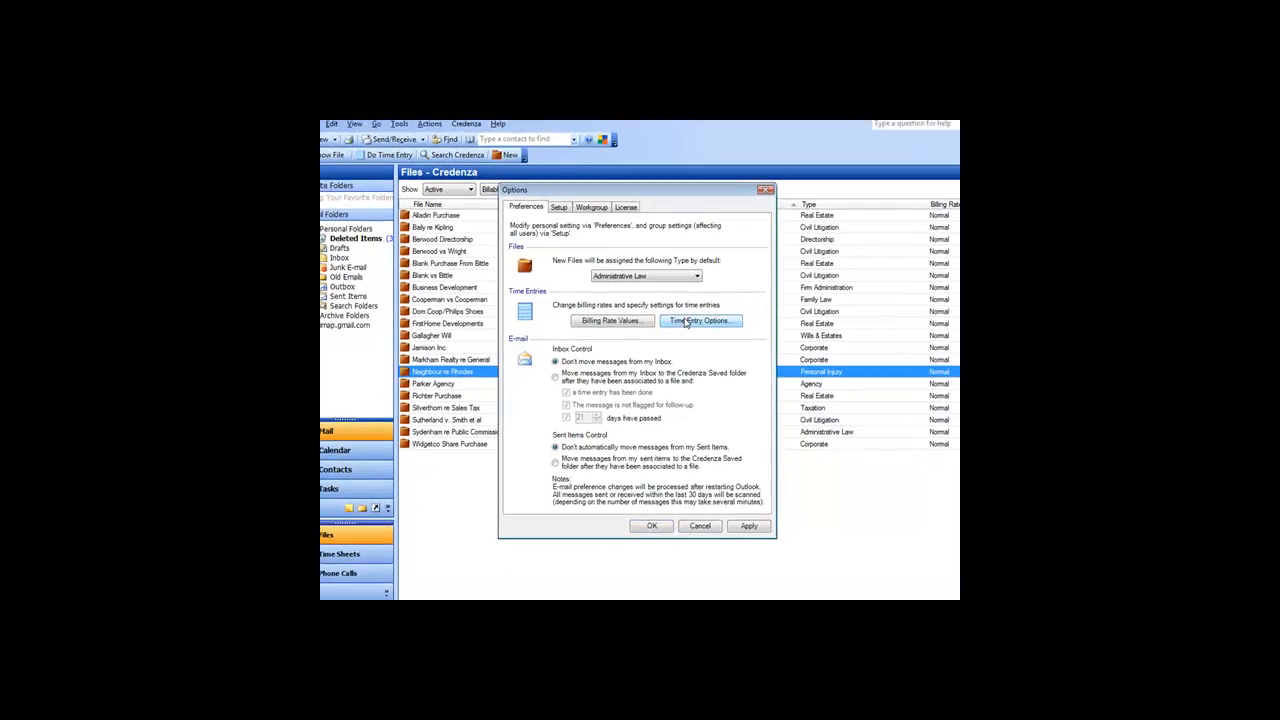
{"action": "left_click", "coordinate": [700, 320]}
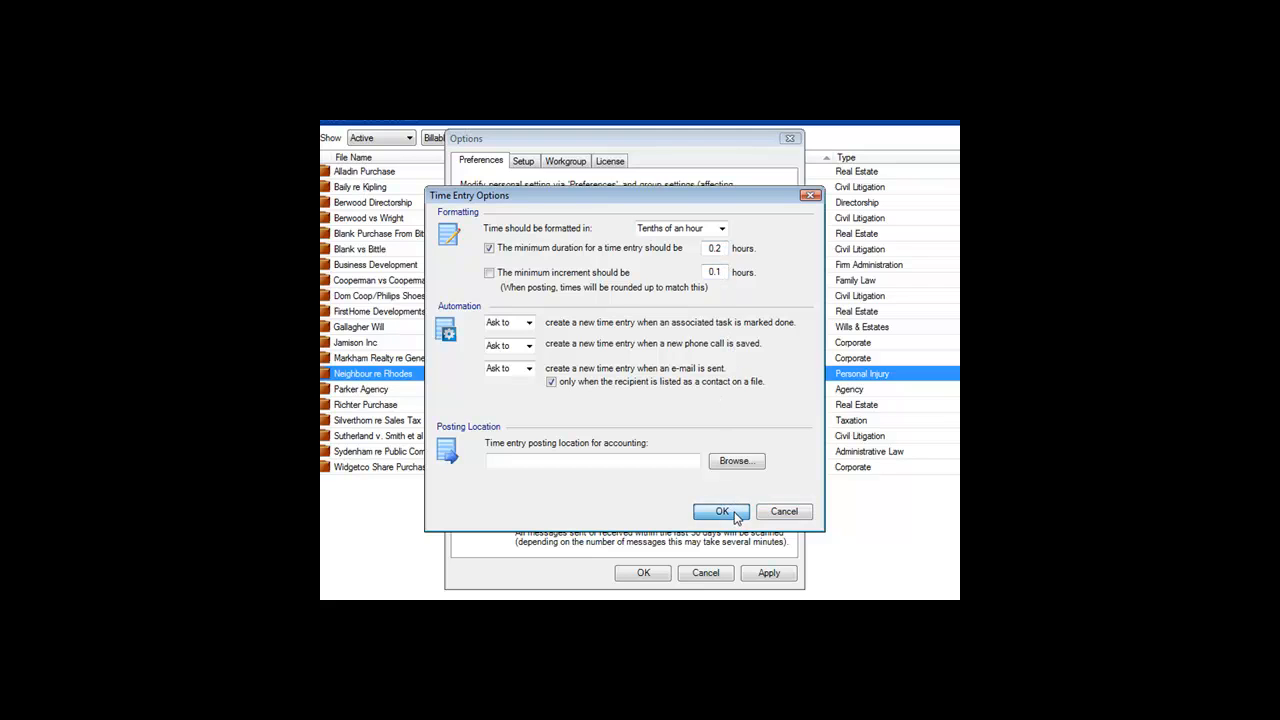
{"action": "left_click", "coordinate": [721, 511]}
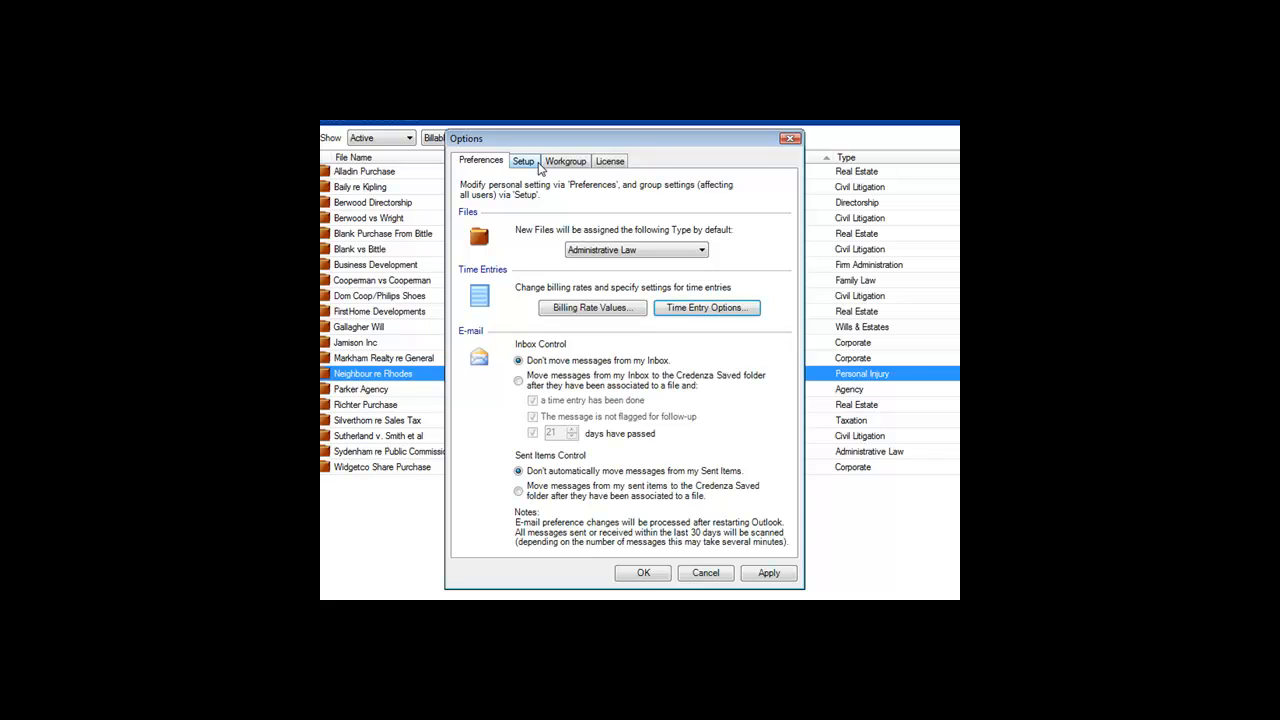
Add 'Volunteer Work' as a new non-billable billing status and save the list.
{"action": "left_click", "coordinate": [523, 161]}
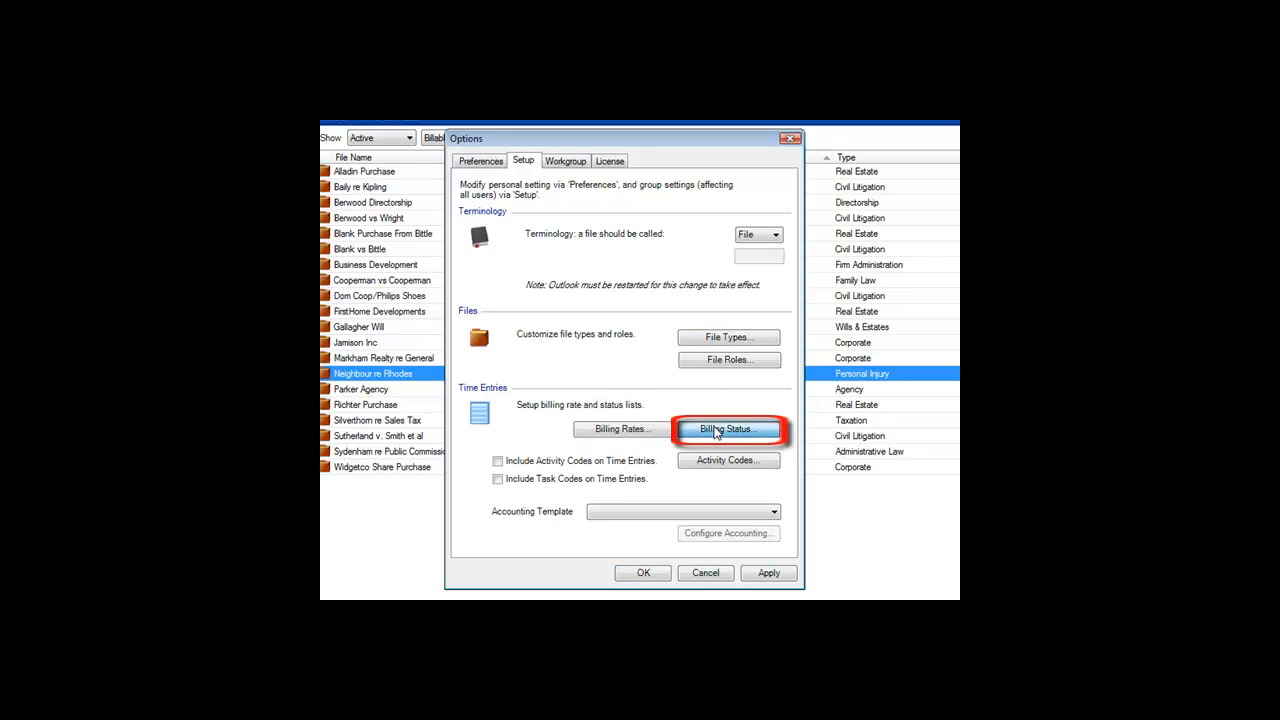
{"action": "left_click", "coordinate": [728, 428]}
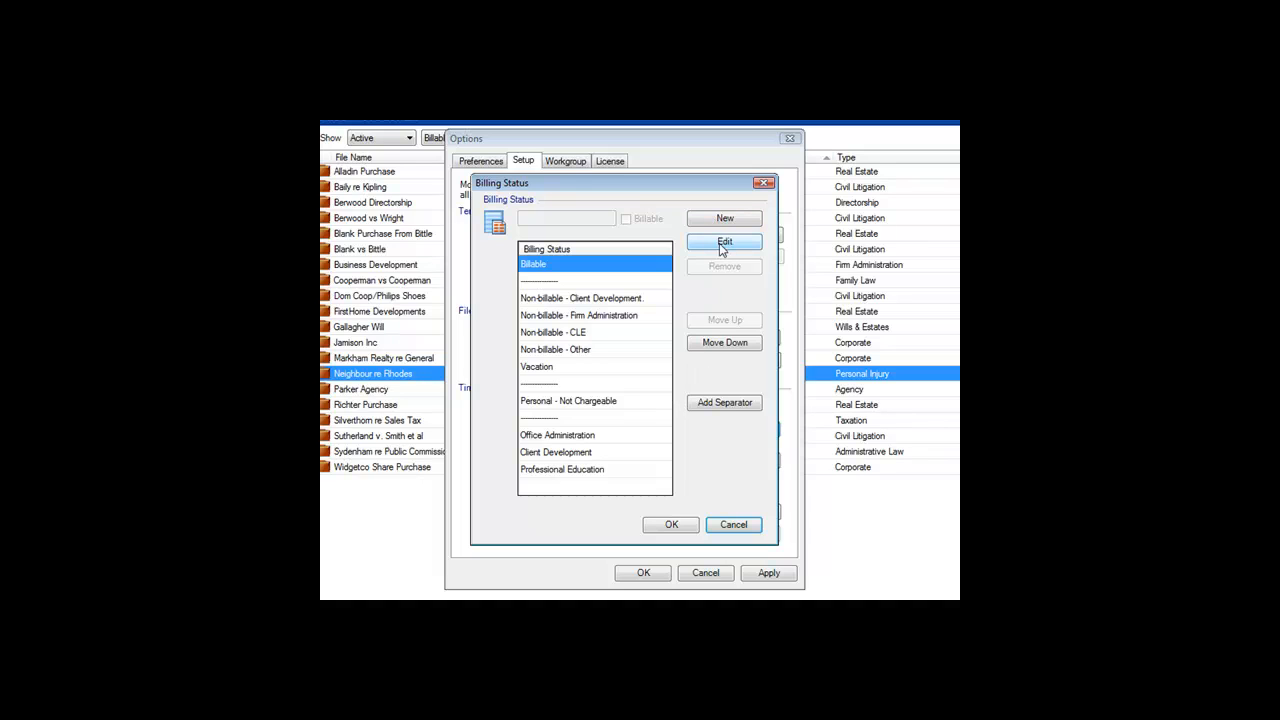
{"action": "mouse_move", "coordinate": [724, 218]}
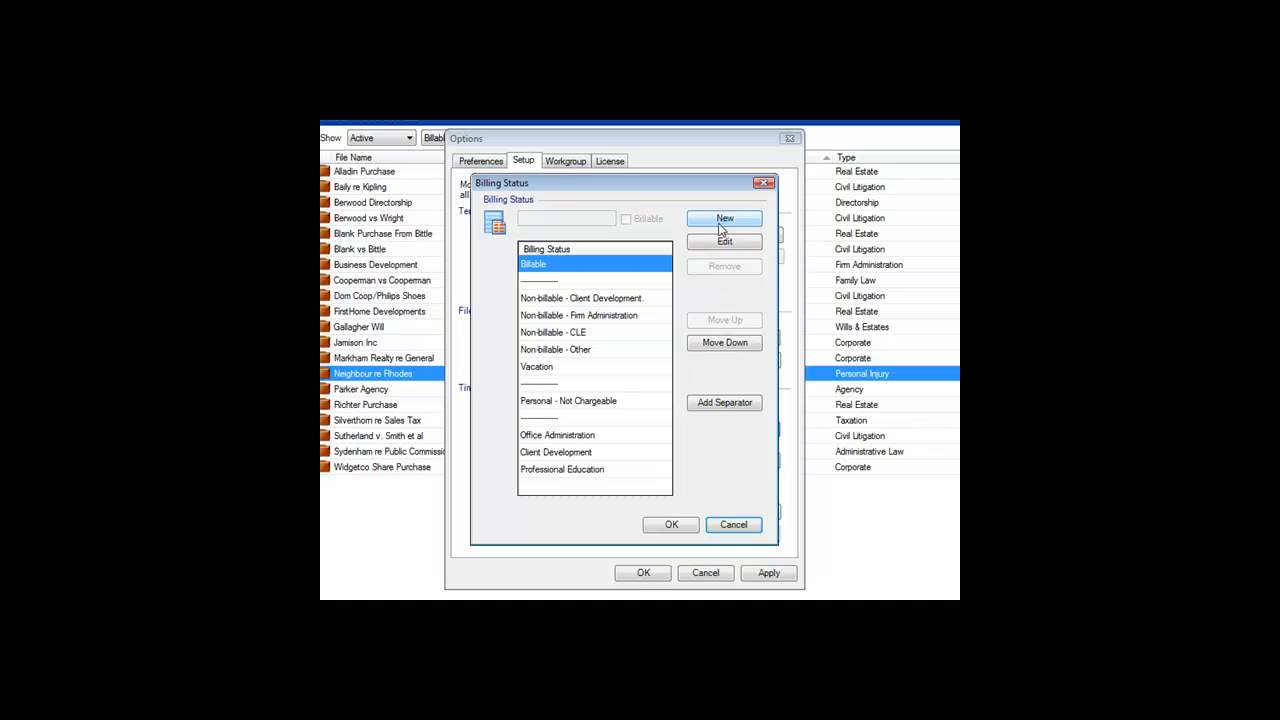
{"action": "left_click", "coordinate": [724, 218]}
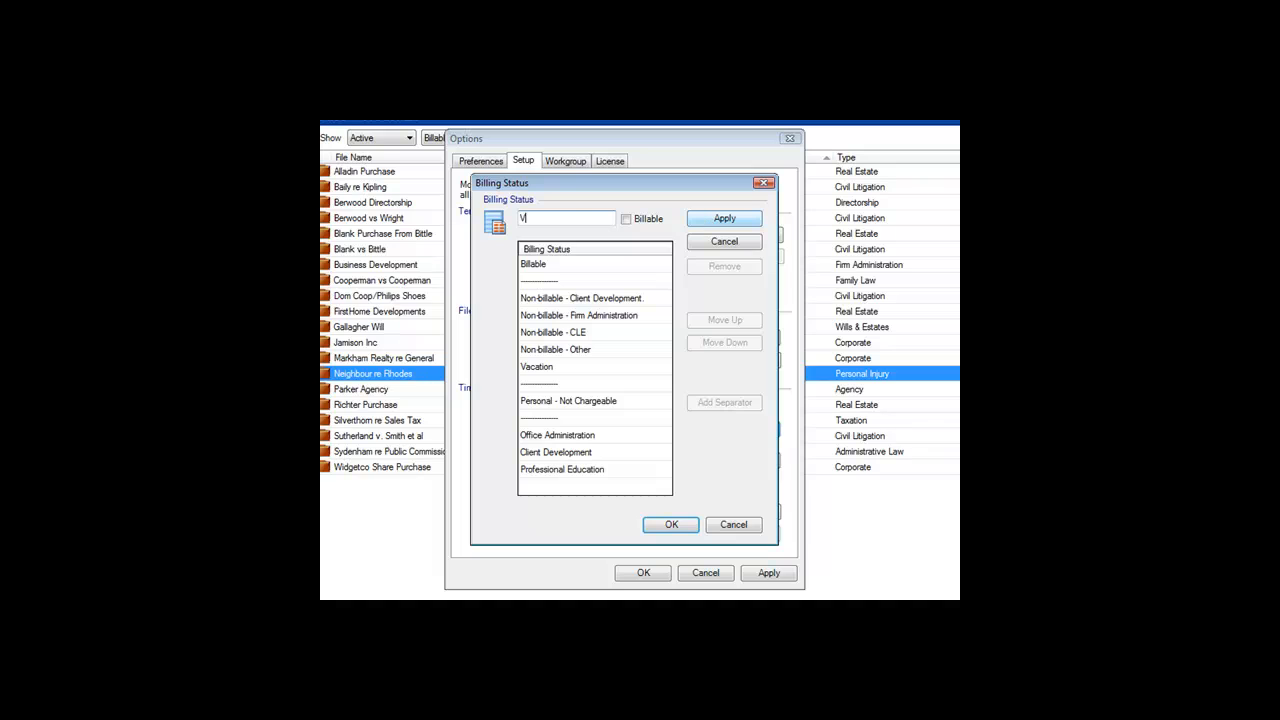
{"action": "type", "text": "Volunteer Work"}
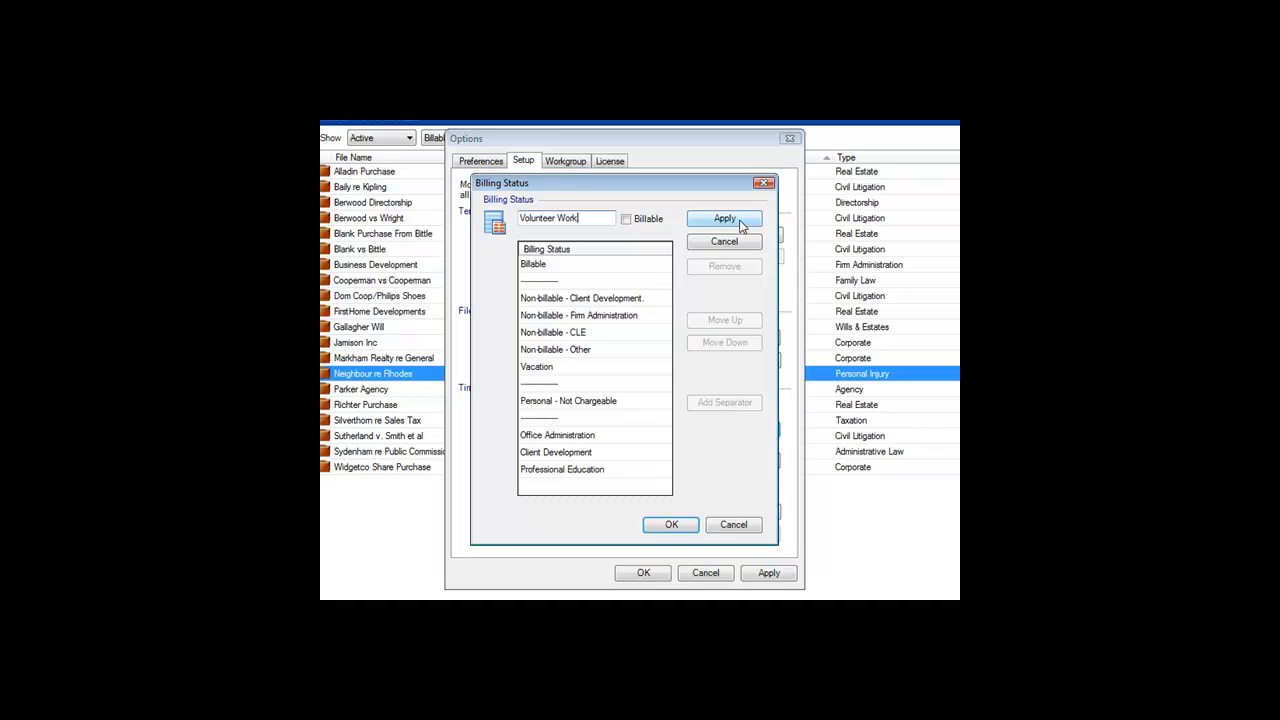
{"action": "left_click", "coordinate": [724, 218]}
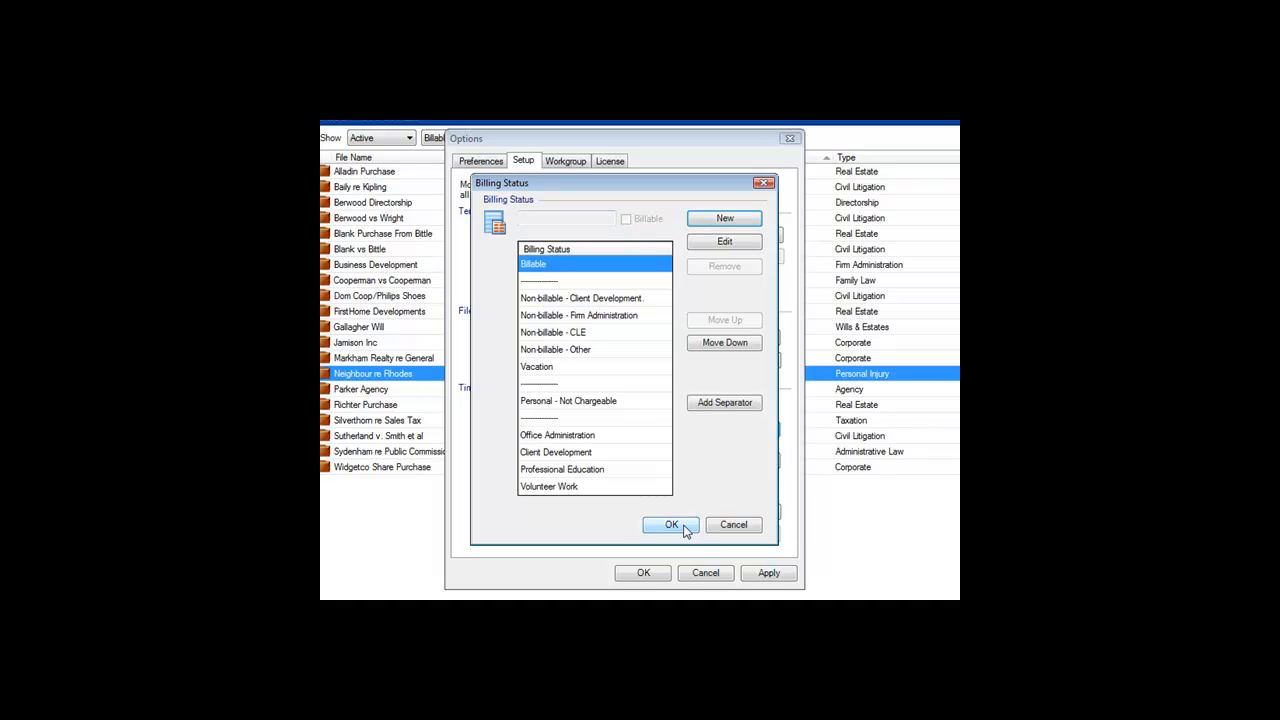
{"action": "left_click", "coordinate": [670, 525]}
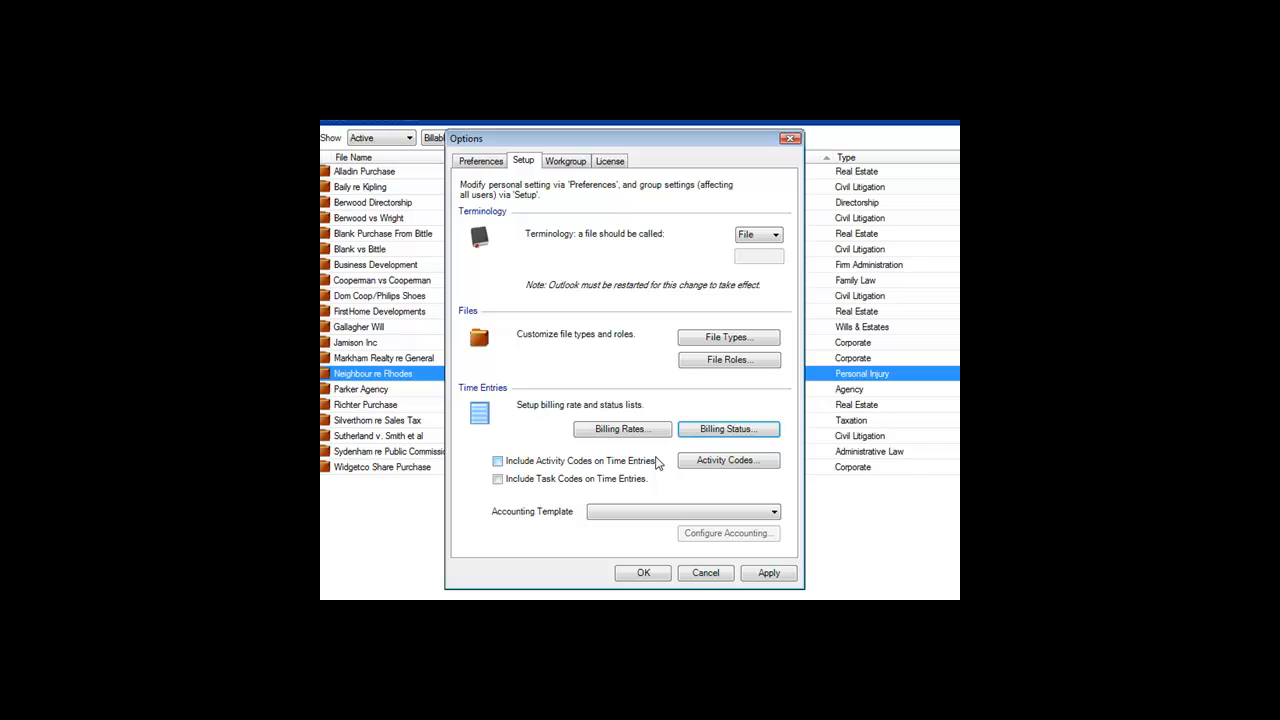
{"action": "mouse_move", "coordinate": [622, 429]}
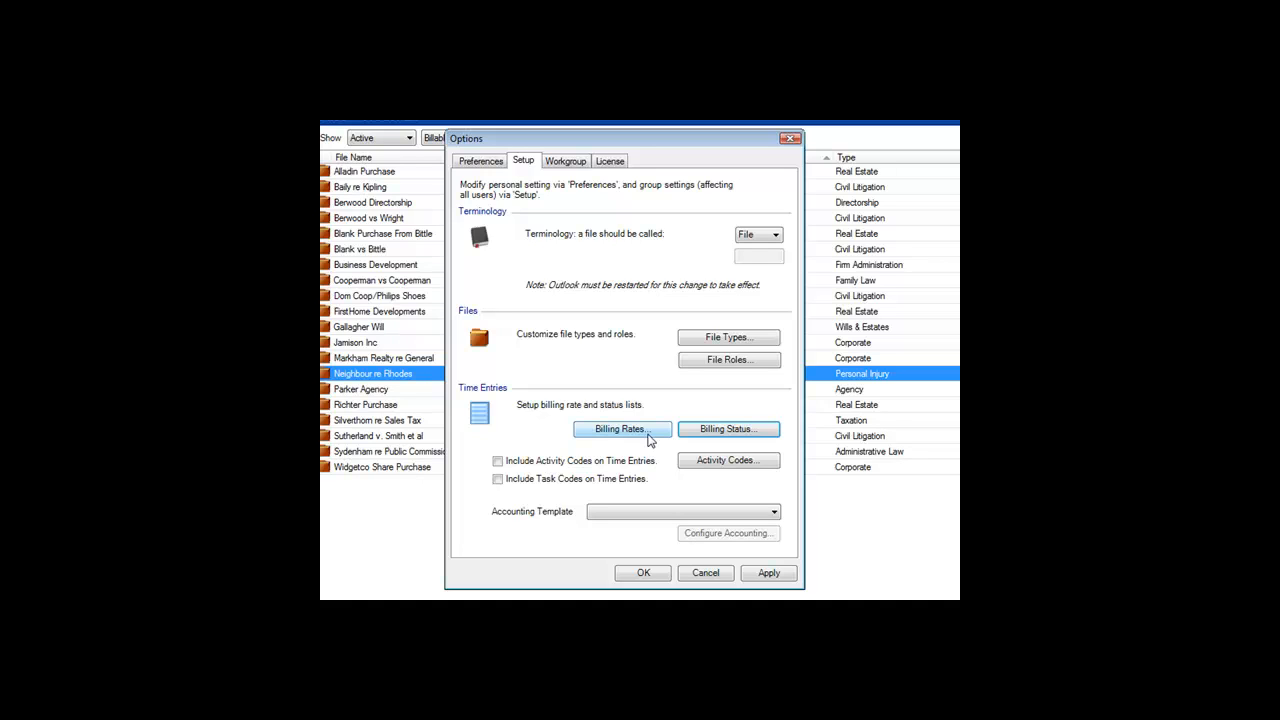
{"action": "left_click", "coordinate": [622, 428]}
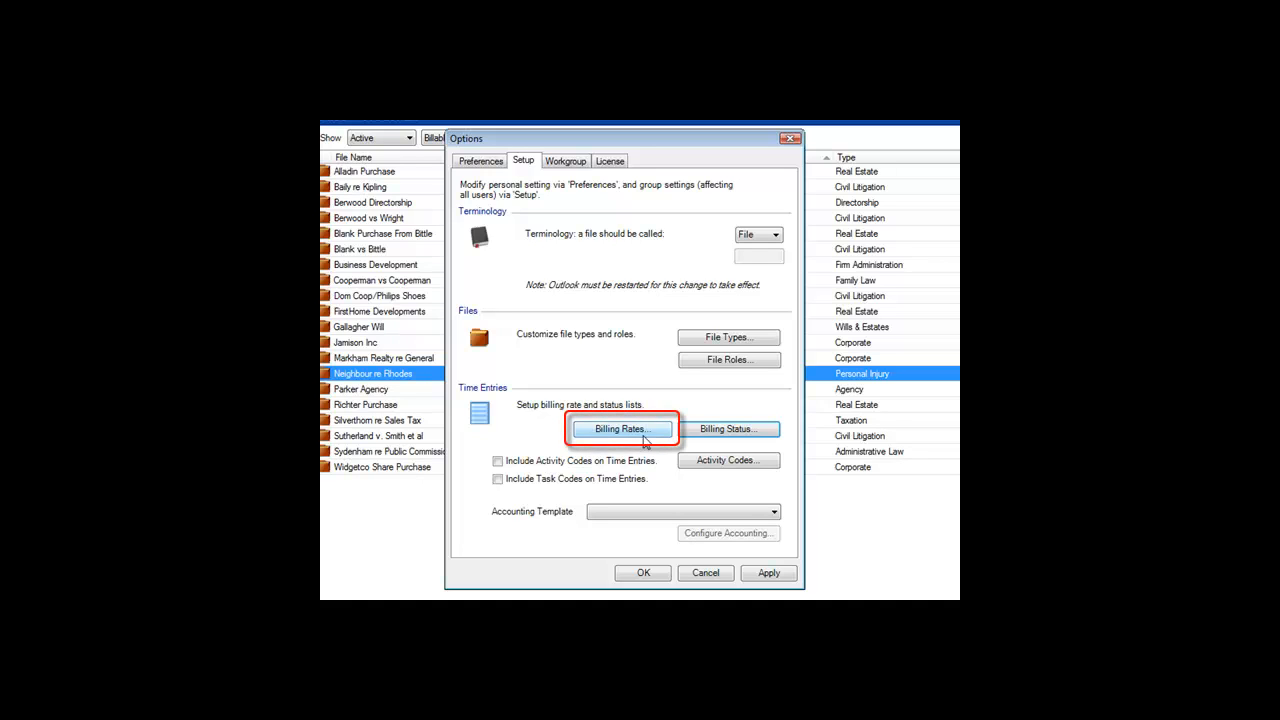
{"action": "left_click", "coordinate": [622, 428]}
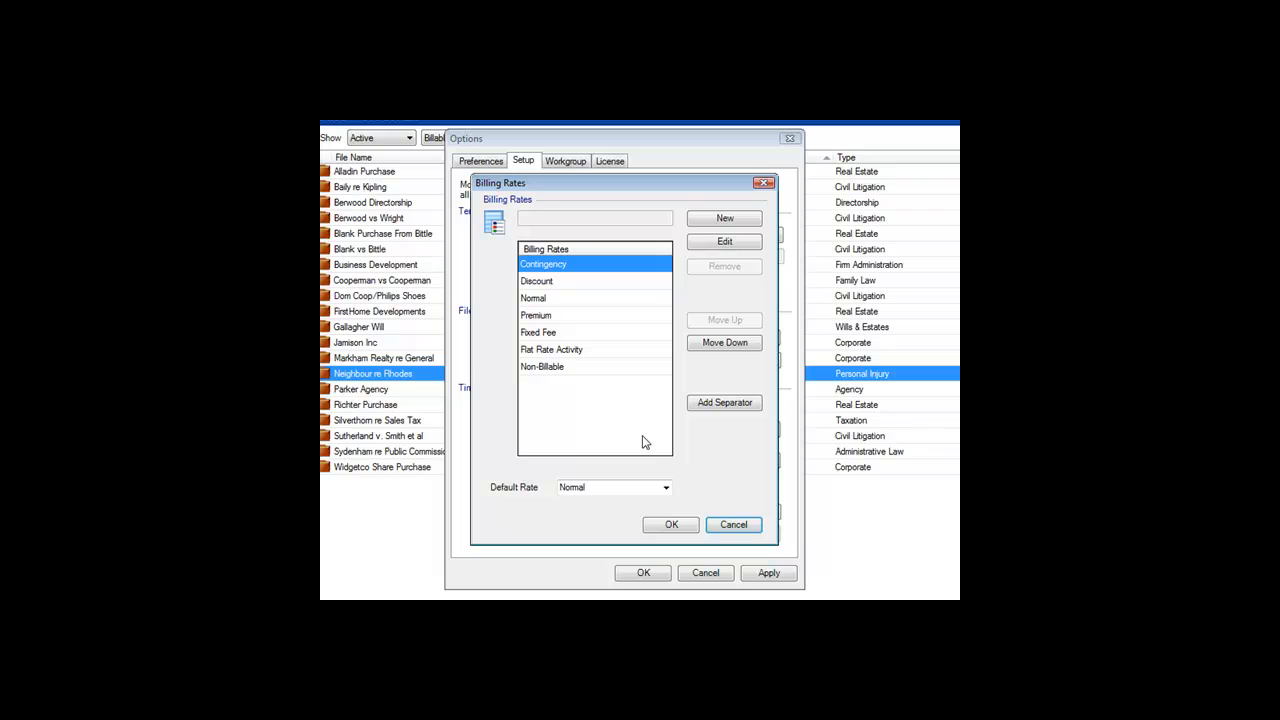
{"action": "mouse_move", "coordinate": [518, 500]}
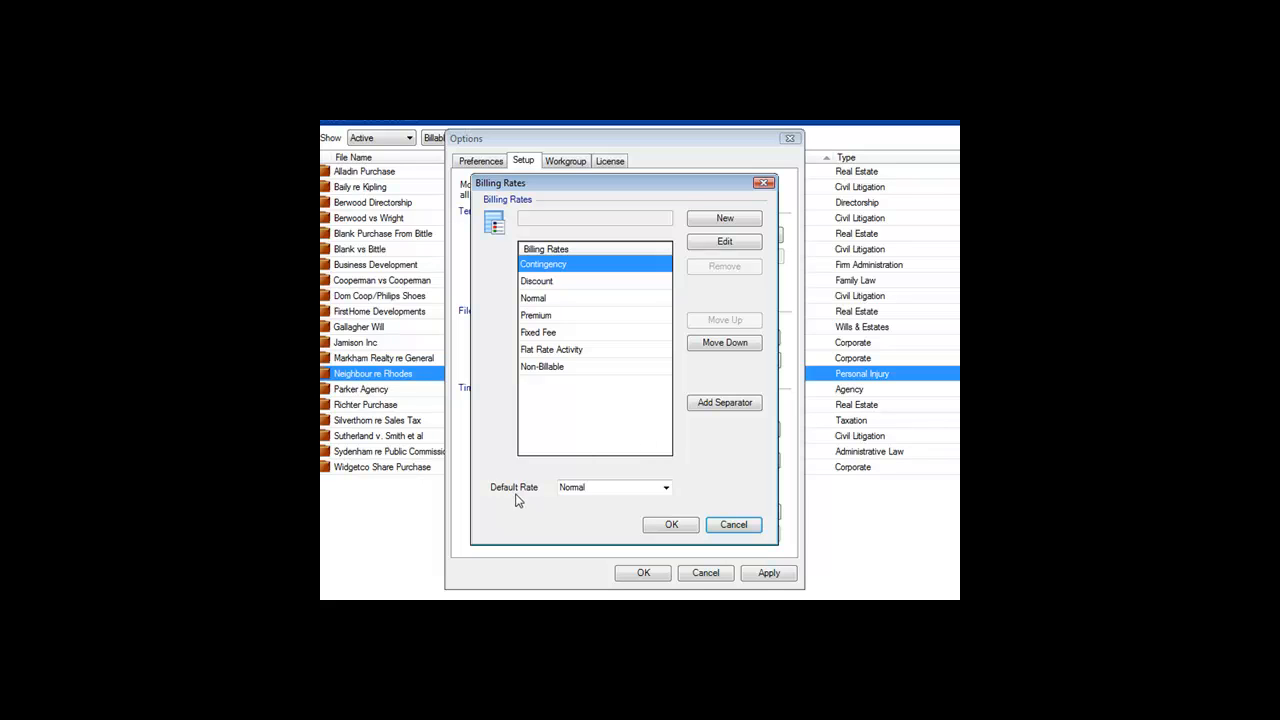
{"action": "left_click", "coordinate": [665, 487]}
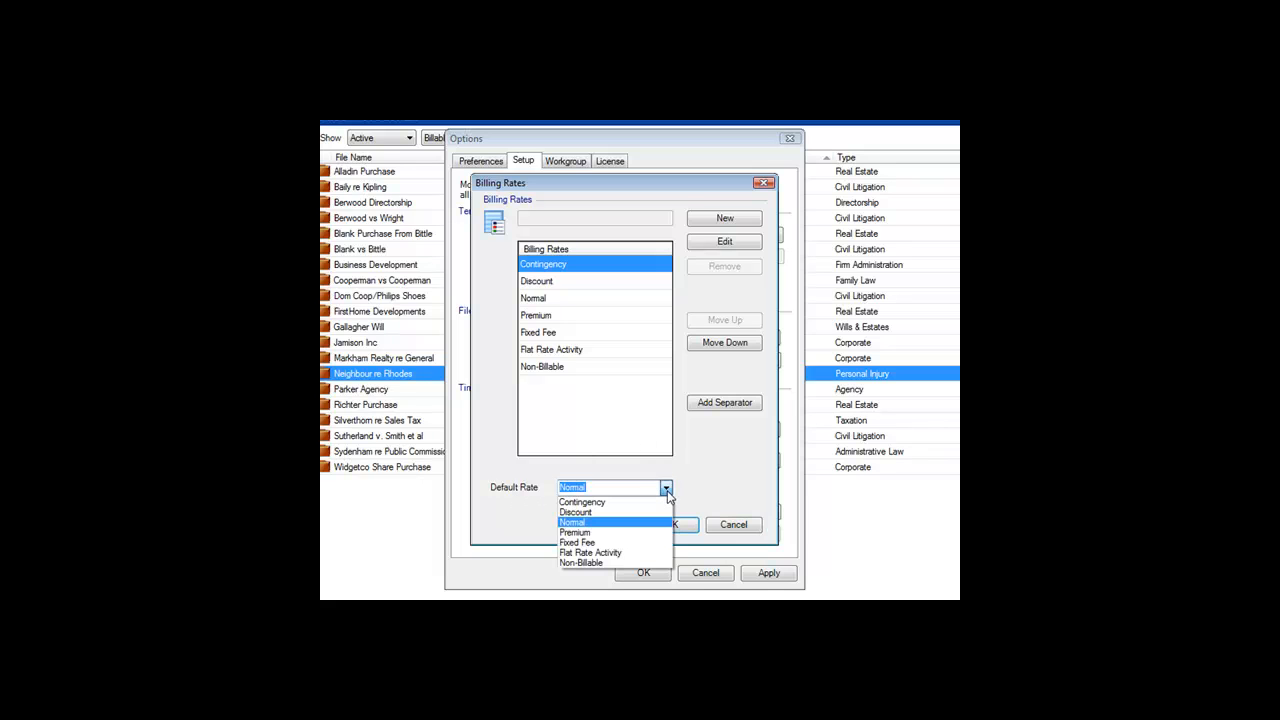
{"action": "mouse_move", "coordinate": [704, 491]}
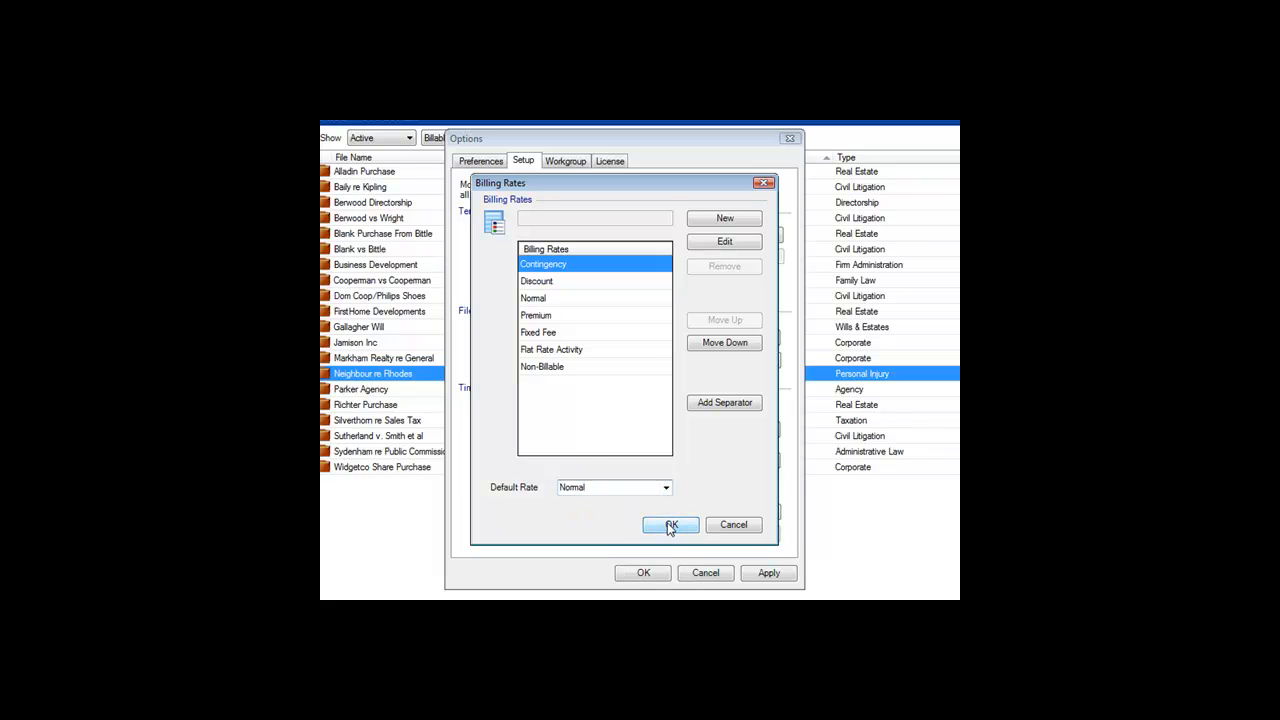
{"action": "left_click", "coordinate": [670, 525]}
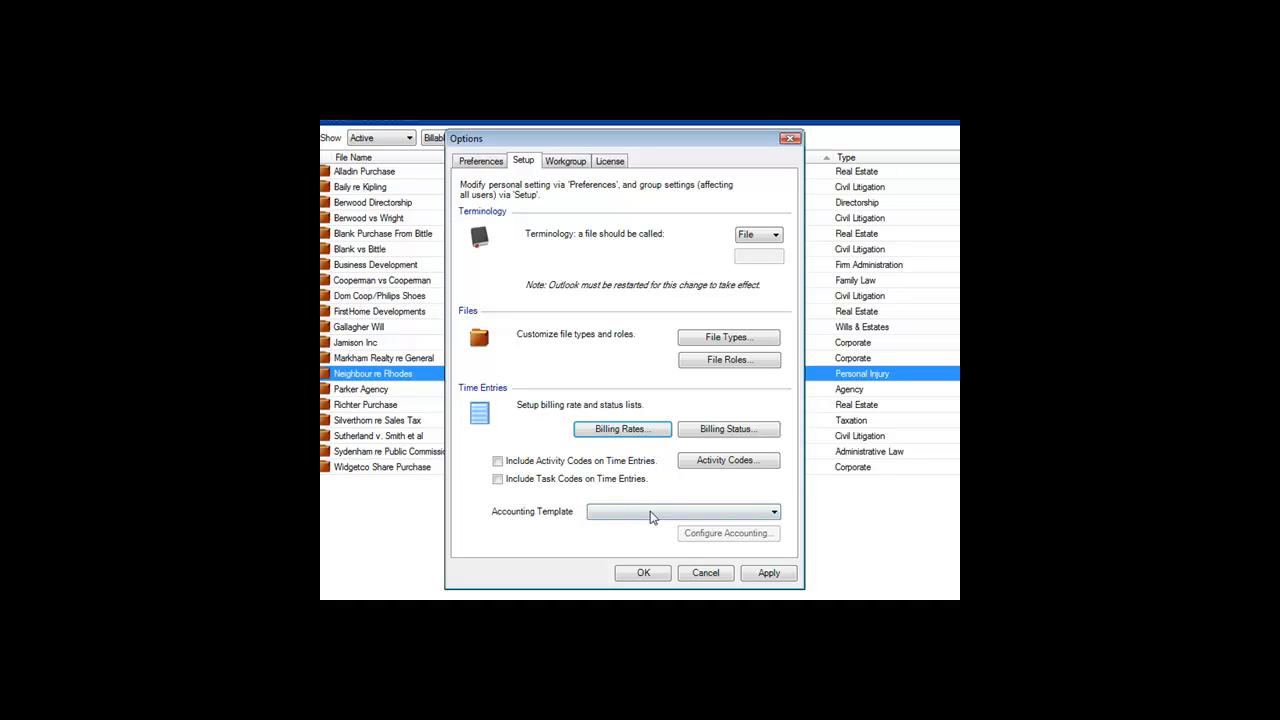
Give the Normal billing rate a value of 100 in Billing Rate Values and save.
{"action": "left_click", "coordinate": [480, 161]}
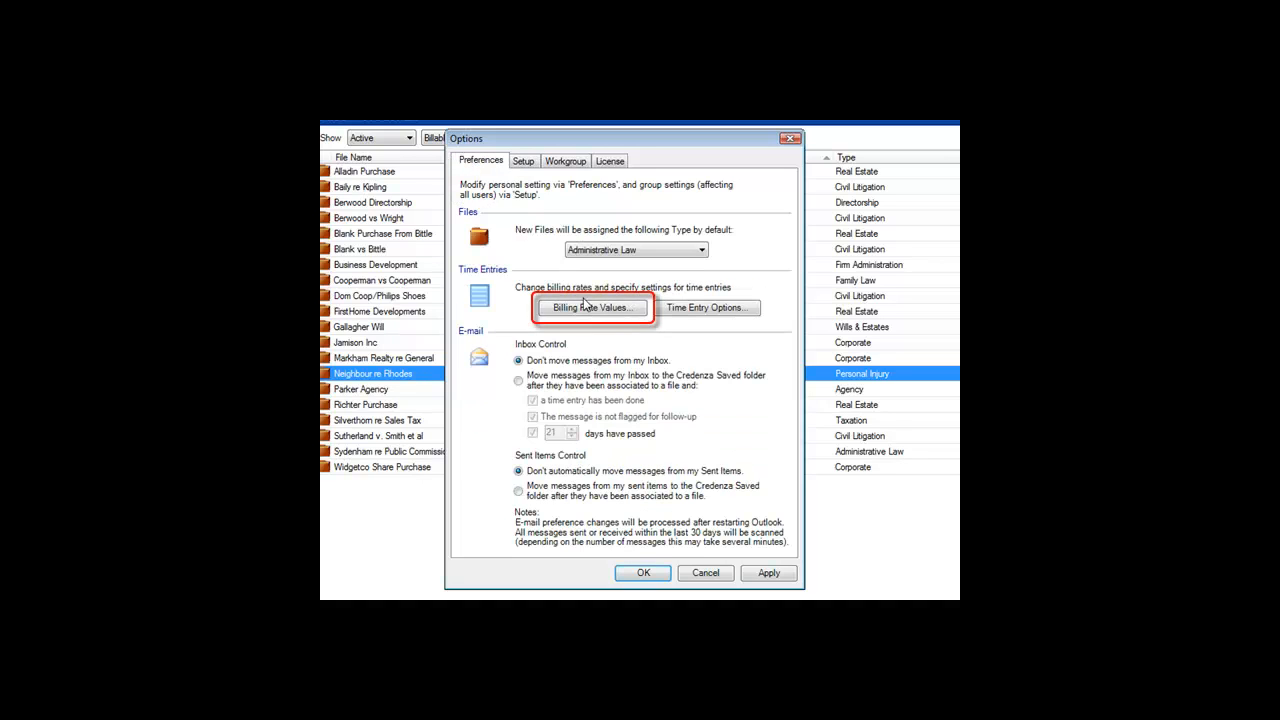
{"action": "left_click", "coordinate": [591, 307]}
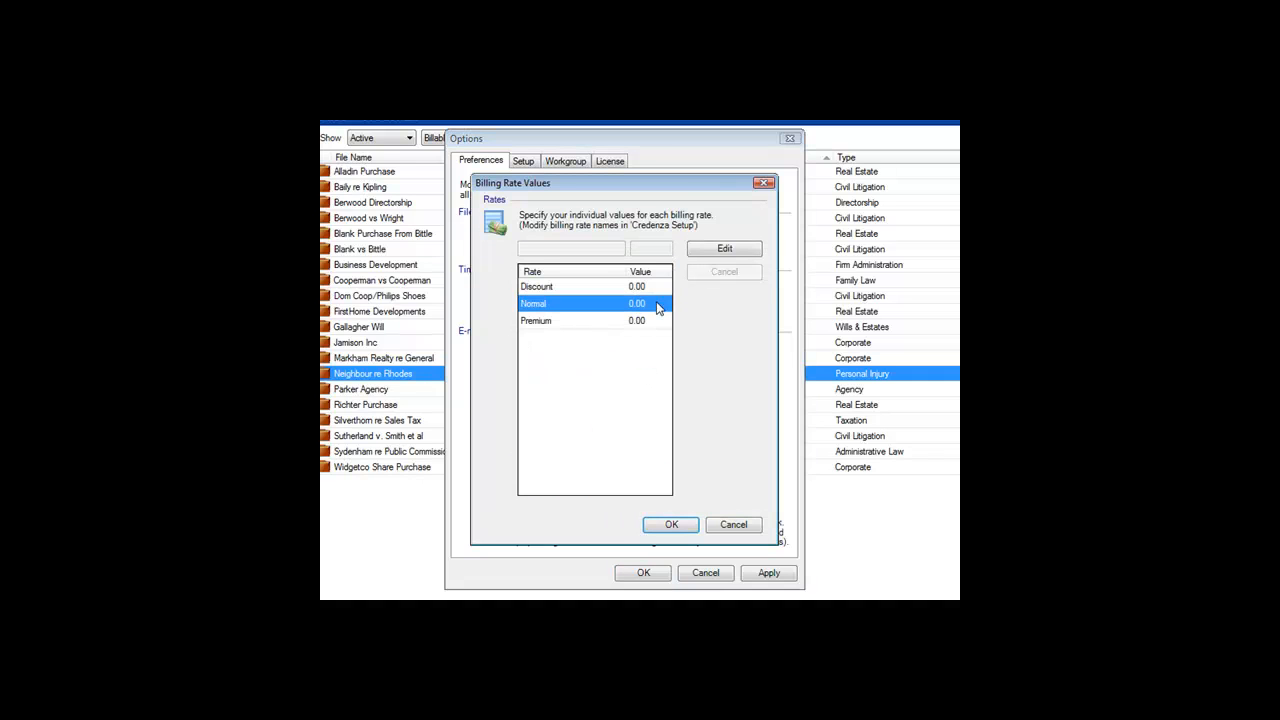
{"action": "left_click", "coordinate": [724, 248]}
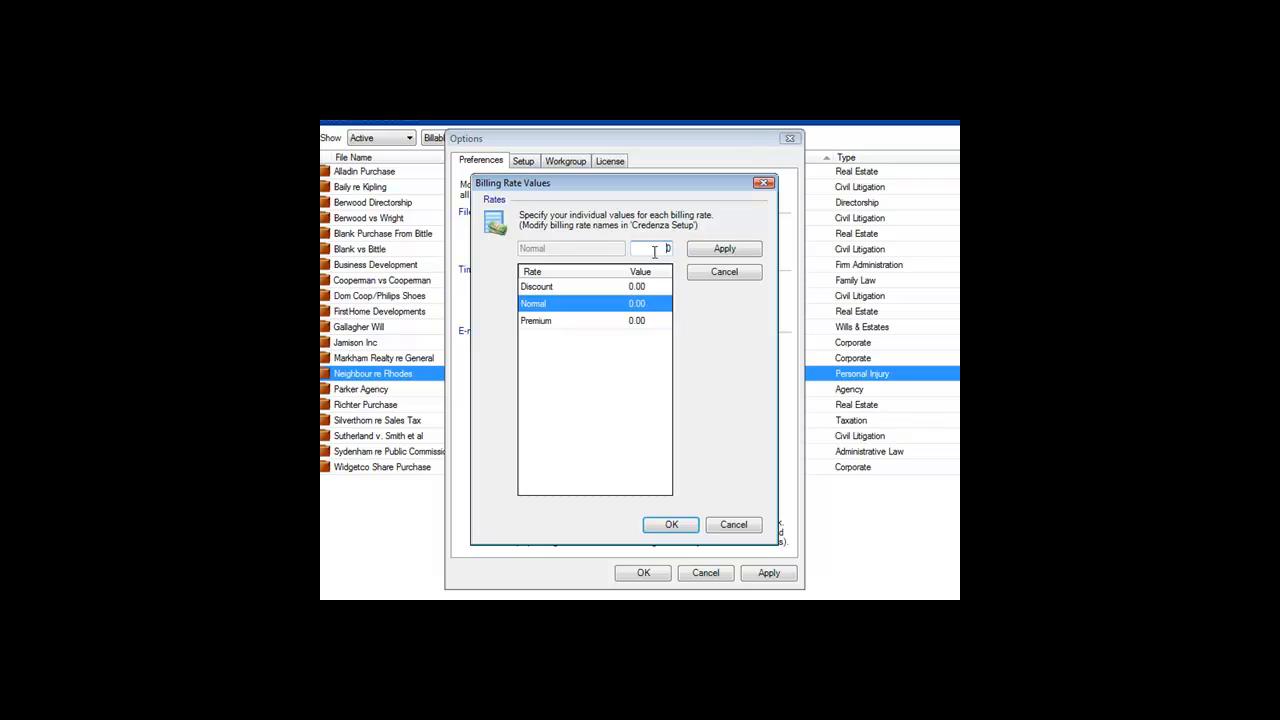
{"action": "type", "text": "100"}
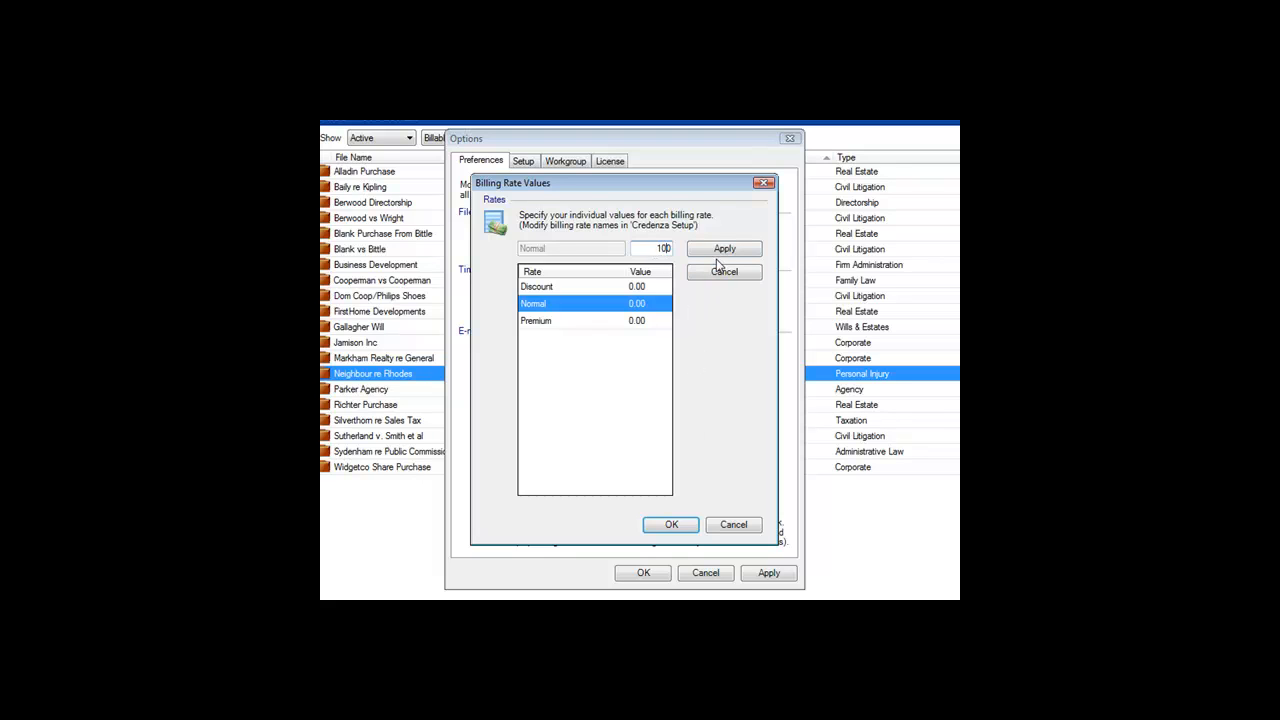
{"action": "left_click", "coordinate": [724, 248]}
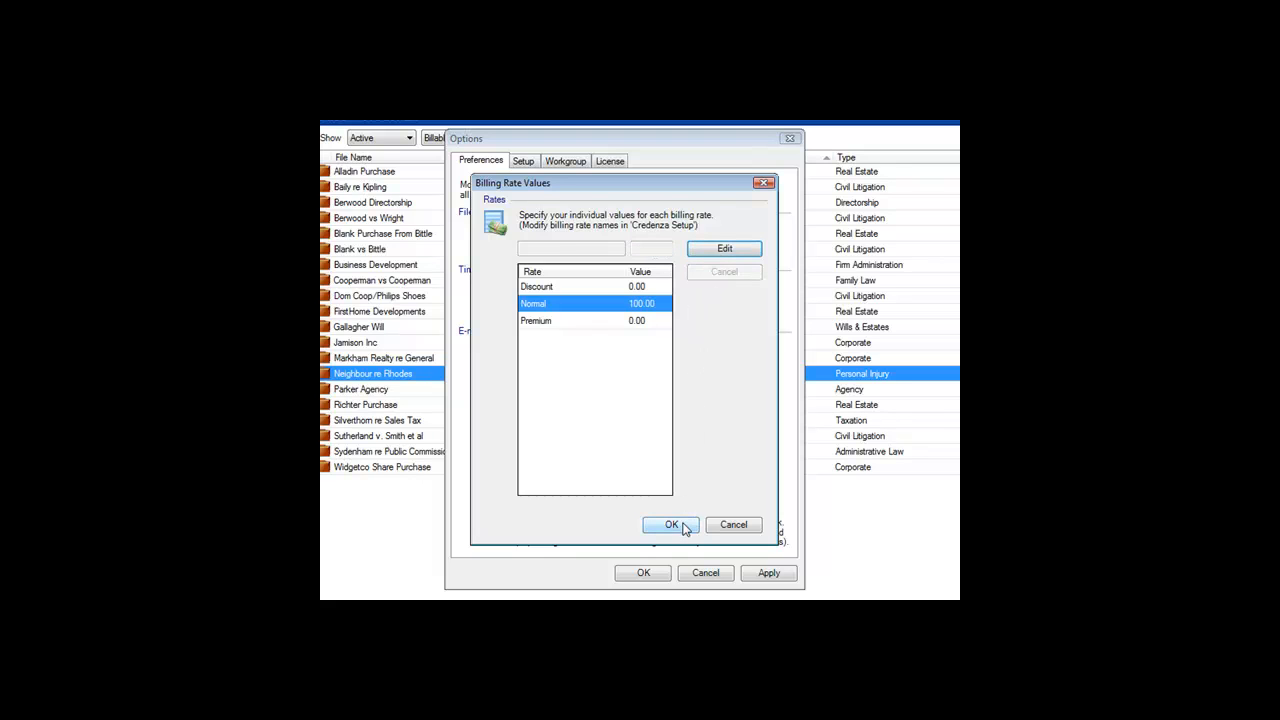
{"action": "left_click", "coordinate": [670, 524]}
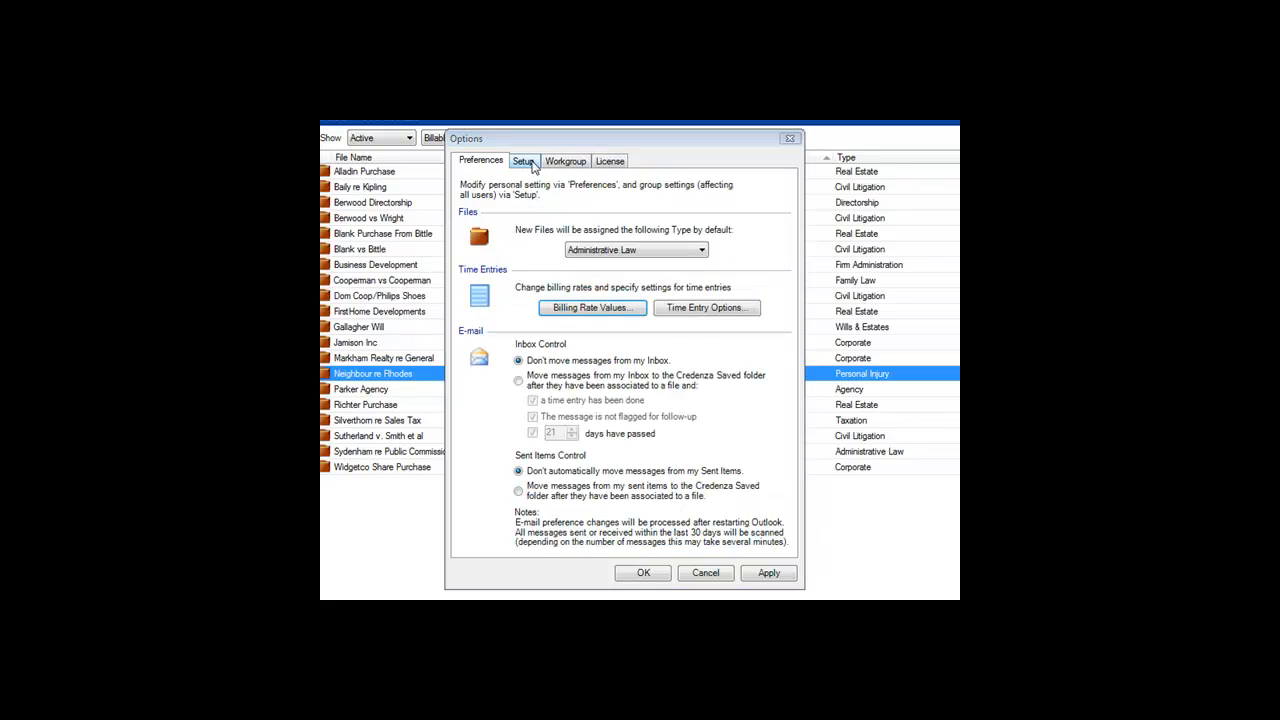
Include activity codes on time entries and set the Consultation with (cnw) code's billing rate.
{"action": "left_click", "coordinate": [523, 161]}
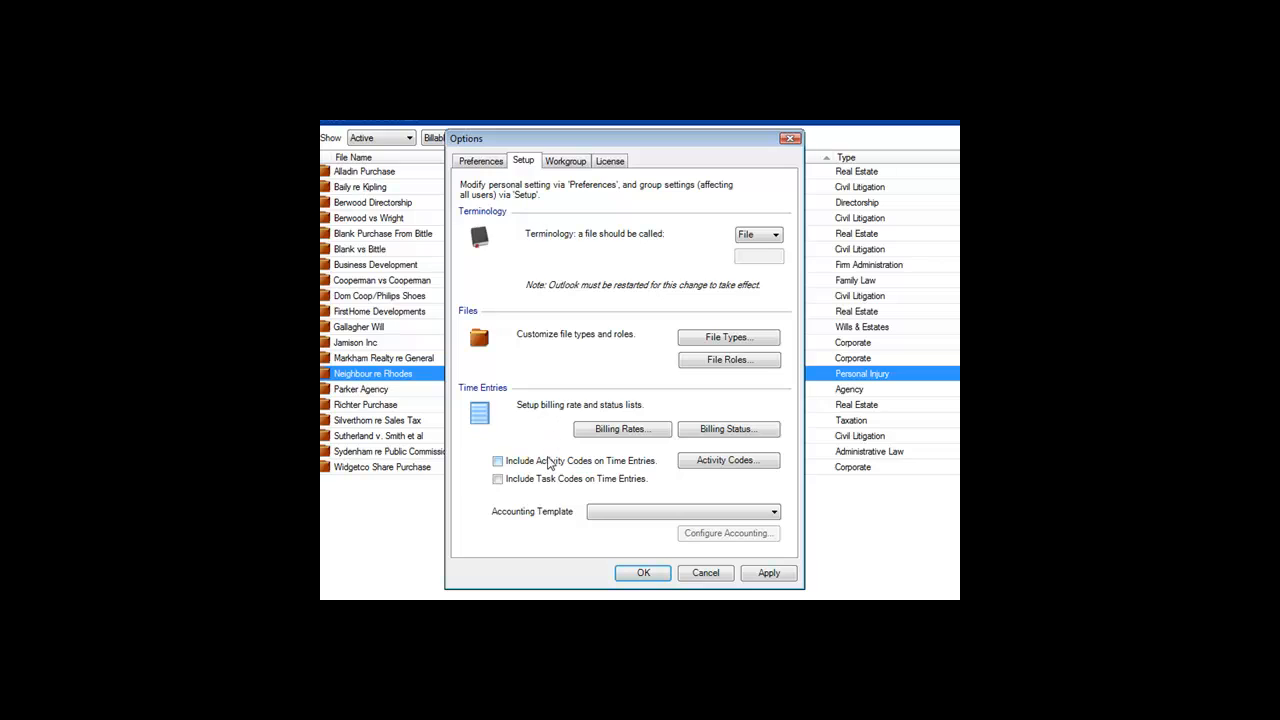
{"action": "mouse_move", "coordinate": [613, 467]}
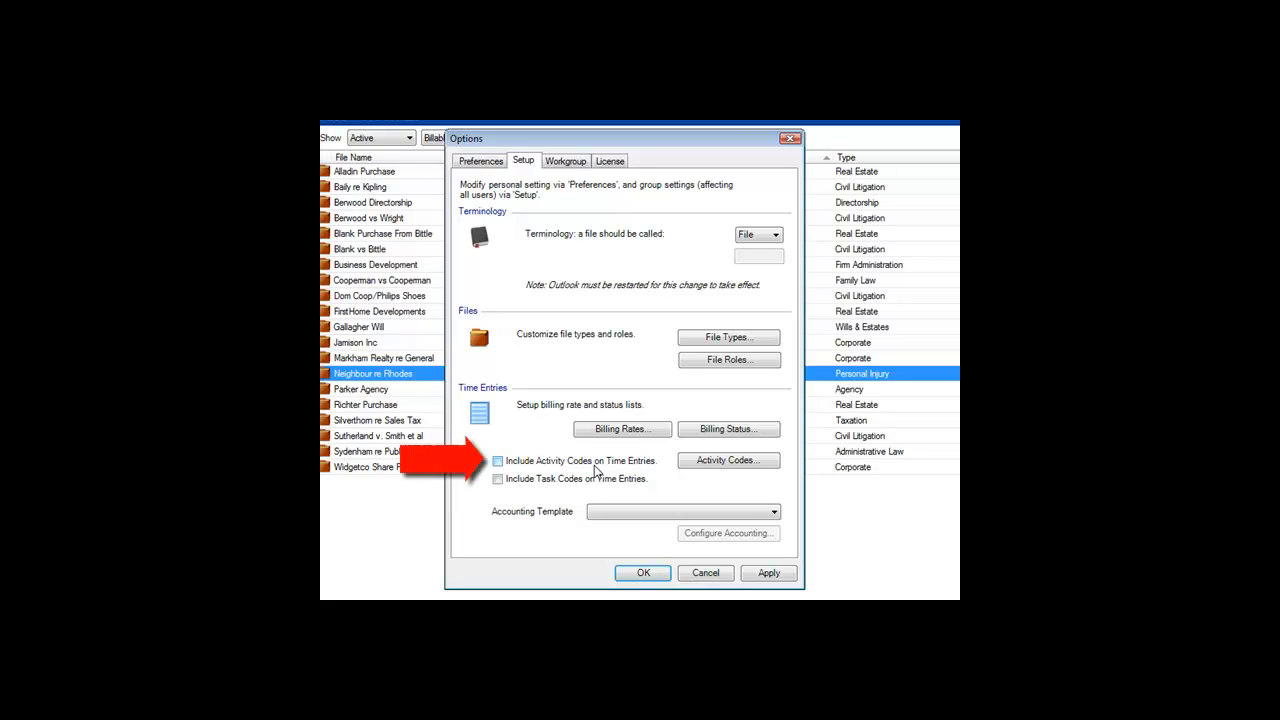
{"action": "left_click", "coordinate": [497, 461]}
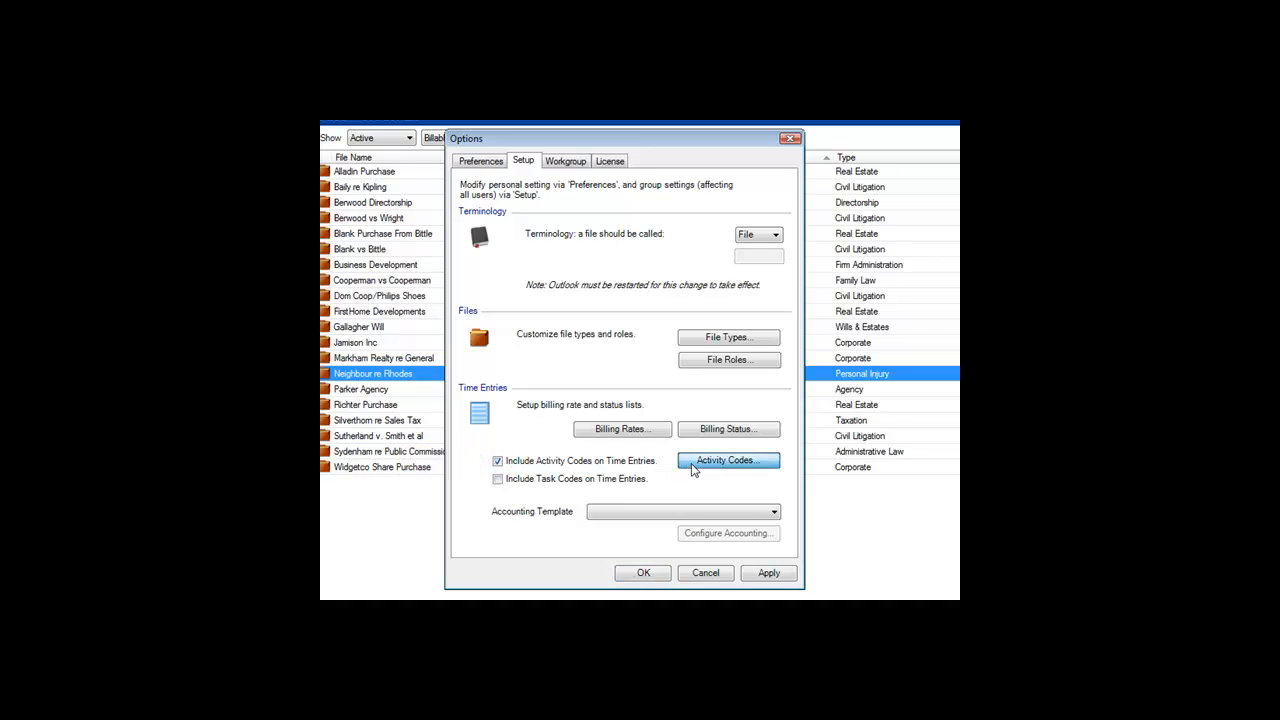
{"action": "left_click", "coordinate": [727, 461]}
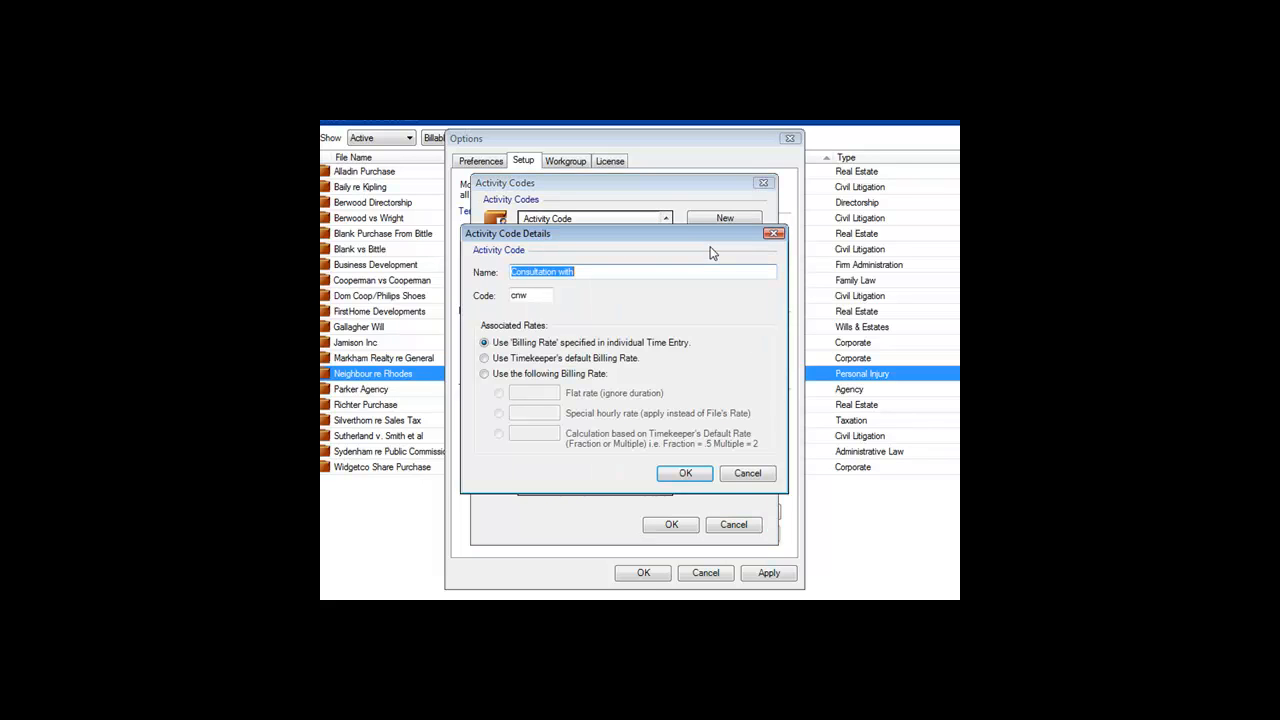
{"action": "left_click", "coordinate": [530, 295]}
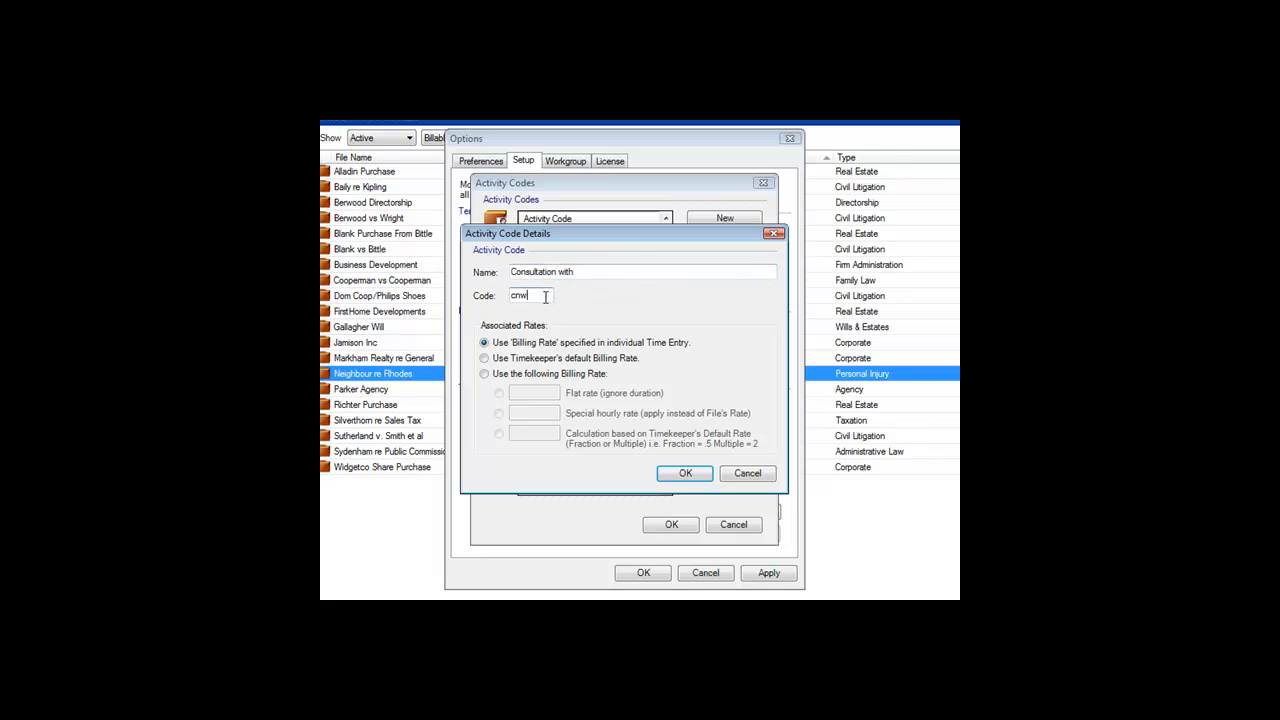
{"action": "left_click", "coordinate": [485, 373]}
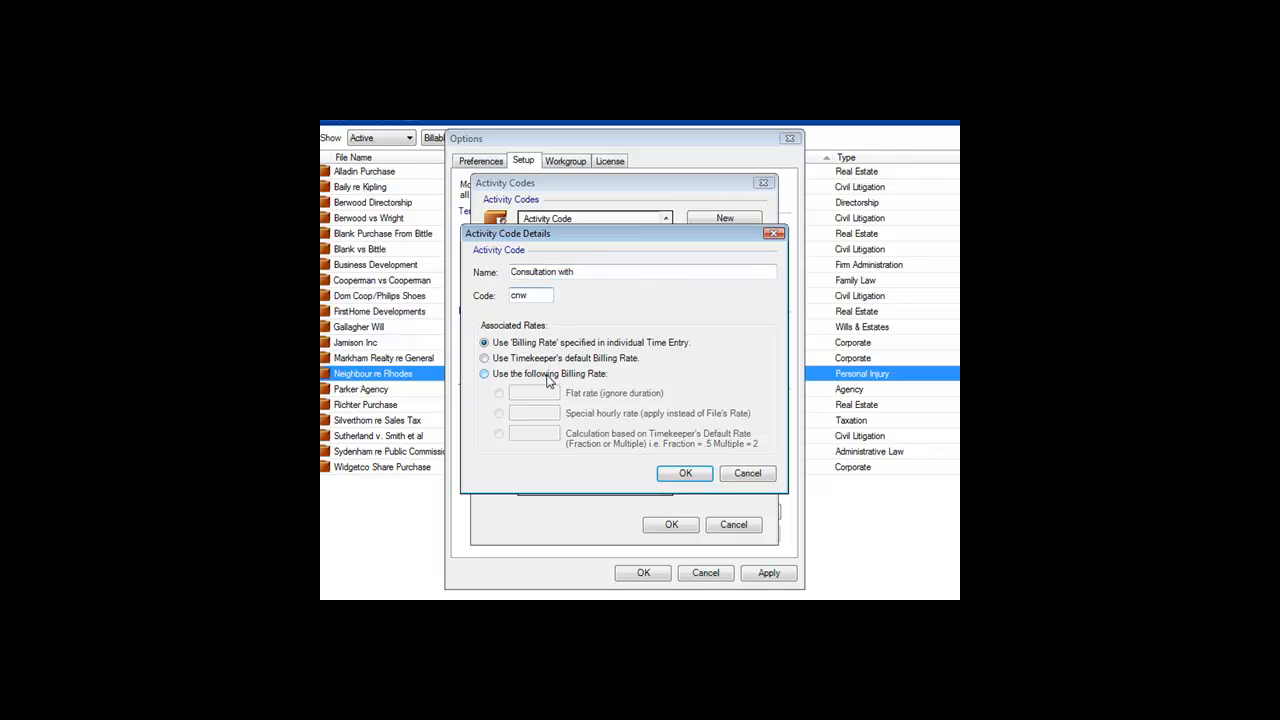
{"action": "left_click", "coordinate": [684, 473]}
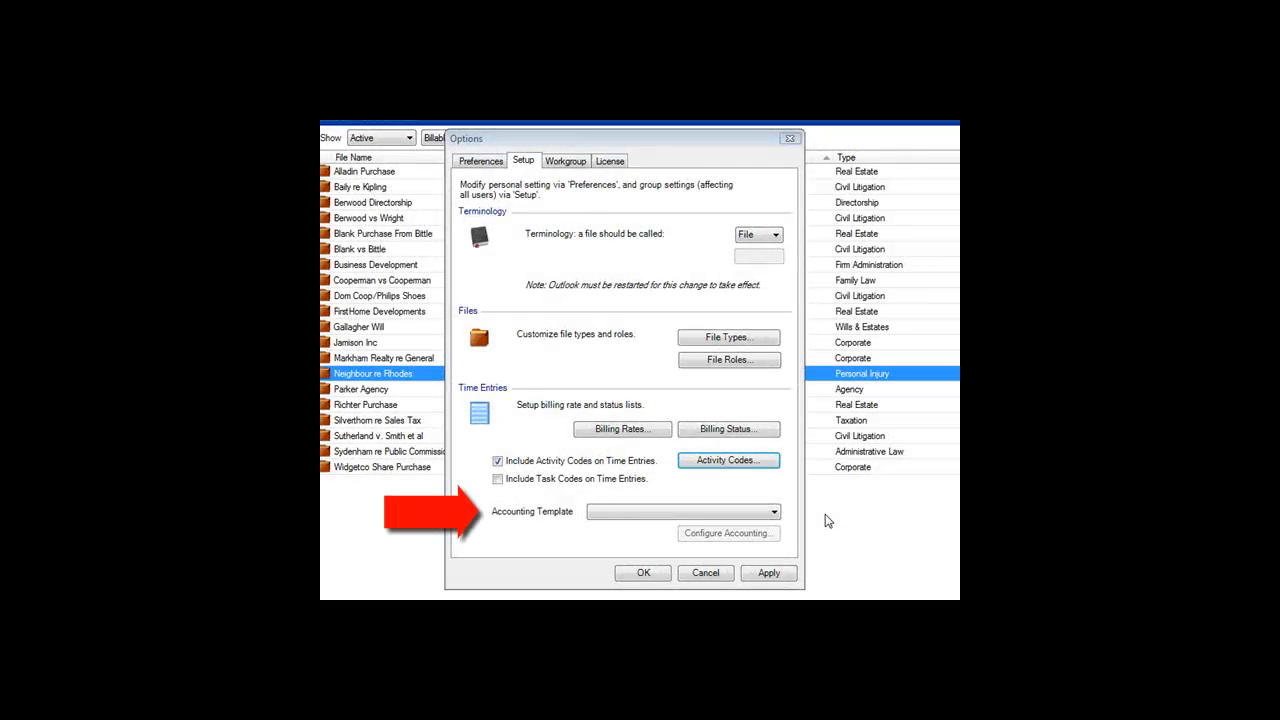
{"action": "mouse_move", "coordinate": [755, 499]}
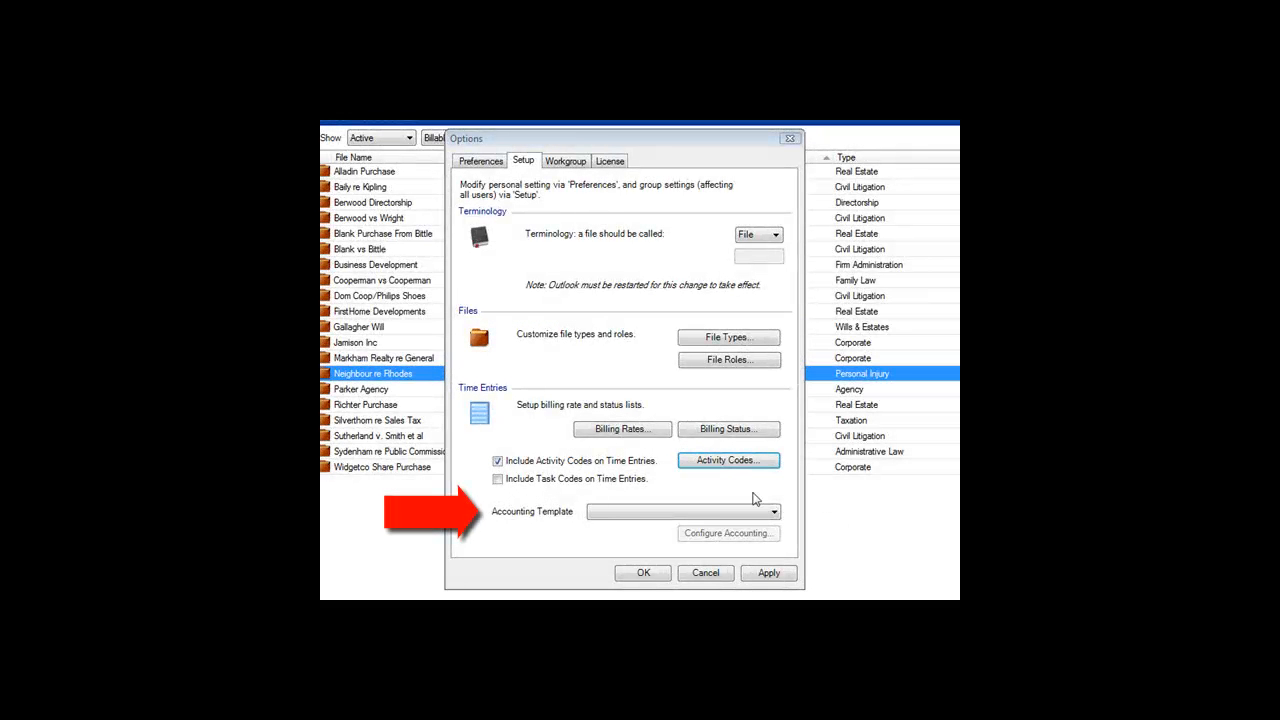
{"action": "mouse_move", "coordinate": [622, 429]}
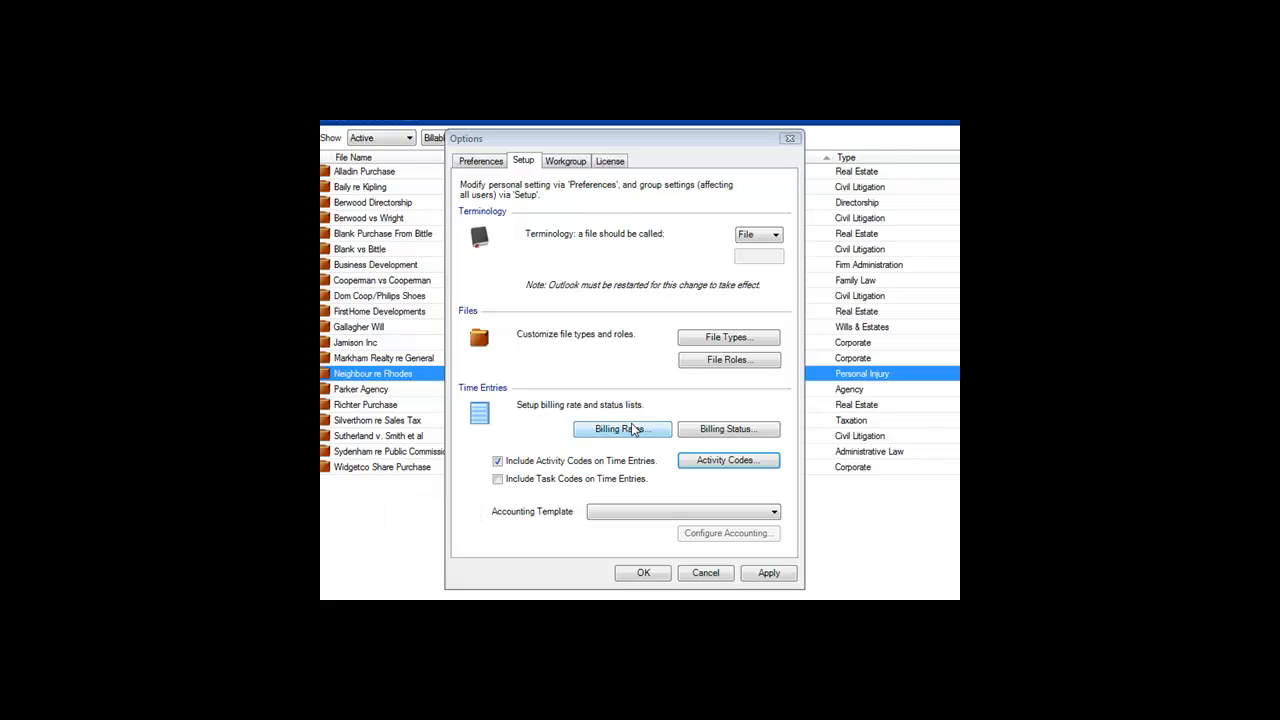
Choose the Custom accounting template, view its setup wizard, and cancel out of it.
{"action": "left_click", "coordinate": [774, 511]}
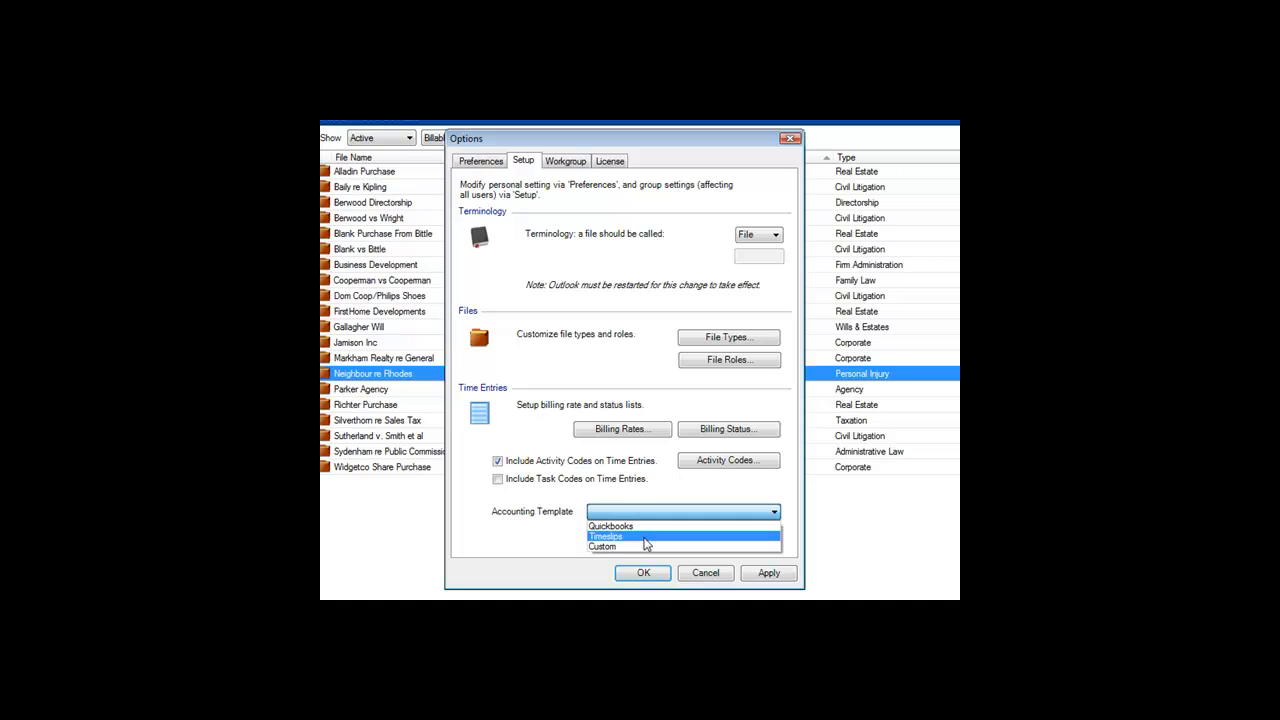
{"action": "left_click", "coordinate": [603, 546]}
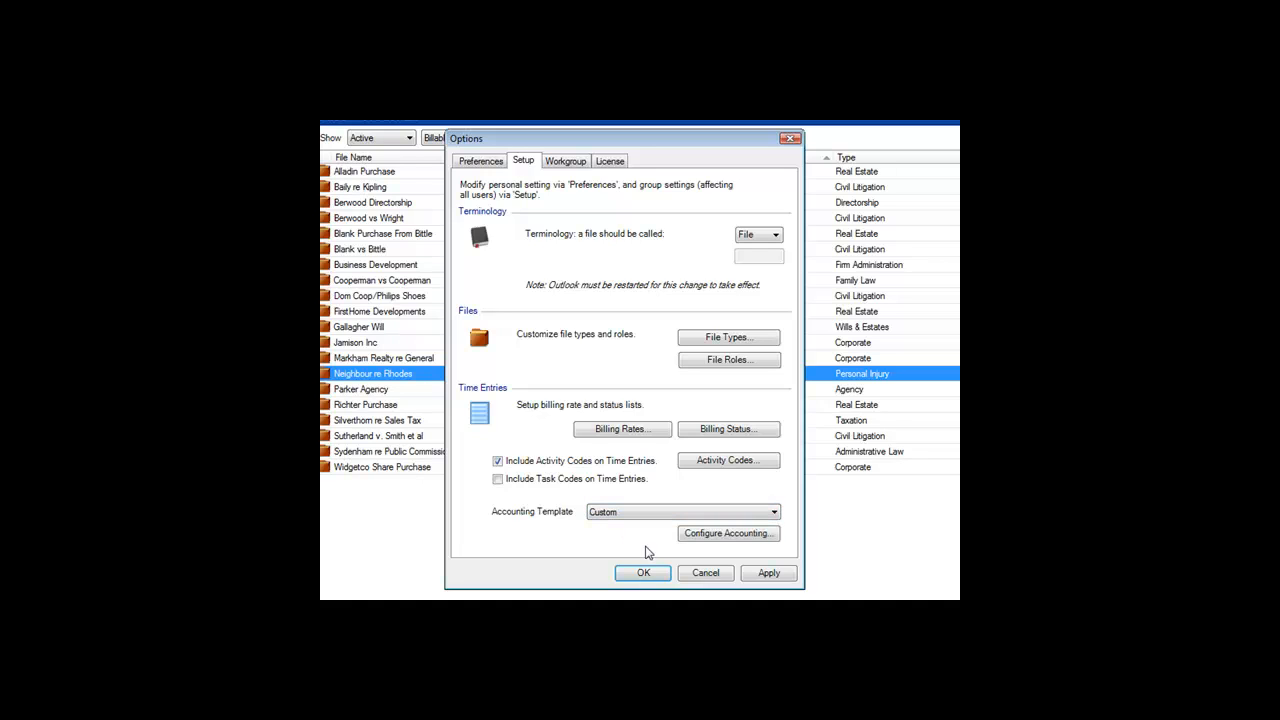
{"action": "left_click", "coordinate": [728, 533]}
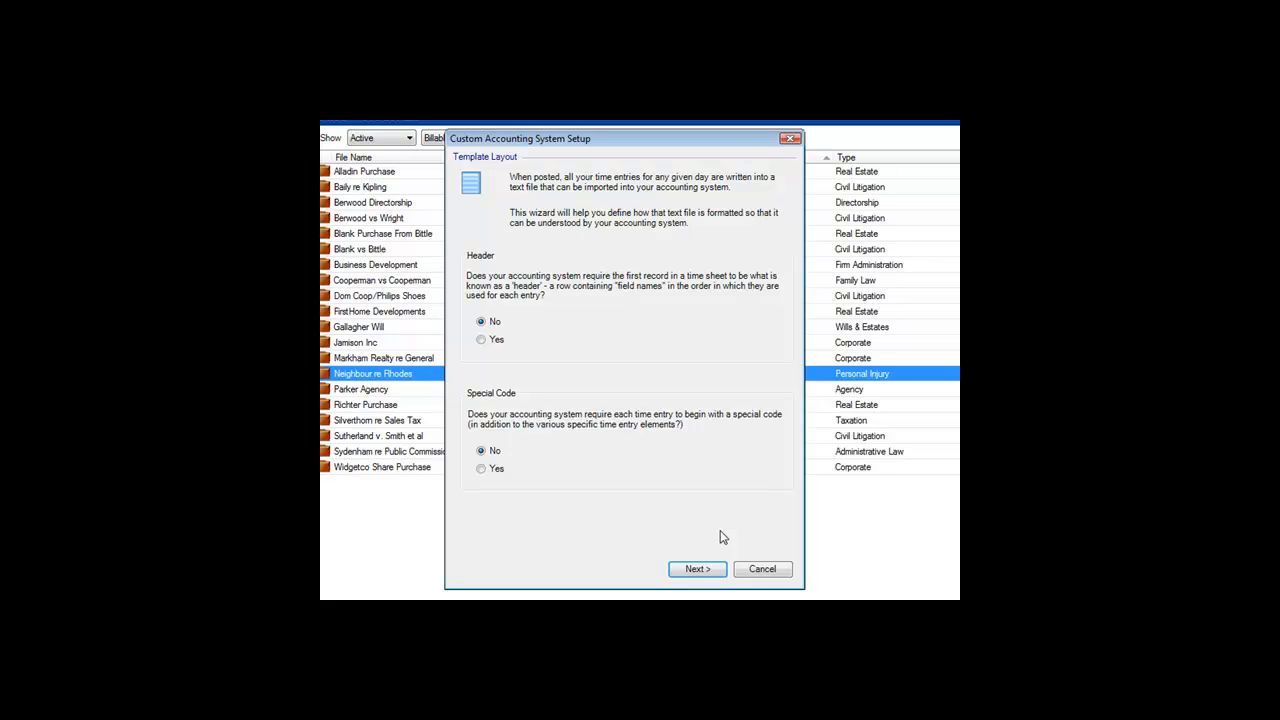
{"action": "mouse_move", "coordinate": [737, 547]}
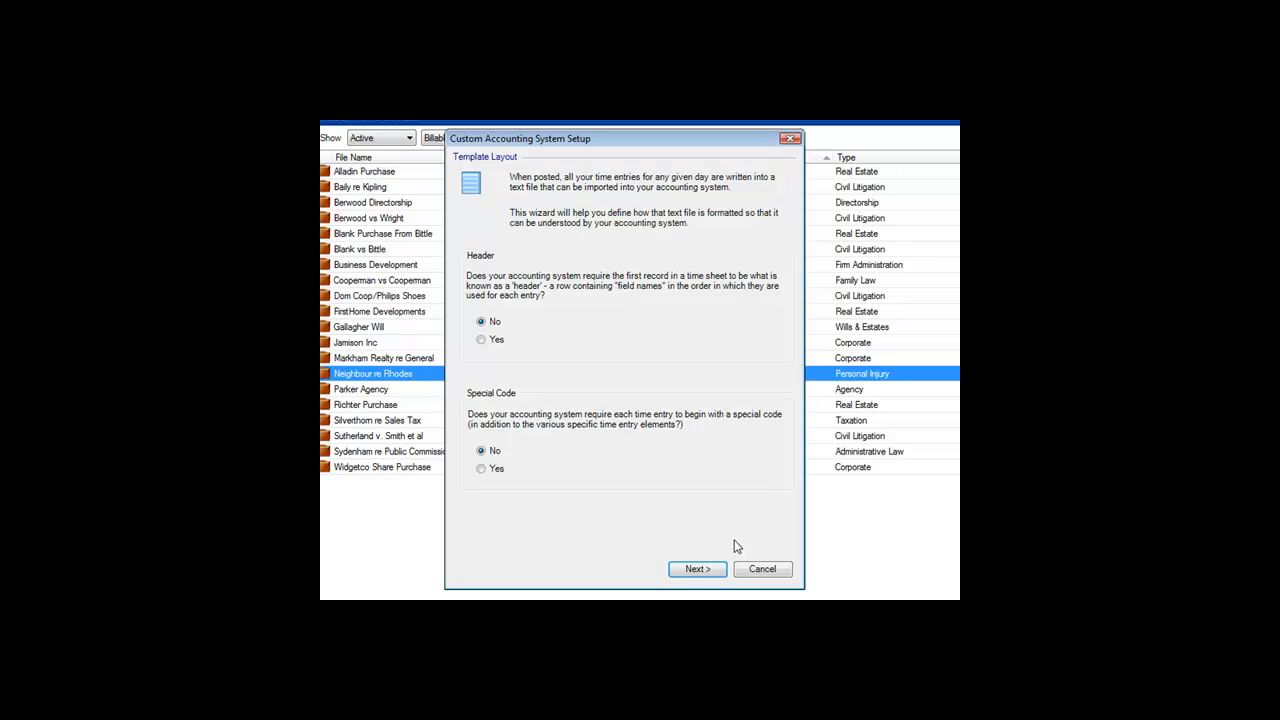
{"action": "left_click", "coordinate": [762, 568]}
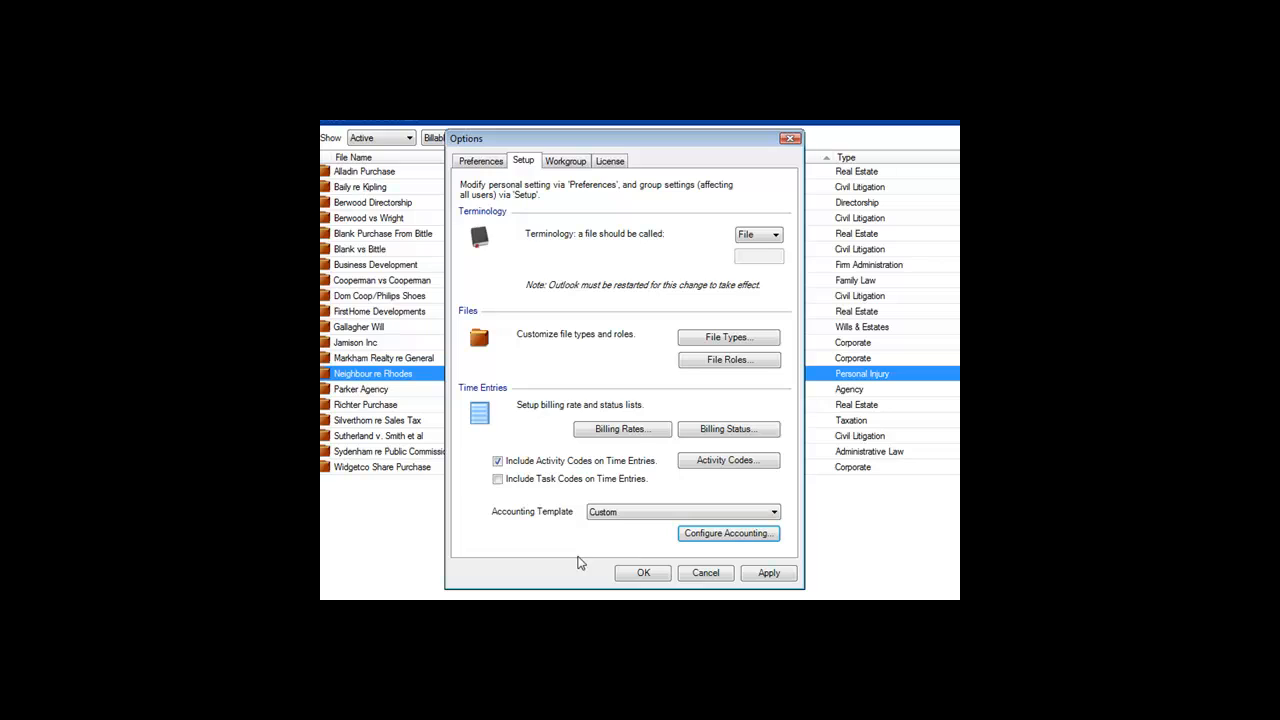
{"action": "mouse_move", "coordinate": [522, 526]}
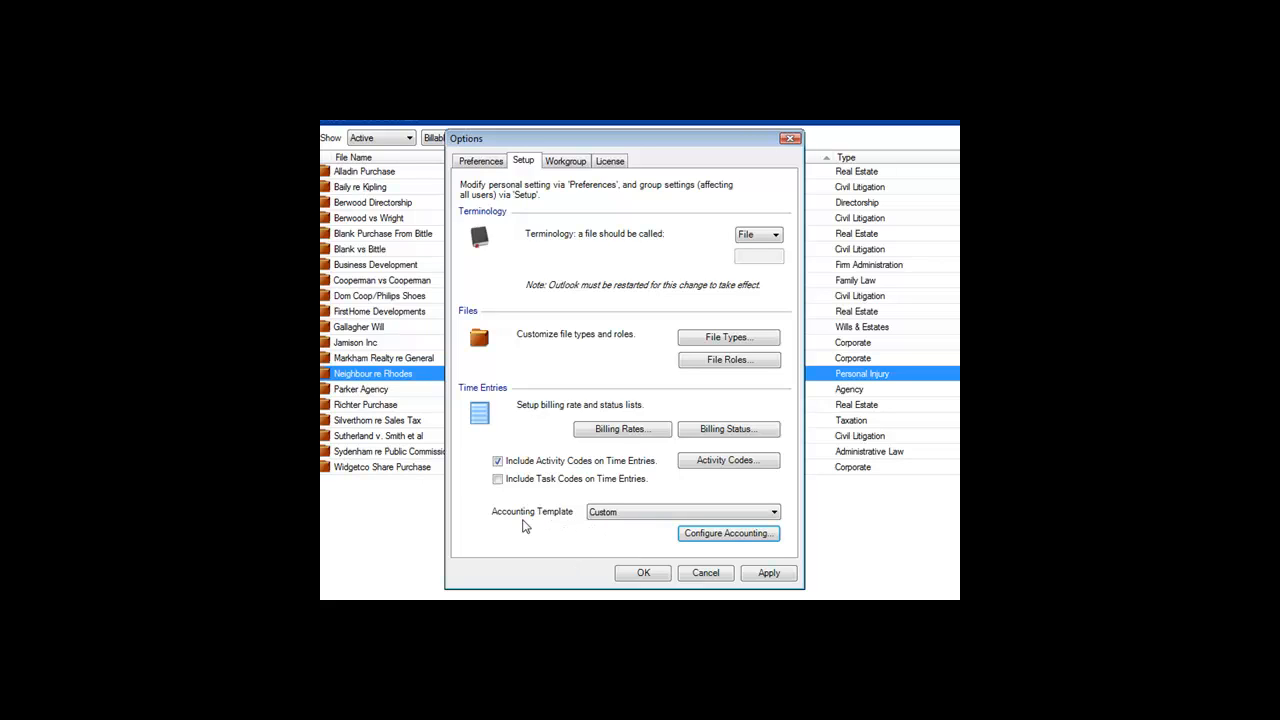
{"action": "mouse_move", "coordinate": [548, 522]}
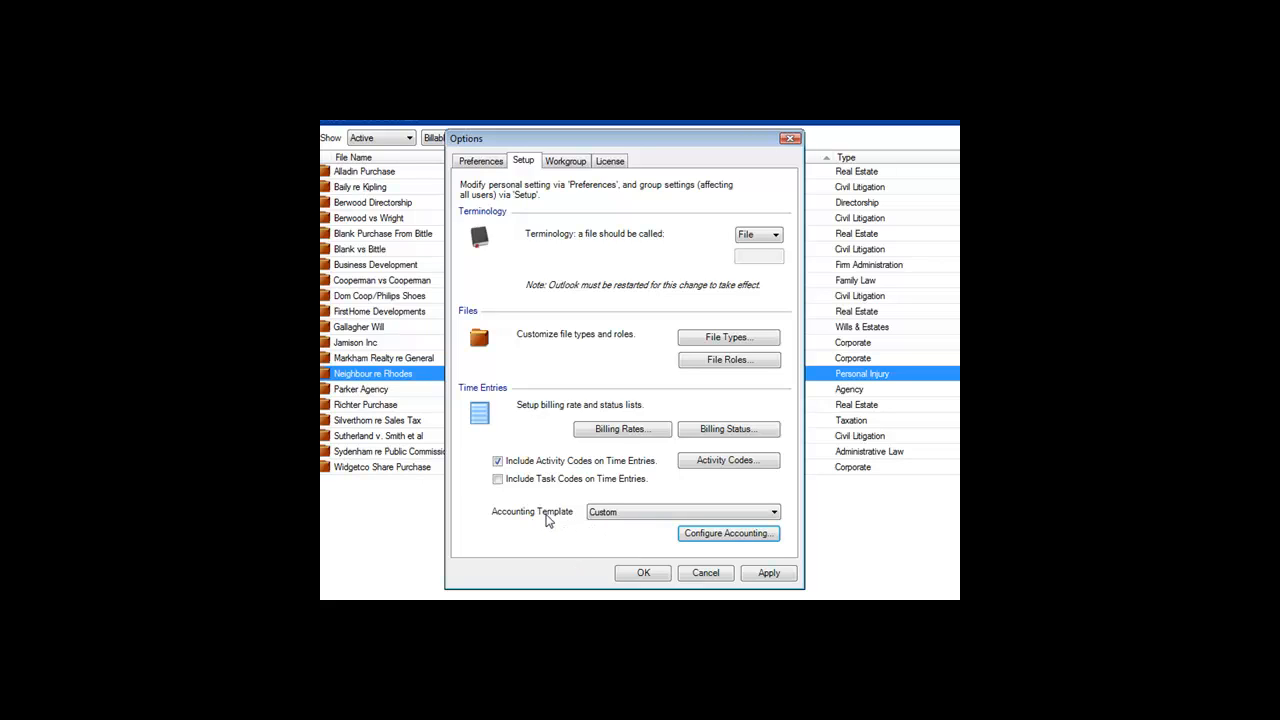
{"action": "mouse_move", "coordinate": [493, 252]}
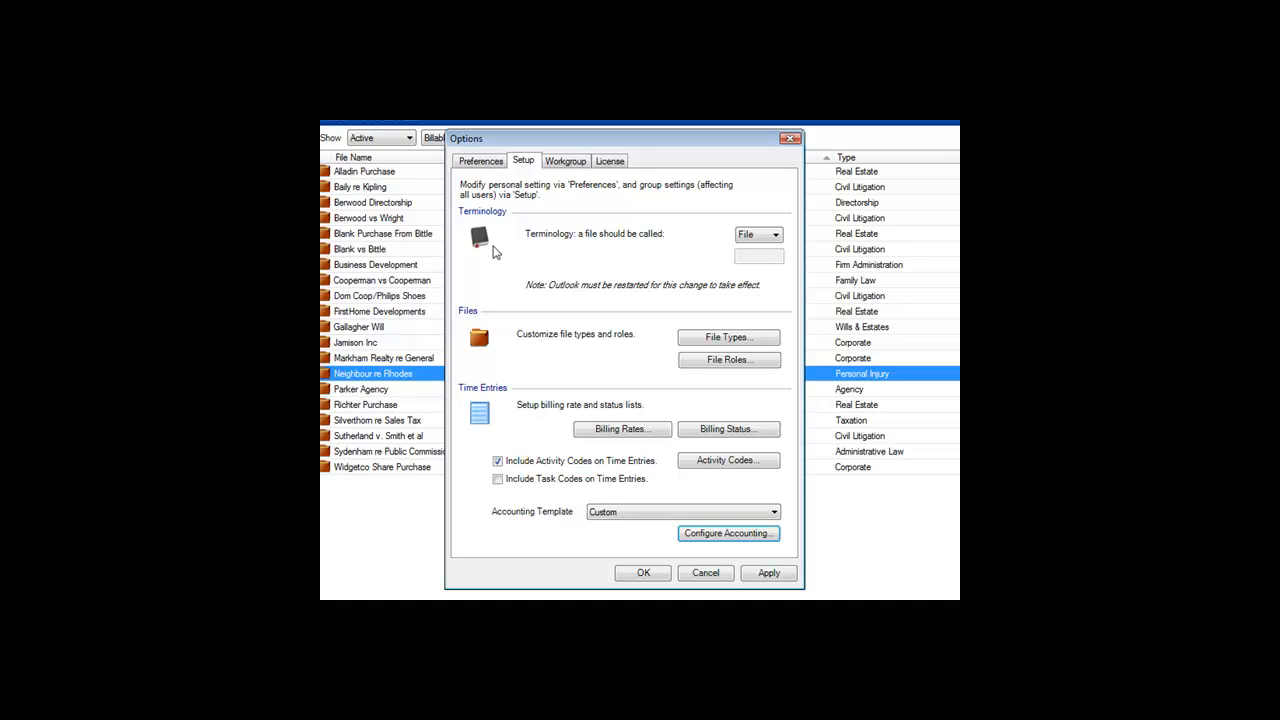
{"action": "left_click", "coordinate": [481, 161]}
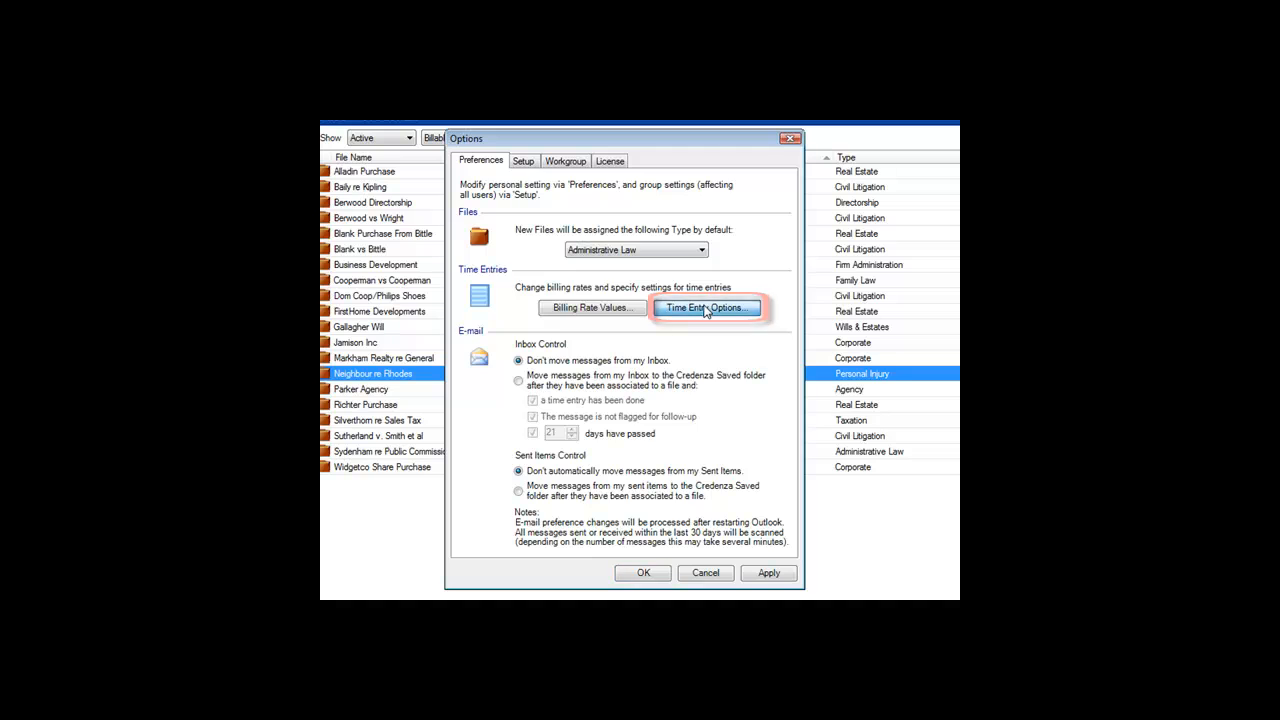
Set Z:\Desktop as the posting location for accounting time entries and confirm.
{"action": "left_click", "coordinate": [706, 307]}
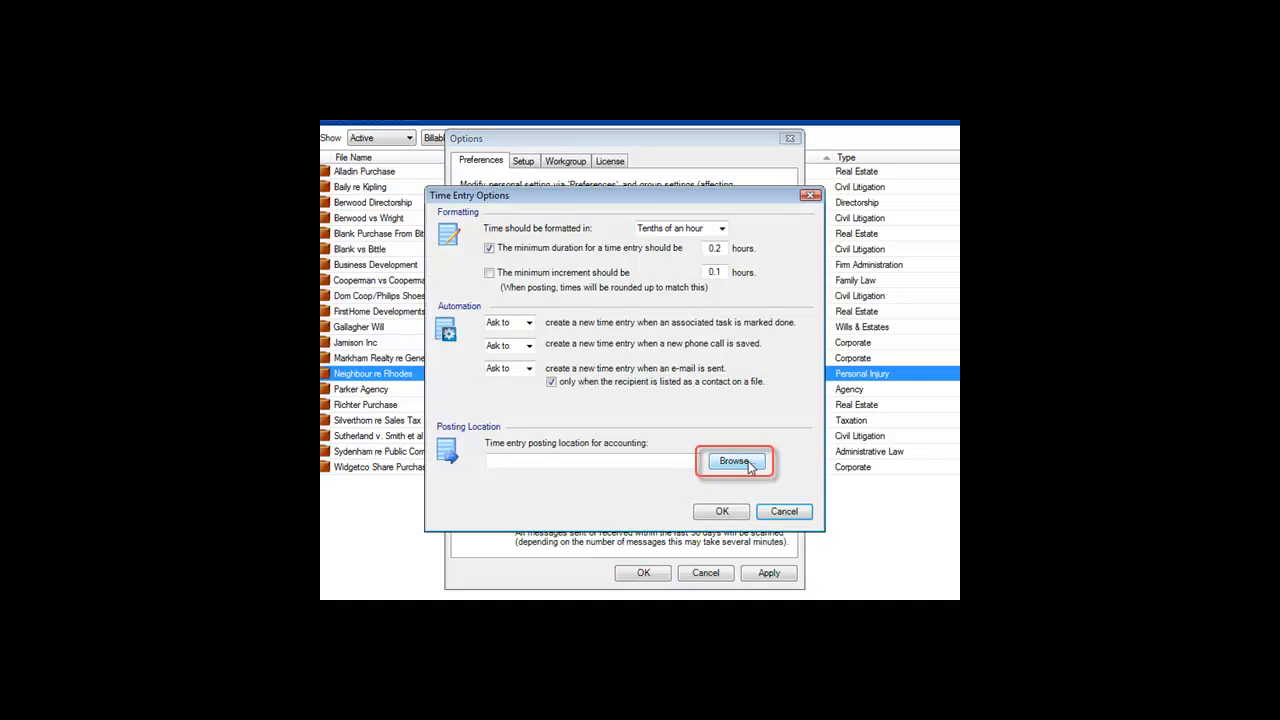
{"action": "left_click", "coordinate": [734, 461]}
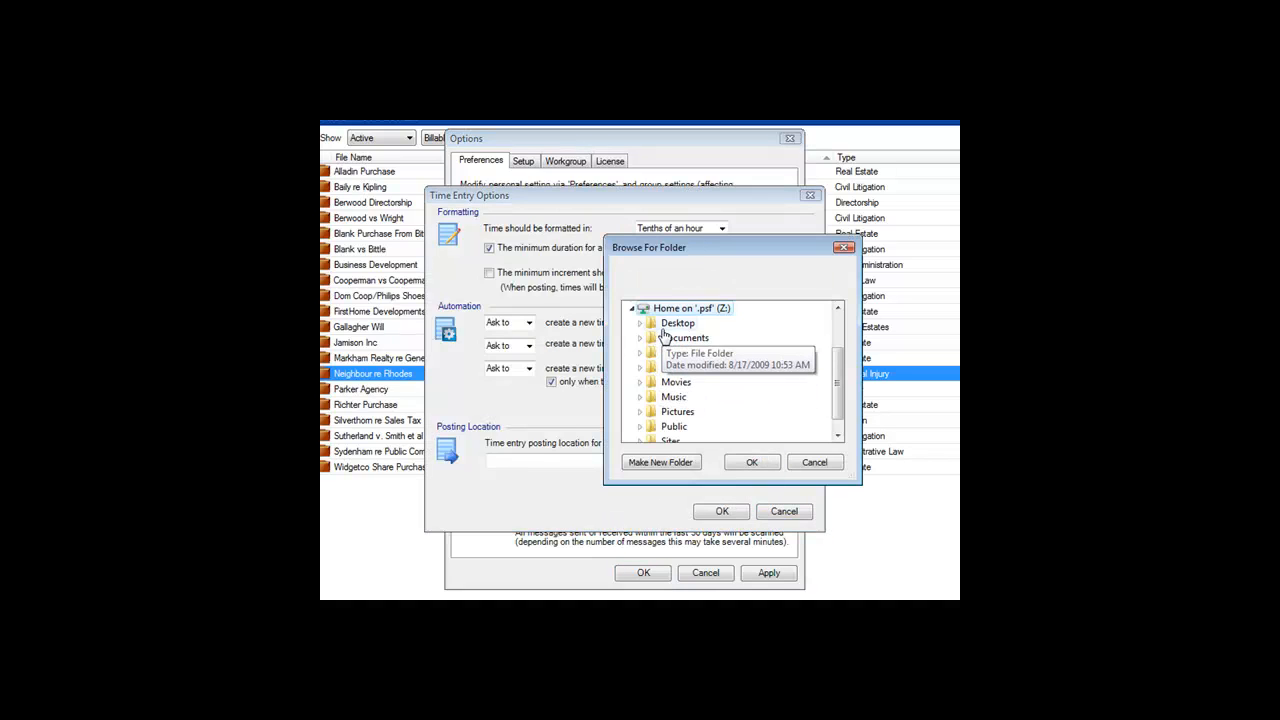
{"action": "left_click", "coordinate": [751, 462]}
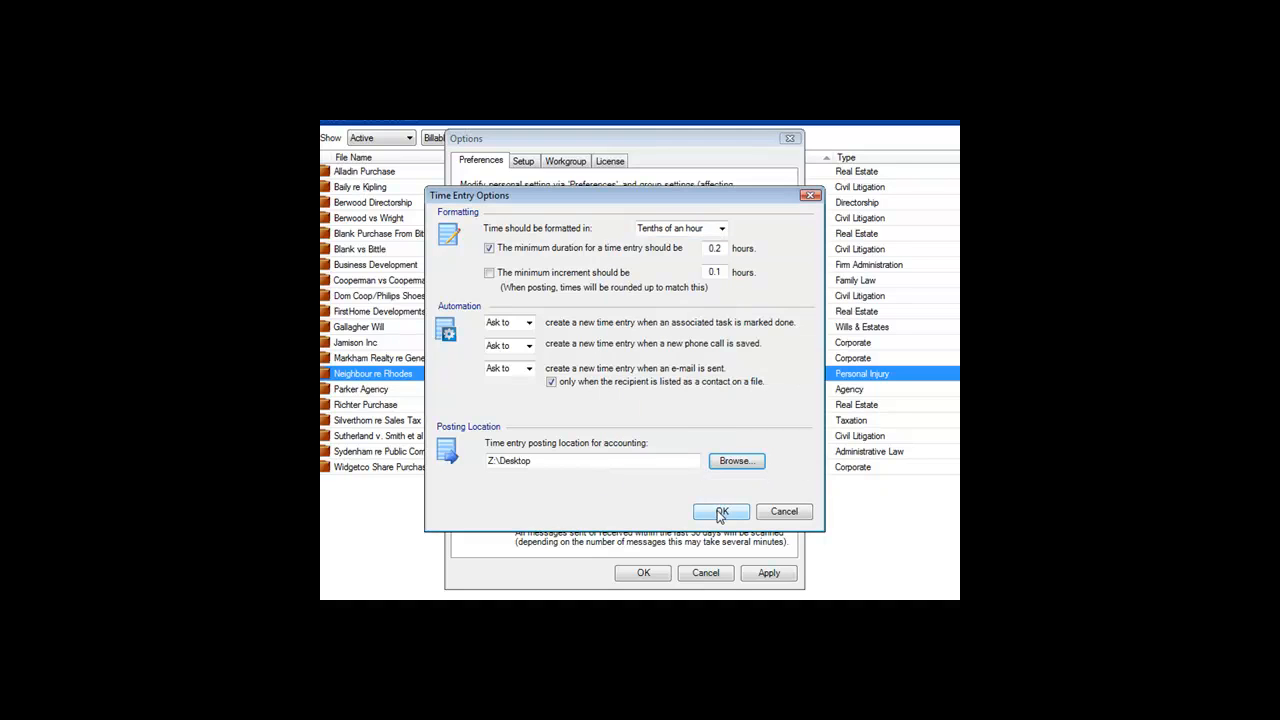
{"action": "left_click", "coordinate": [720, 511]}
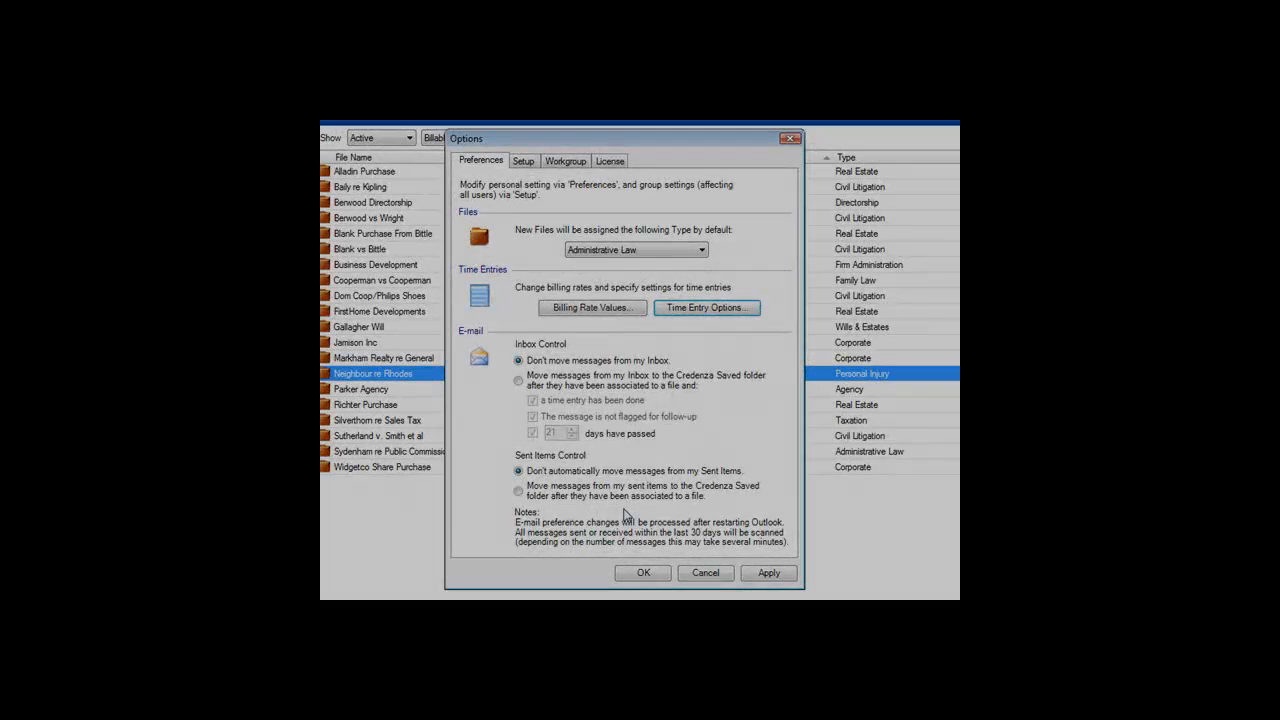
{"action": "mouse_move", "coordinate": [623, 512]}
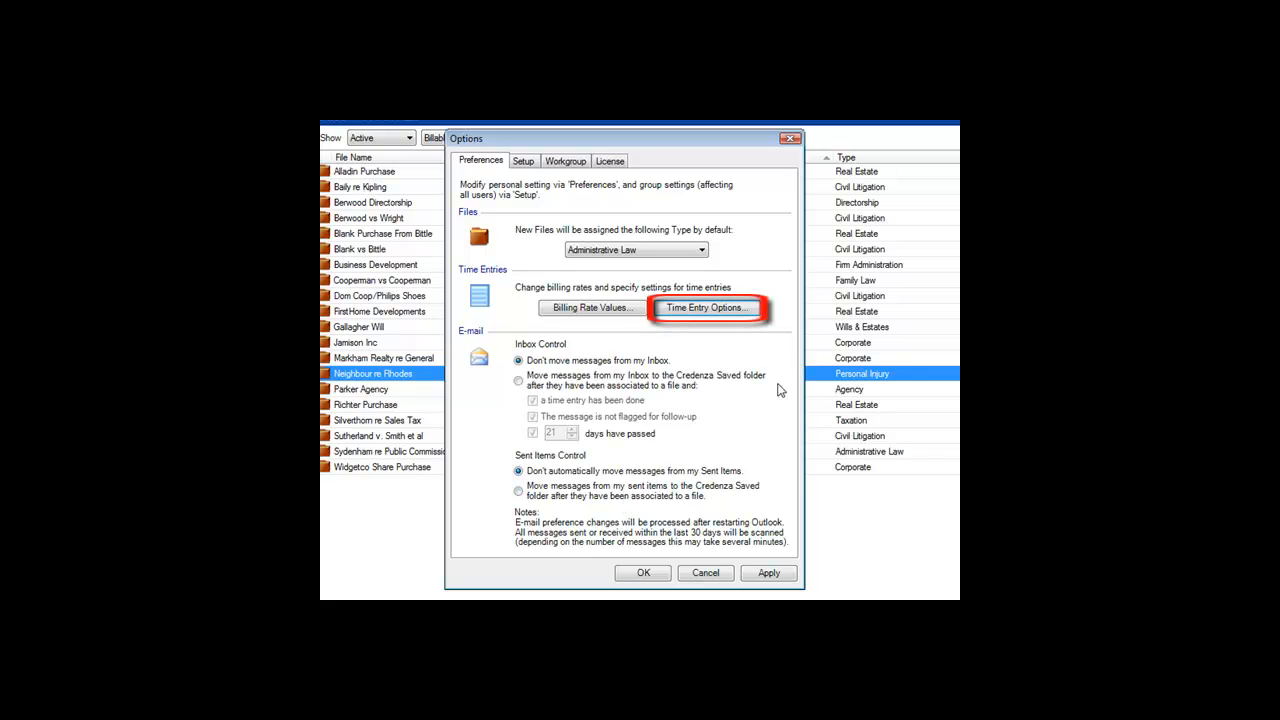
In Time Entry Options, pick when a completed task creates a time entry.
{"action": "left_click", "coordinate": [707, 307]}
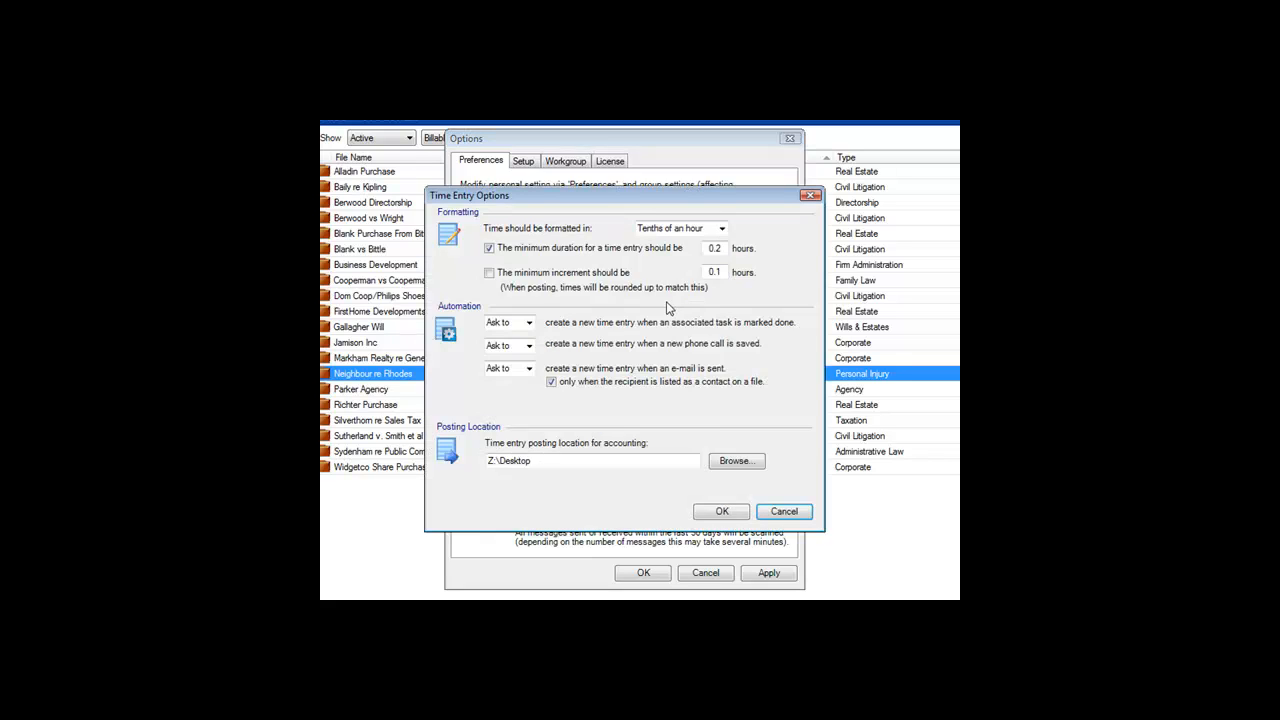
{"action": "mouse_move", "coordinate": [573, 347]}
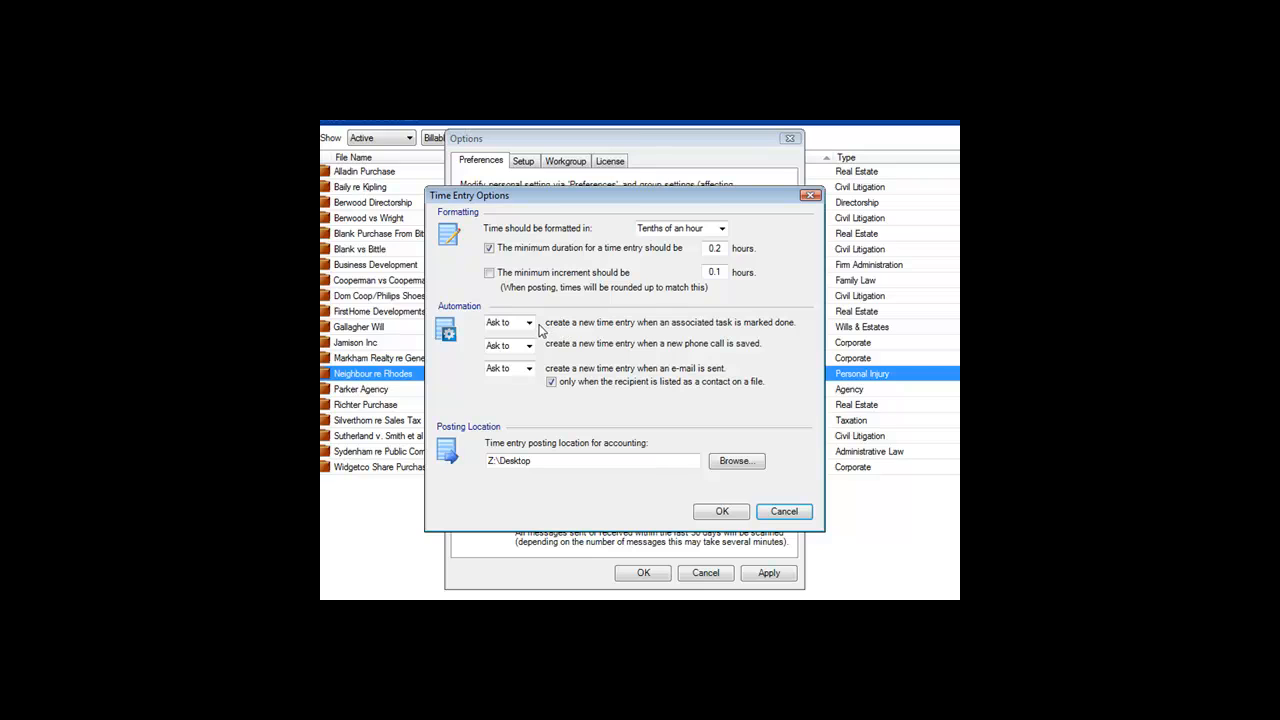
{"action": "left_click", "coordinate": [528, 322]}
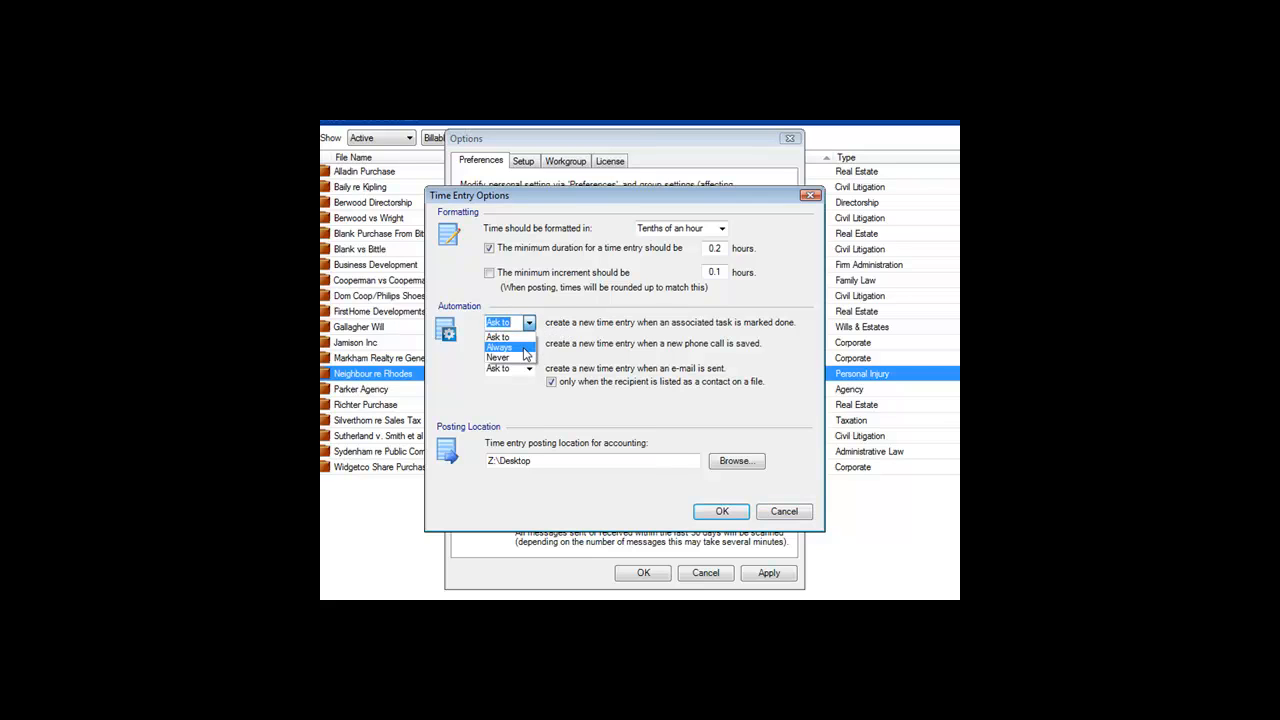
{"action": "left_click", "coordinate": [498, 346]}
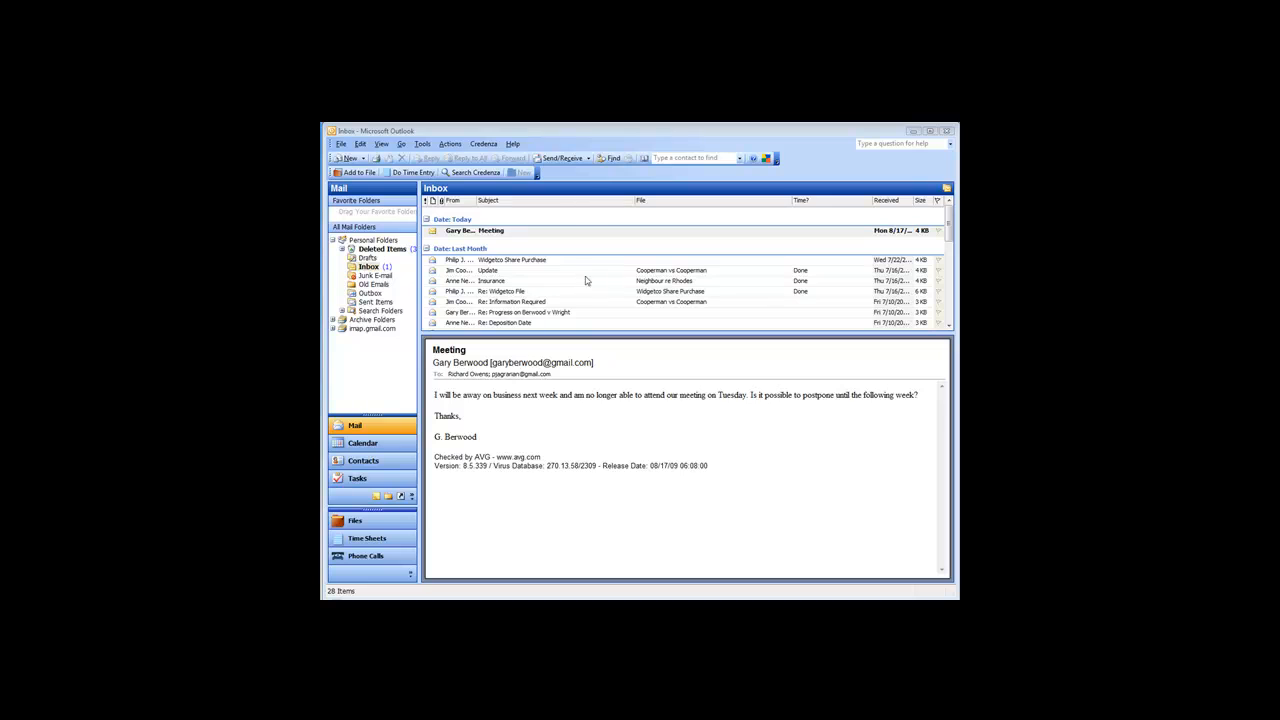
{"action": "mouse_move", "coordinate": [527, 243]}
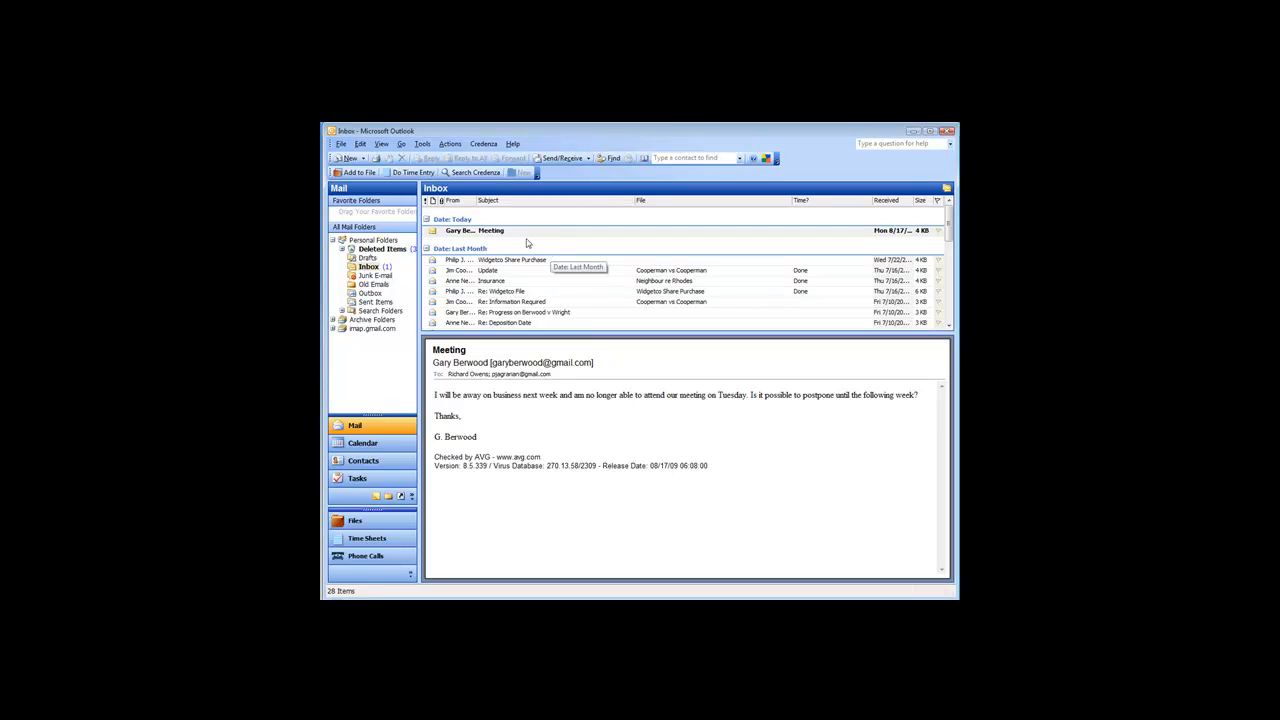
Open the Meeting email and file it under Berwood vs Wright, saving future sender mail there.
{"action": "left_click", "coordinate": [490, 230]}
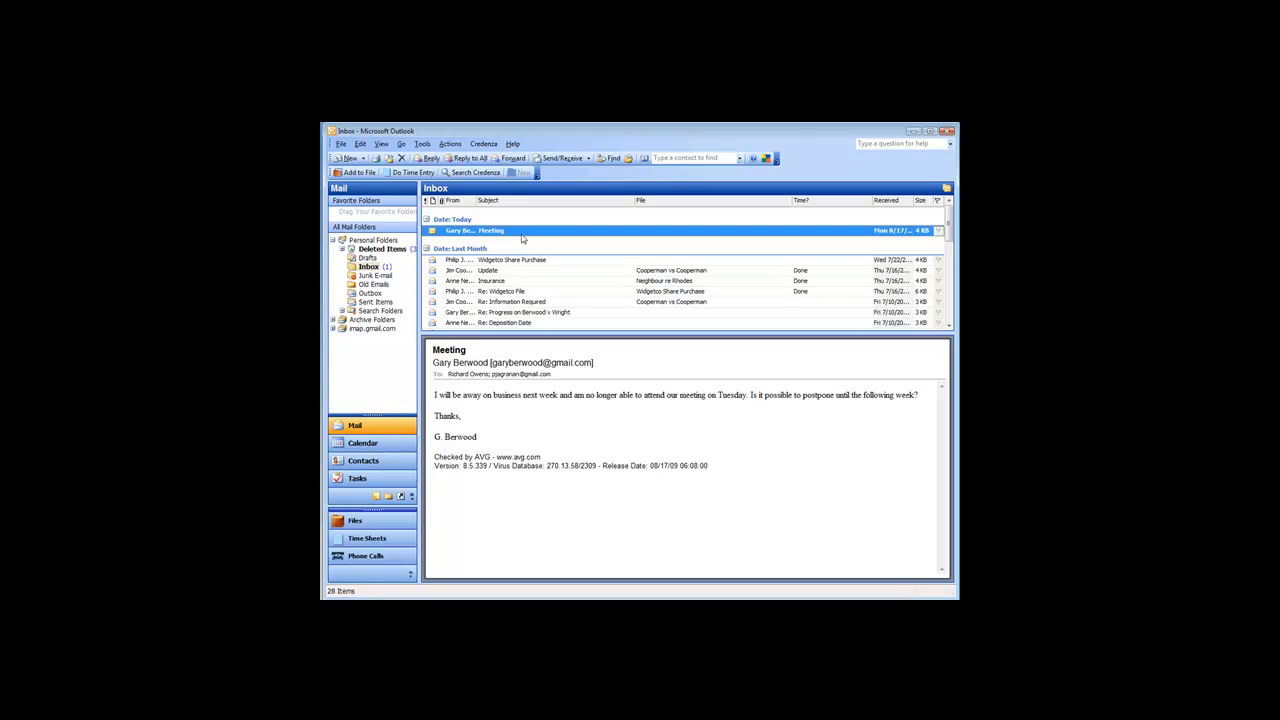
{"action": "double_click", "coordinate": [491, 230]}
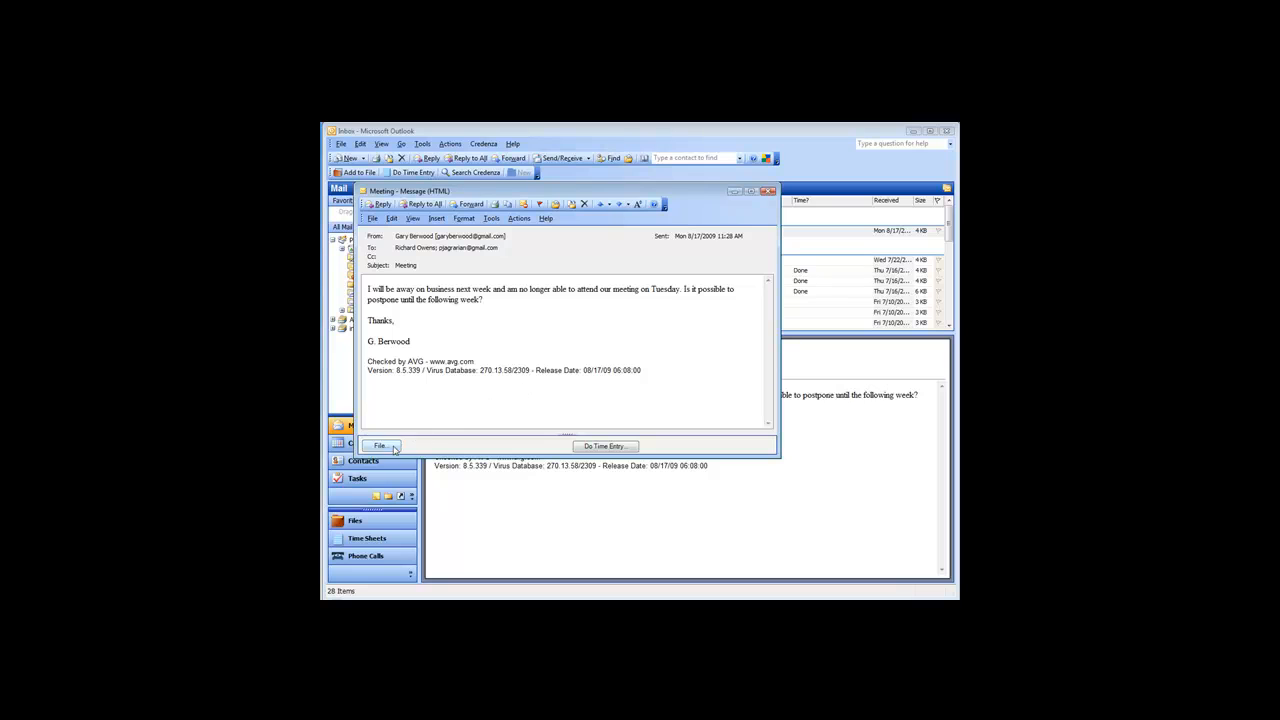
{"action": "left_click", "coordinate": [380, 445]}
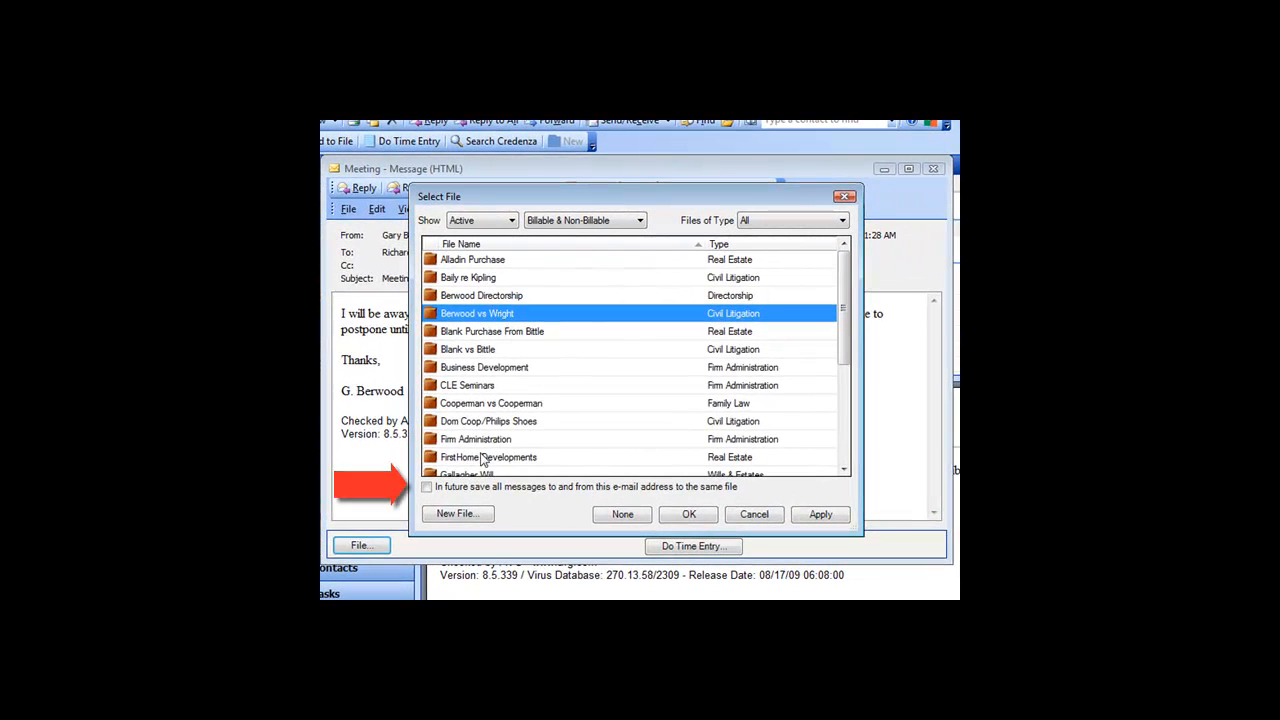
{"action": "left_click", "coordinate": [427, 486]}
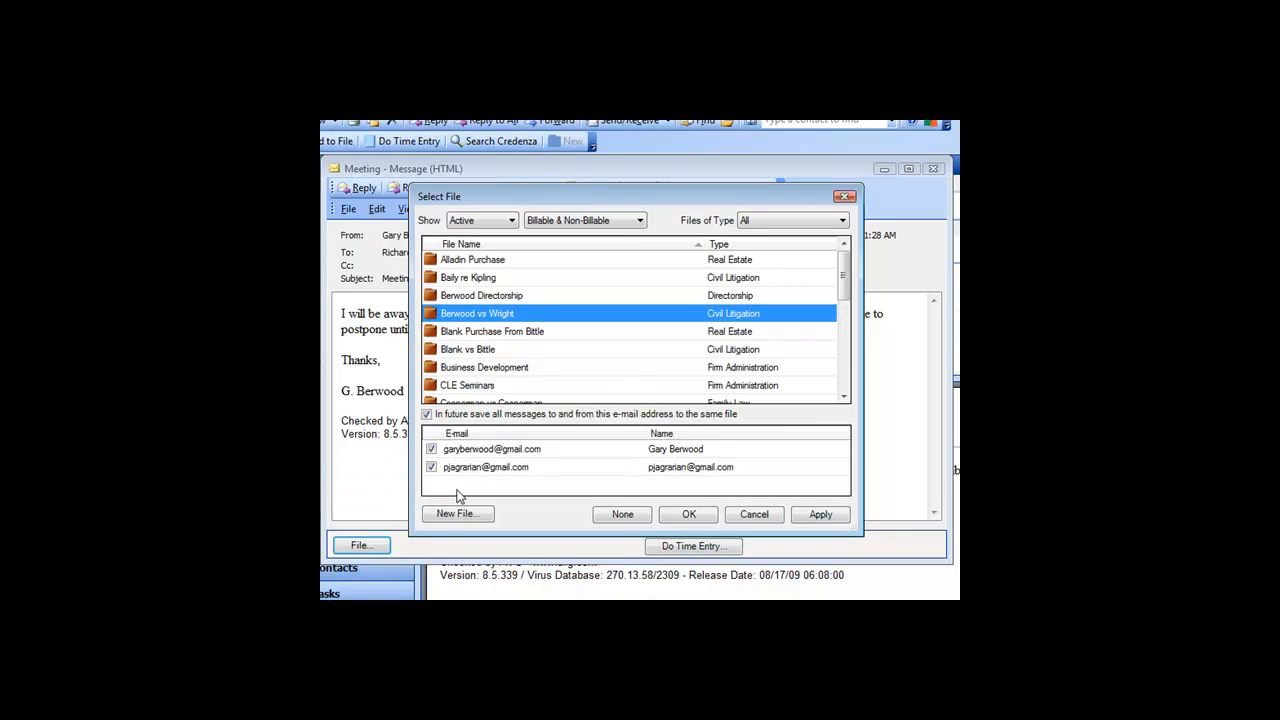
{"action": "mouse_move", "coordinate": [483, 451]}
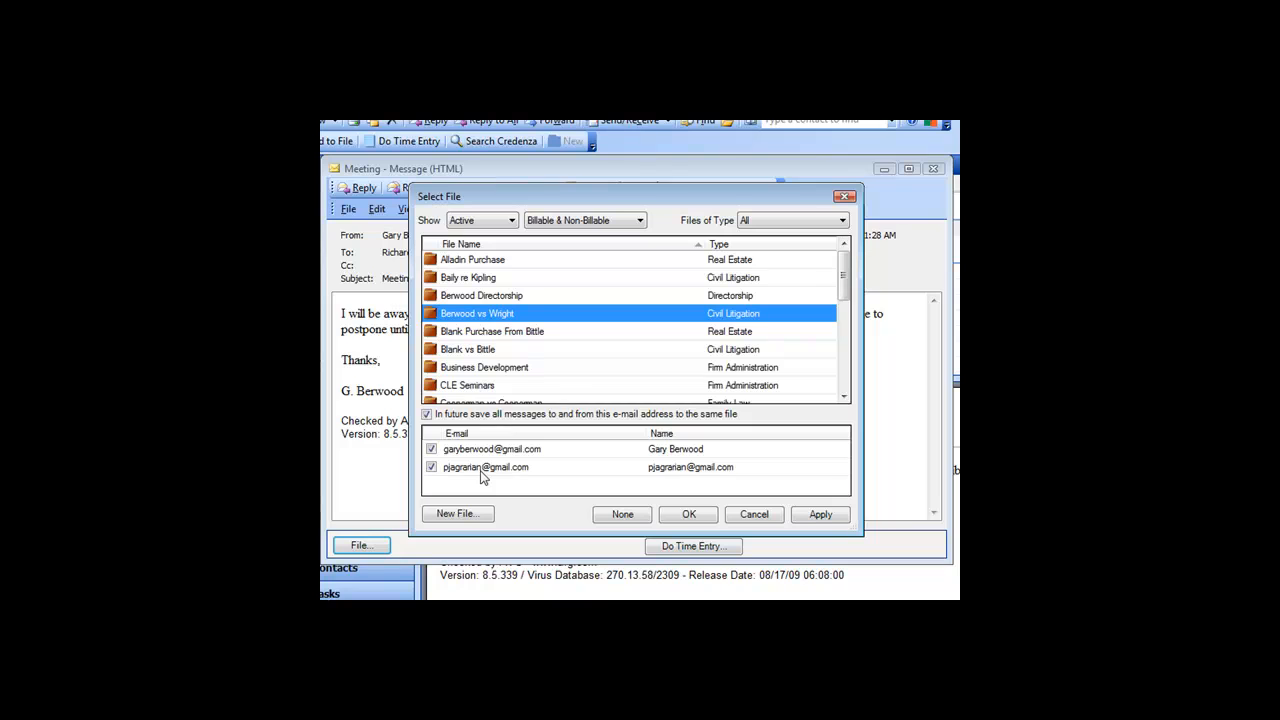
{"action": "left_click", "coordinate": [431, 467]}
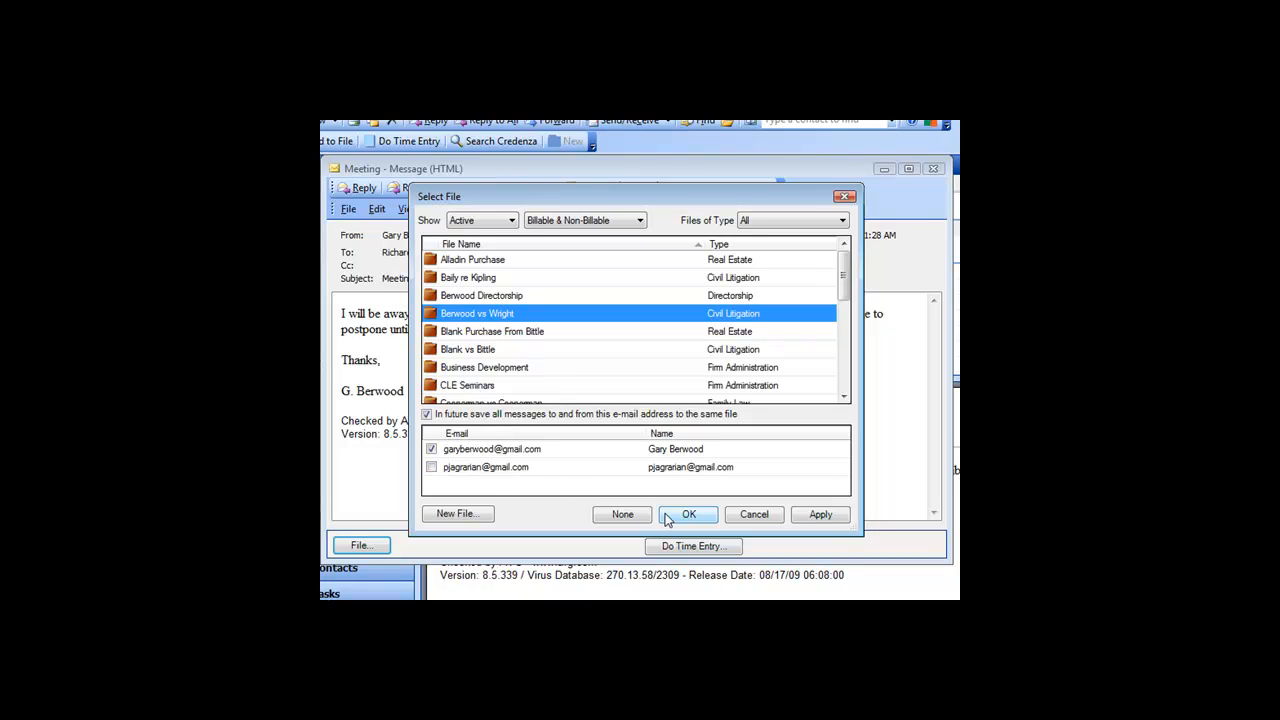
{"action": "left_click", "coordinate": [688, 514]}
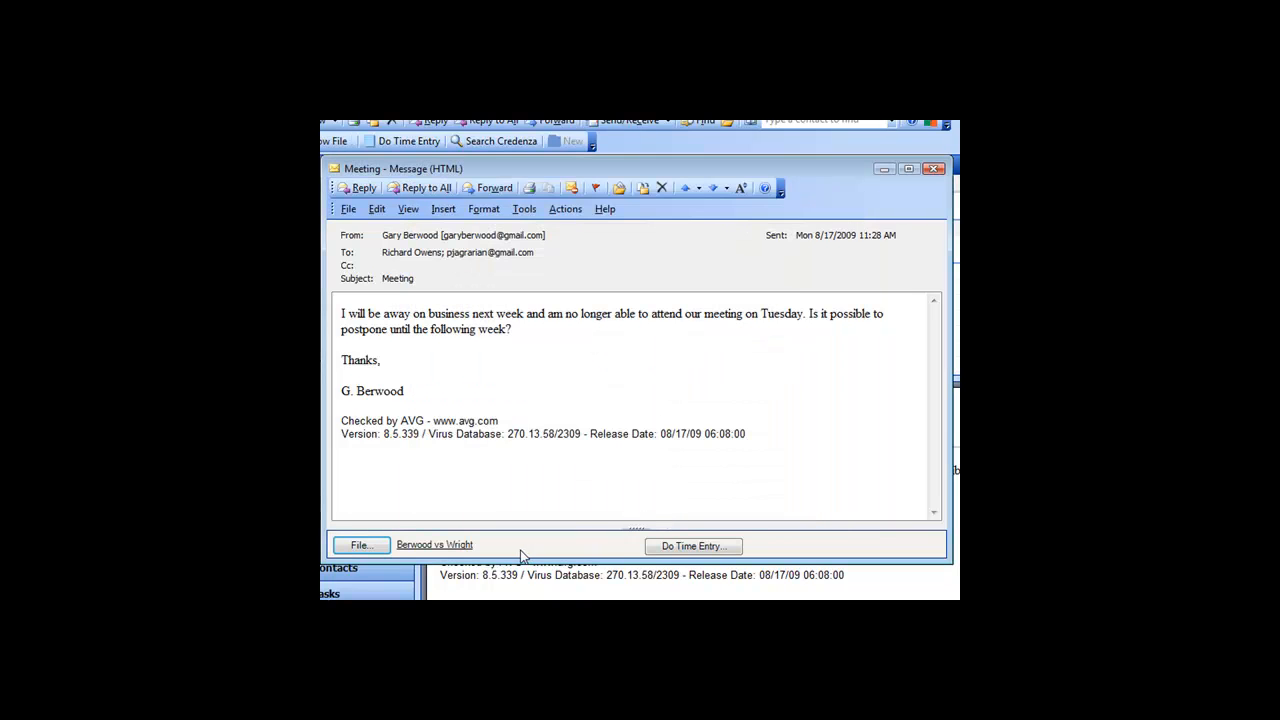
Refile the Meeting email under Berwood Directorship with future-save kept on, then close it.
{"action": "left_click", "coordinate": [361, 545]}
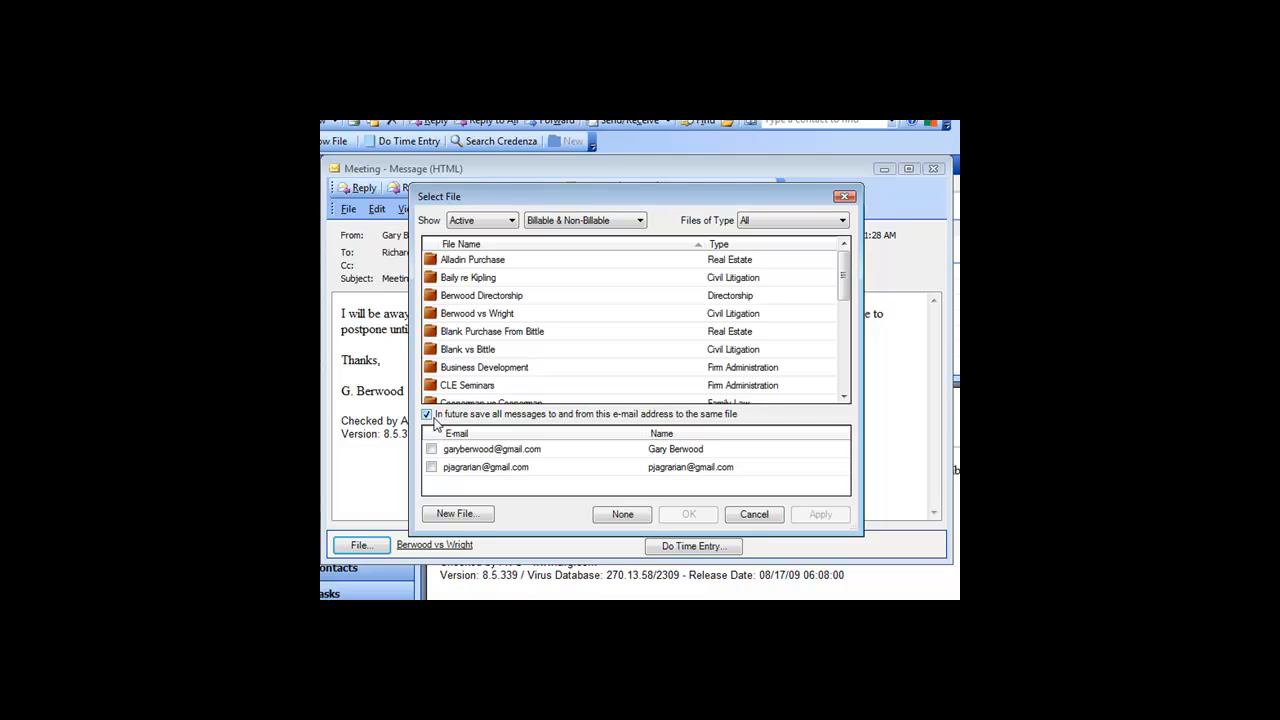
{"action": "left_click", "coordinate": [427, 414]}
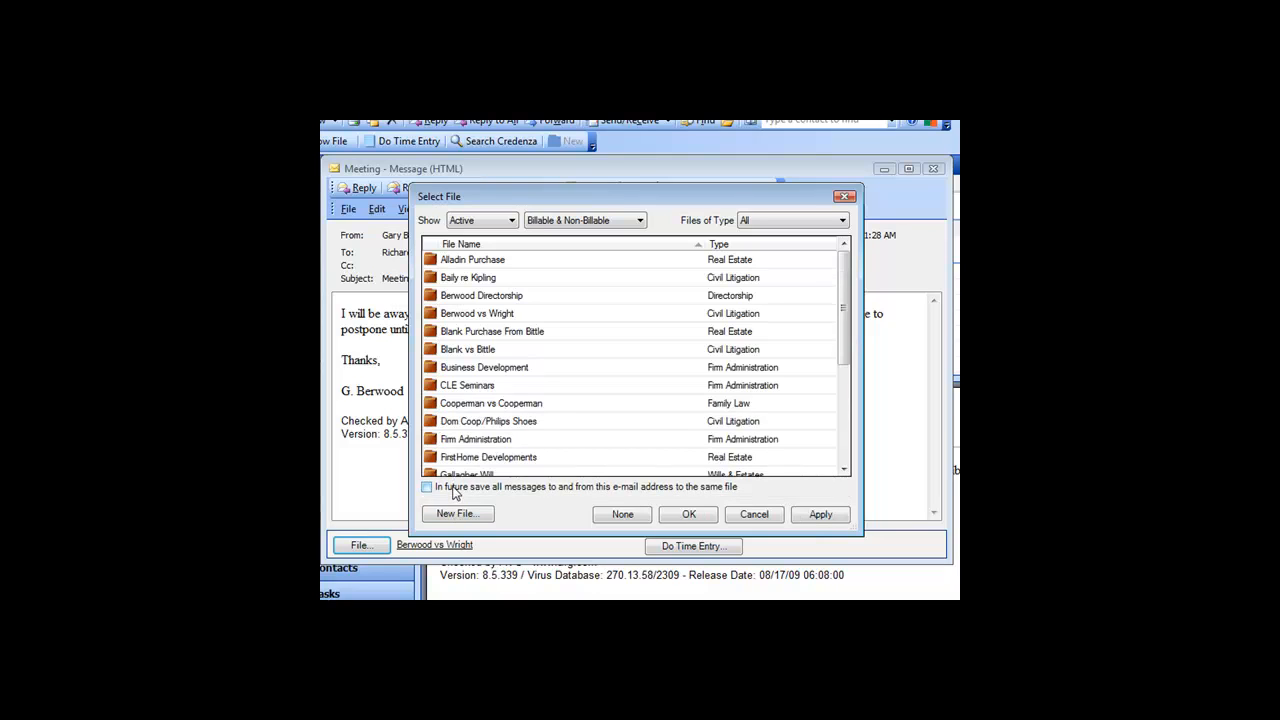
{"action": "left_click", "coordinate": [427, 487]}
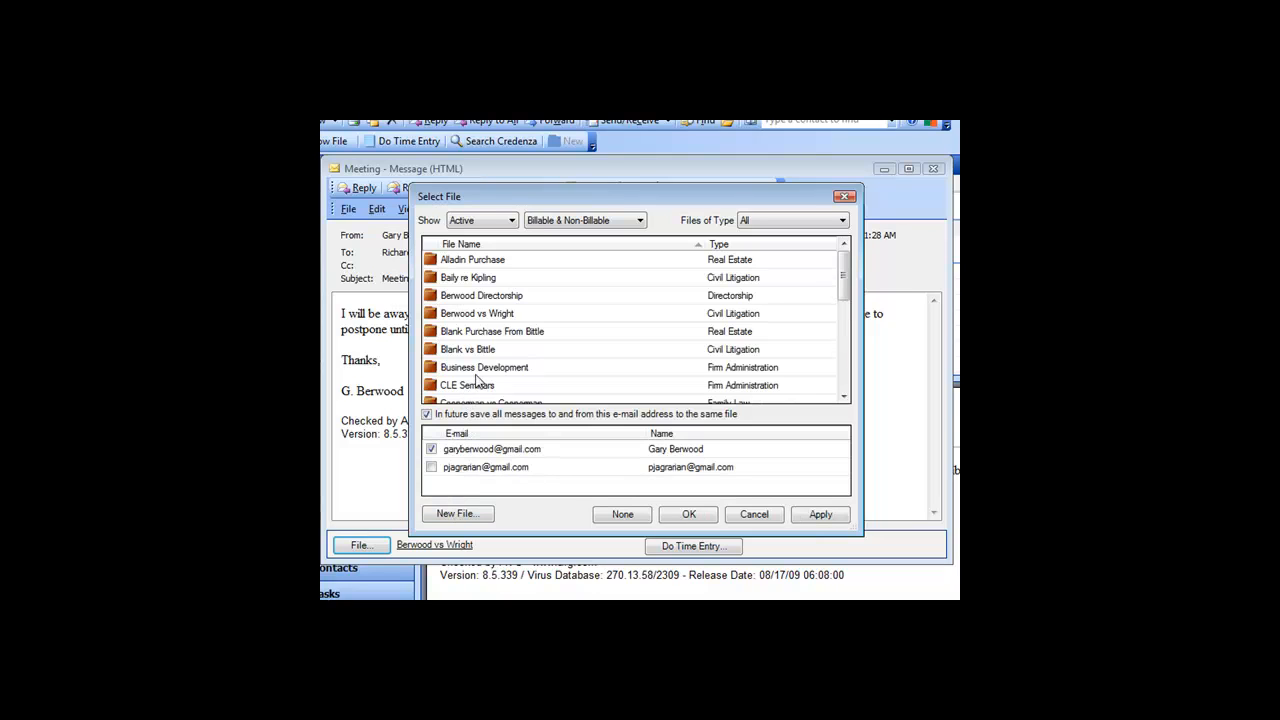
{"action": "left_click", "coordinate": [481, 295]}
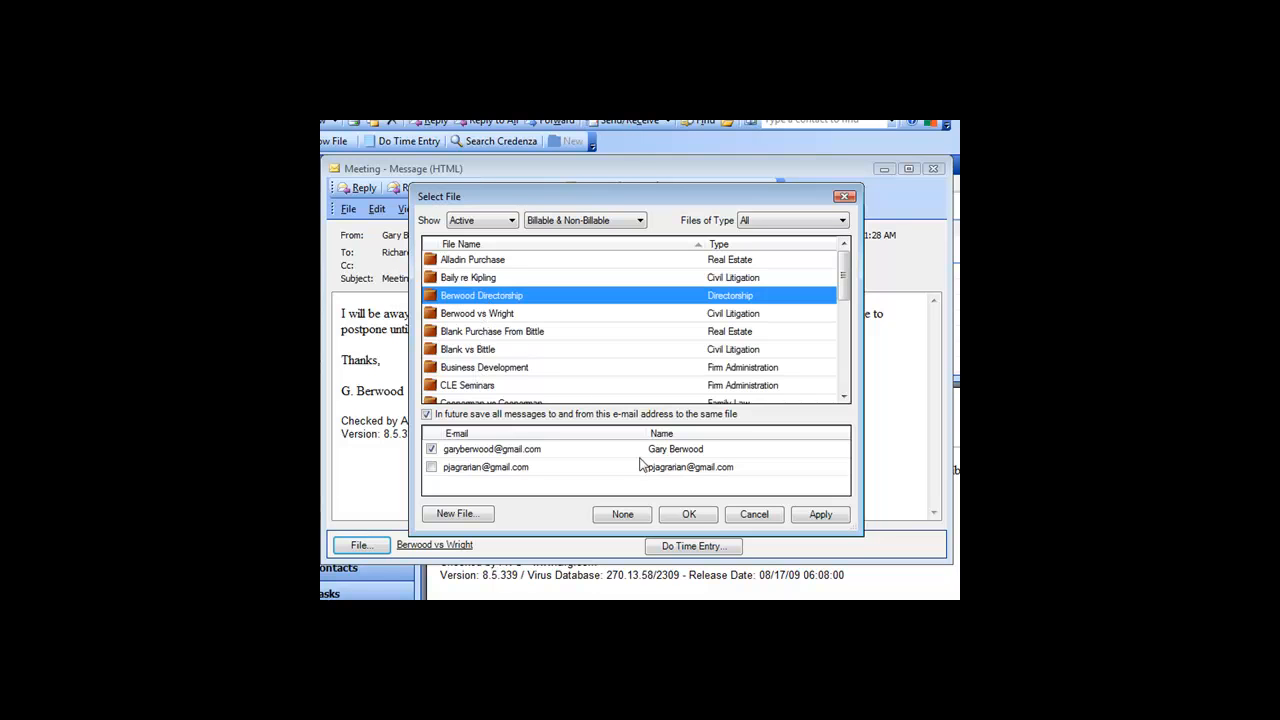
{"action": "left_click", "coordinate": [688, 514]}
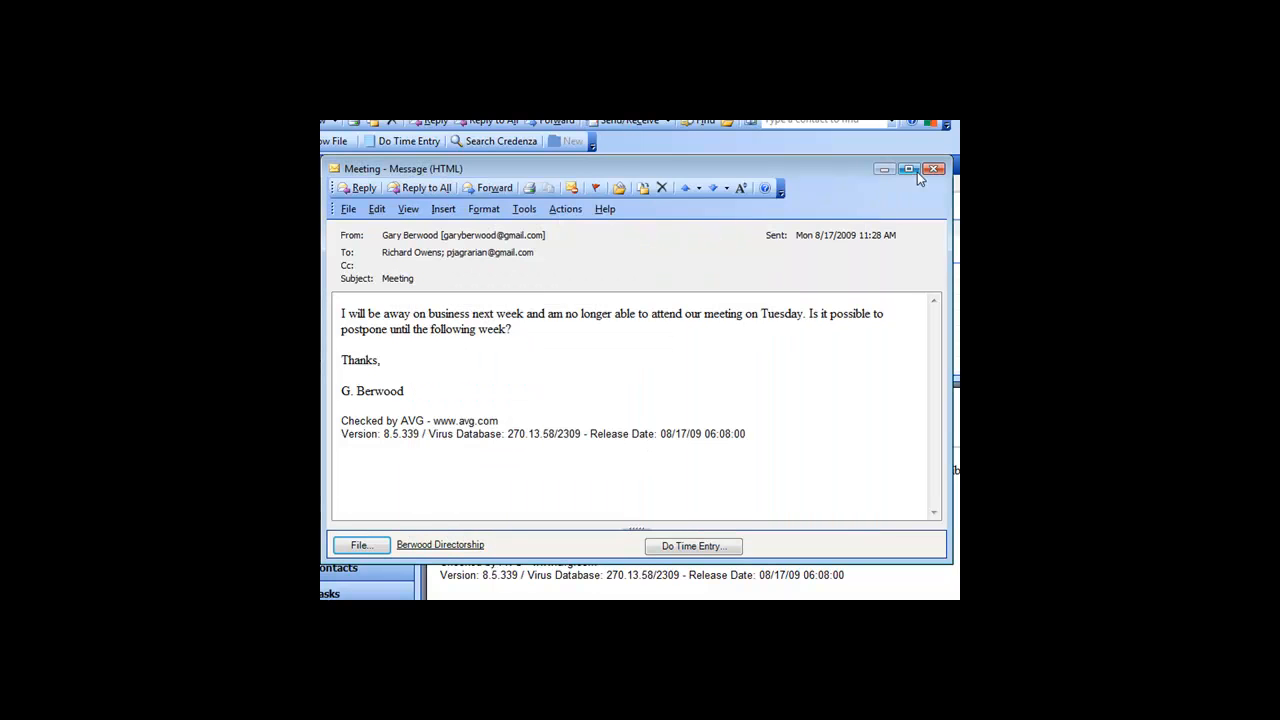
{"action": "left_click", "coordinate": [934, 168]}
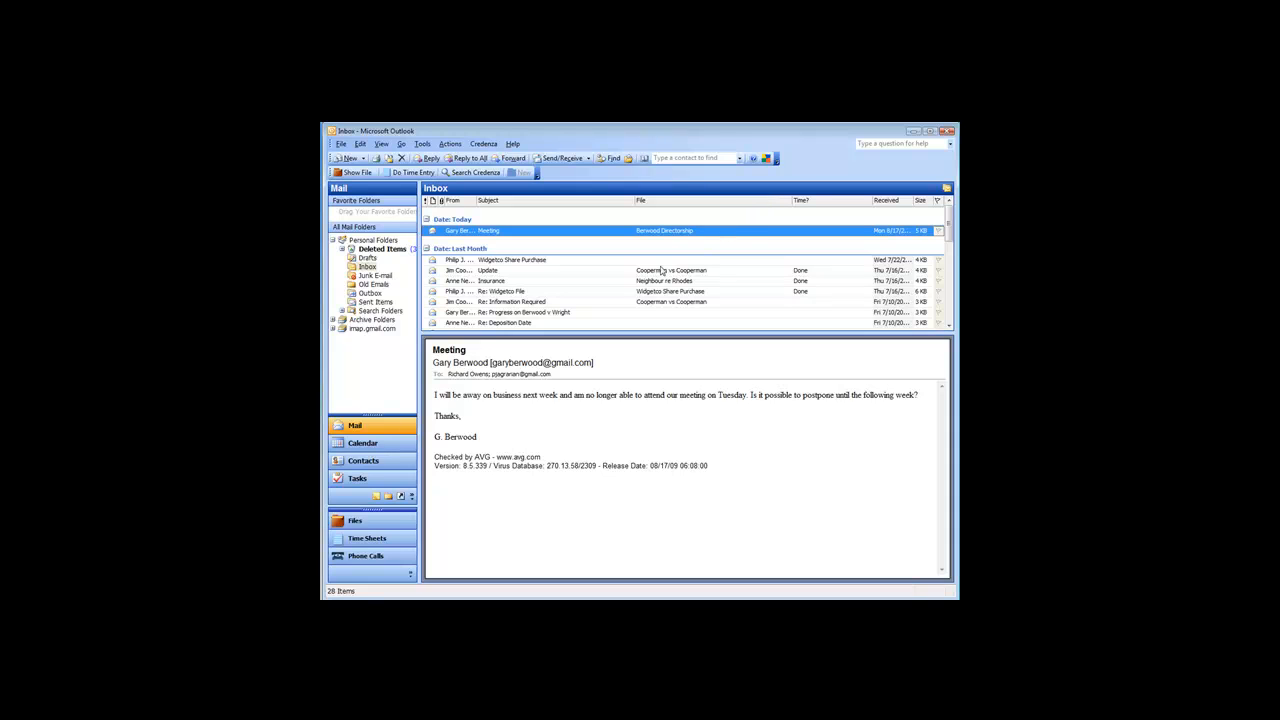
{"action": "mouse_move", "coordinate": [390, 303]}
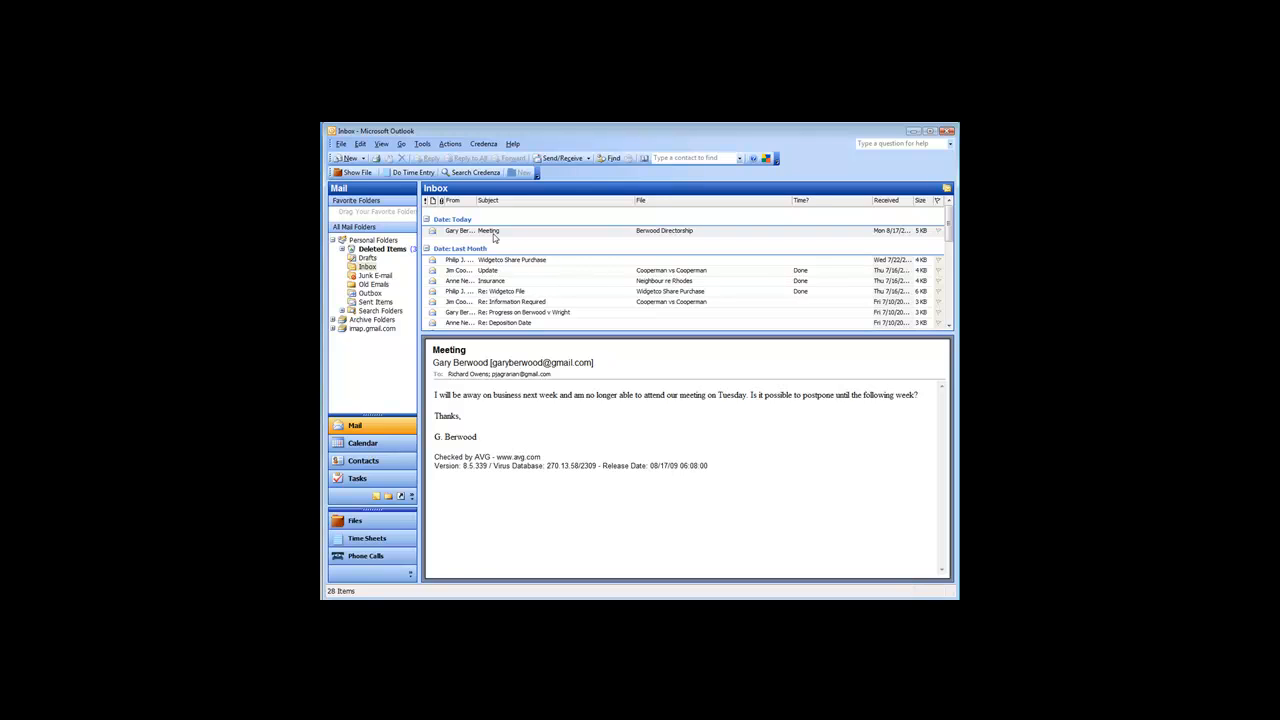
{"action": "mouse_move", "coordinate": [516, 137]}
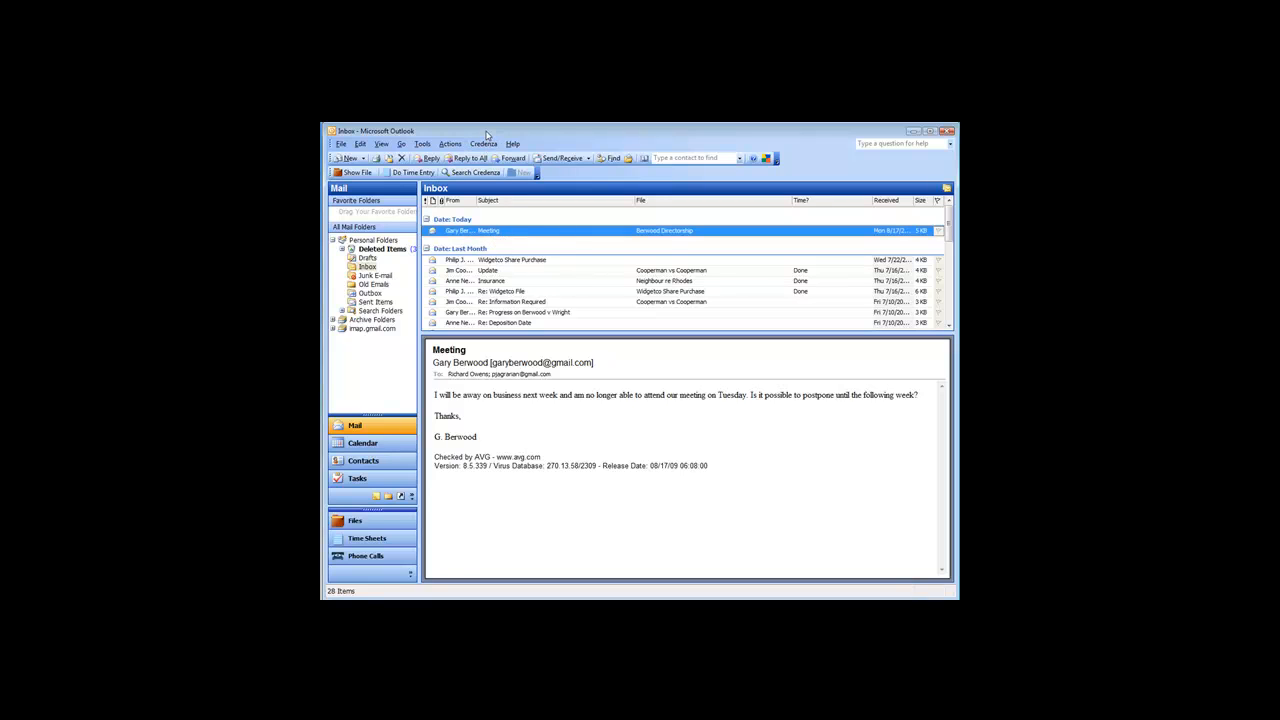
In Credenza preferences, enable moving filed Inbox and Sent Items messages to Credenza Saved.
{"action": "left_click", "coordinate": [483, 143]}
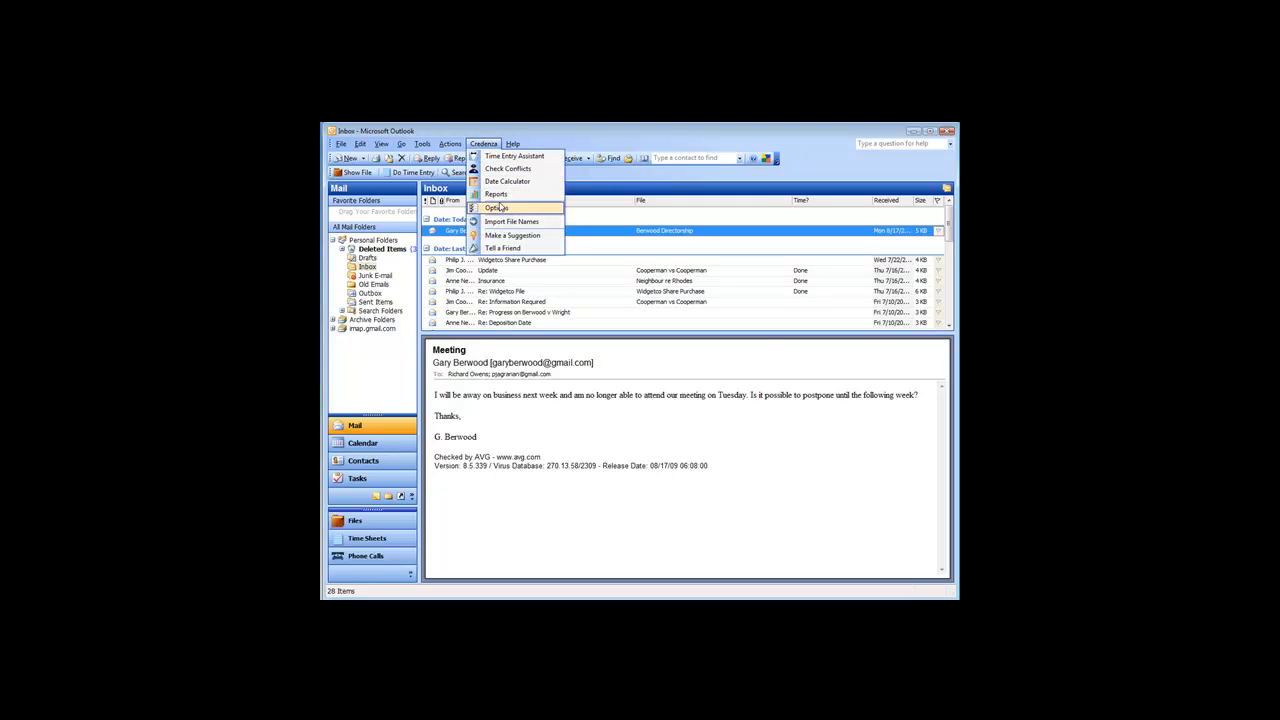
{"action": "left_click", "coordinate": [496, 208]}
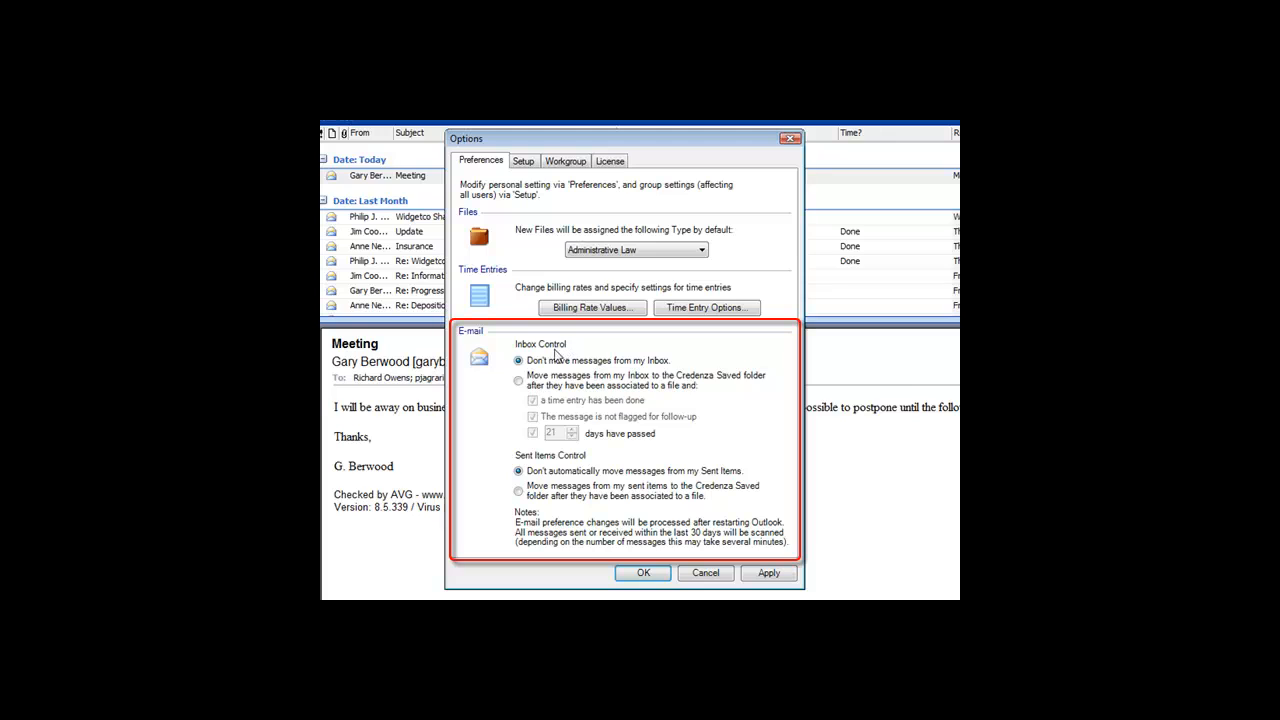
{"action": "left_click", "coordinate": [518, 380]}
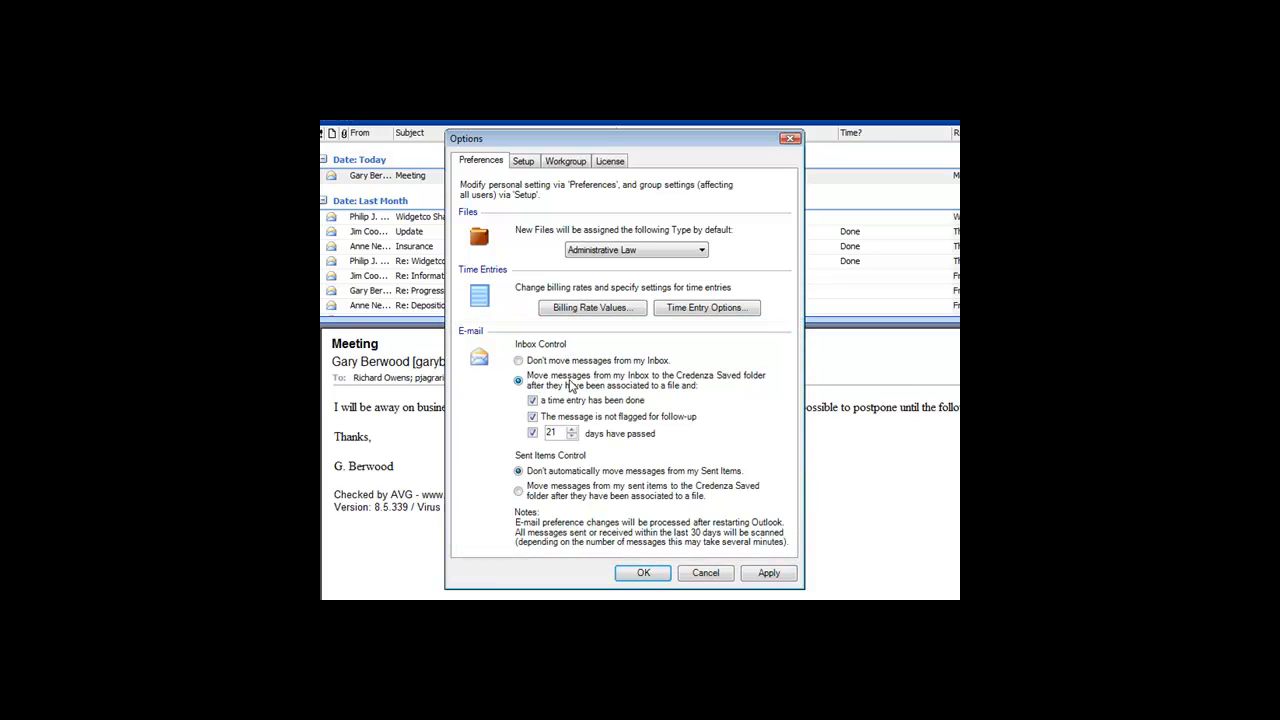
{"action": "mouse_move", "coordinate": [740, 393]}
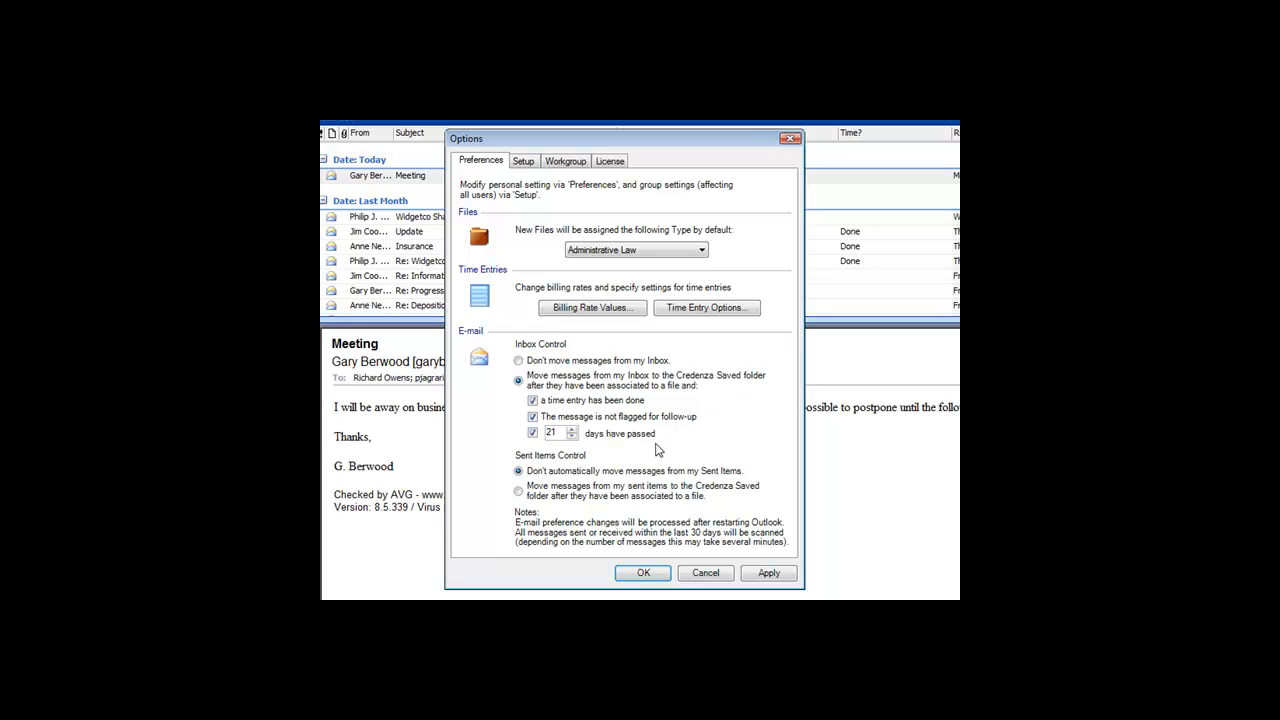
{"action": "mouse_move", "coordinate": [562, 357]}
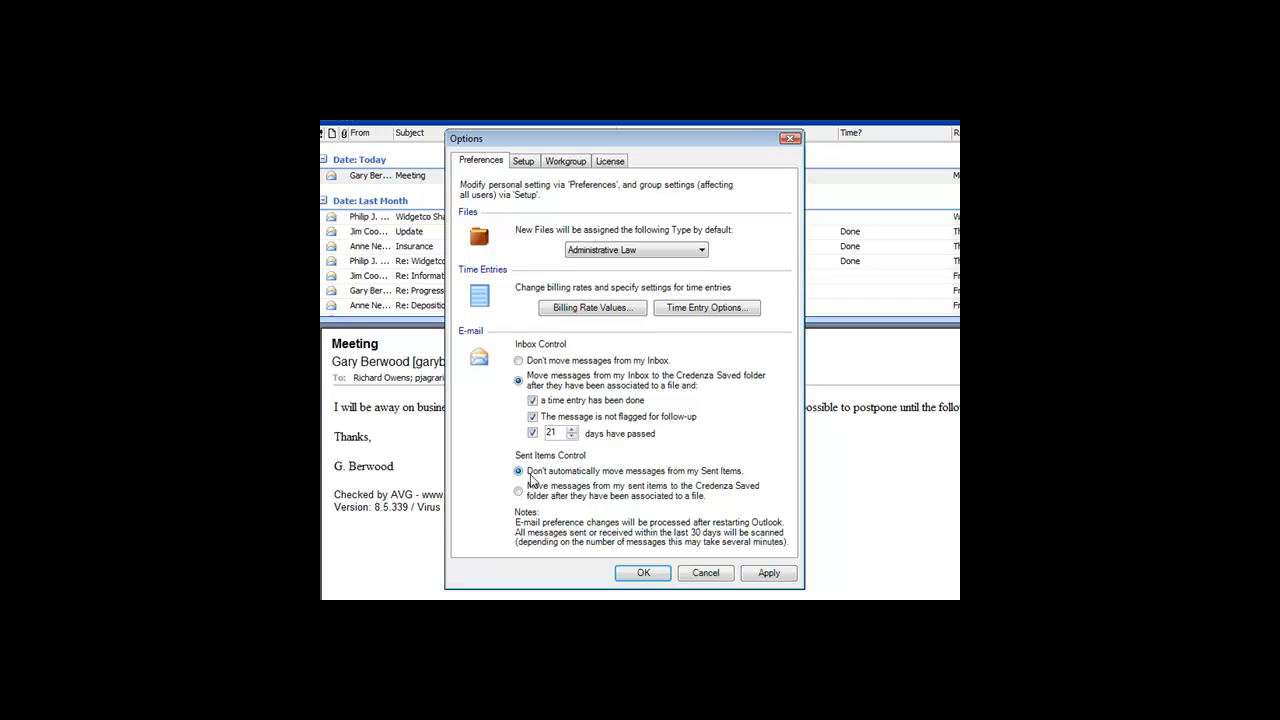
{"action": "left_click", "coordinate": [518, 489]}
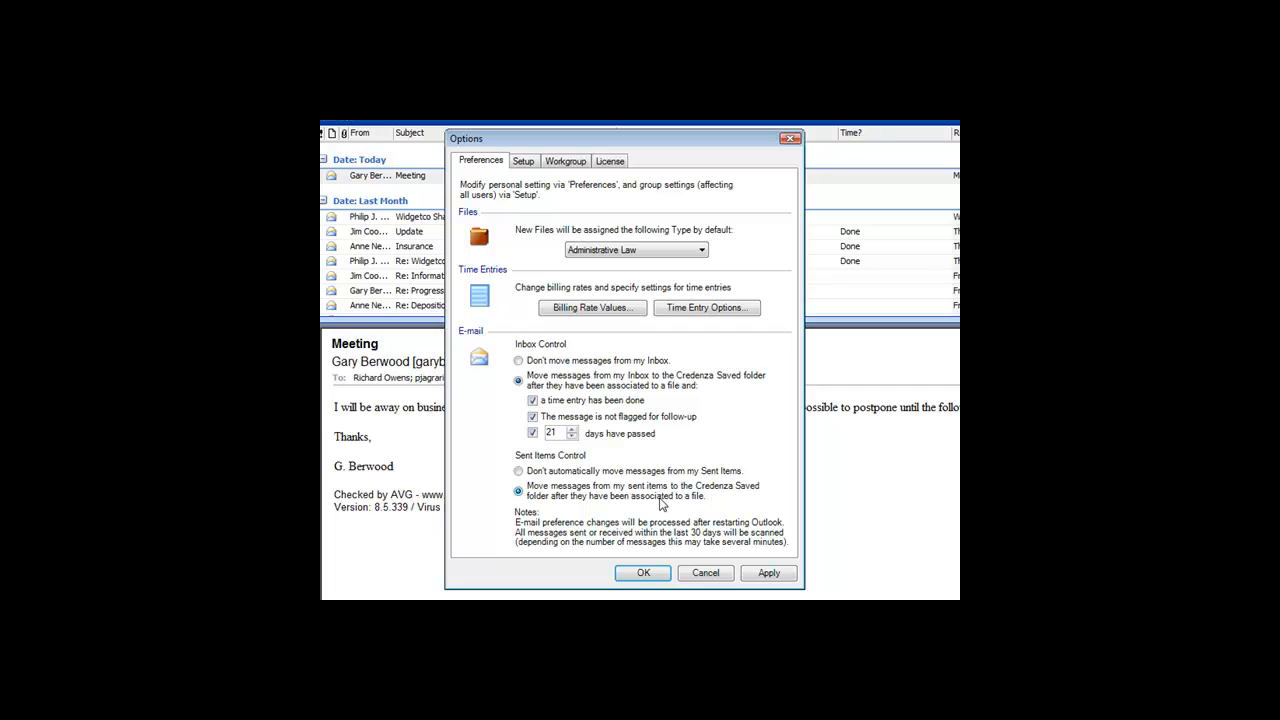
{"action": "mouse_move", "coordinate": [665, 543]}
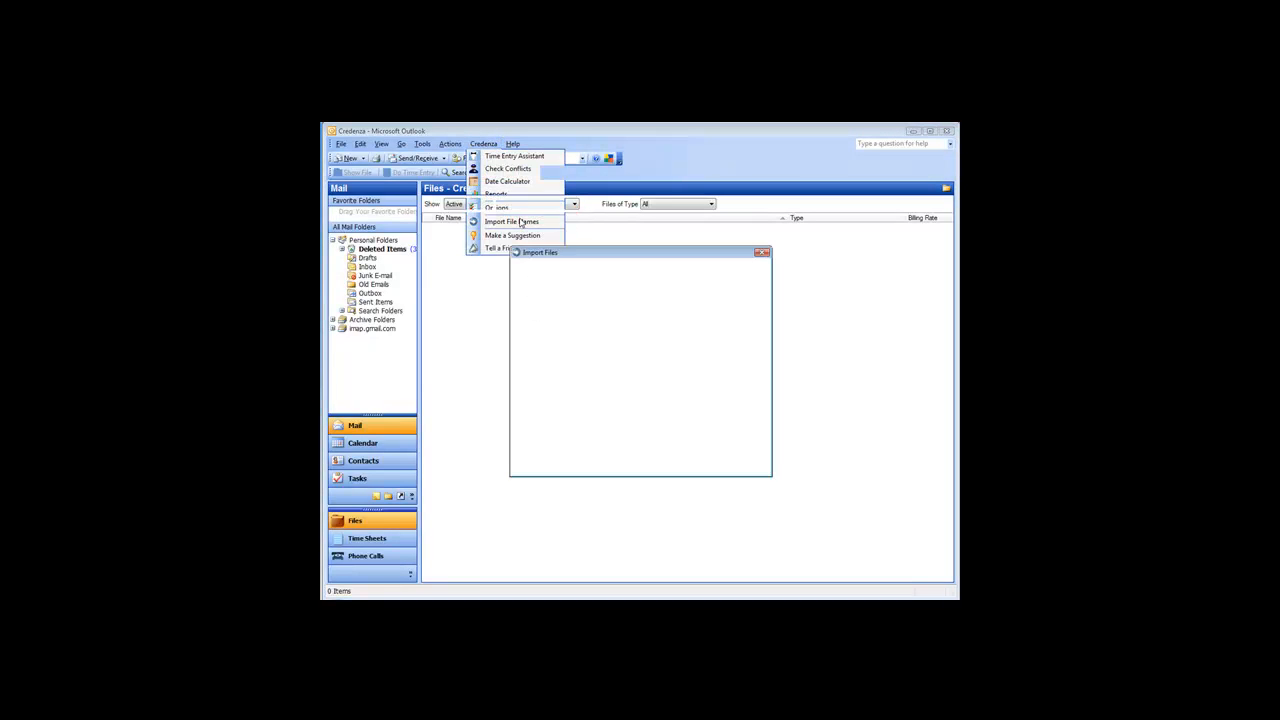
Start Import File Names and choose Matters to Import.csv from the Desktop.
{"action": "left_click", "coordinate": [511, 221]}
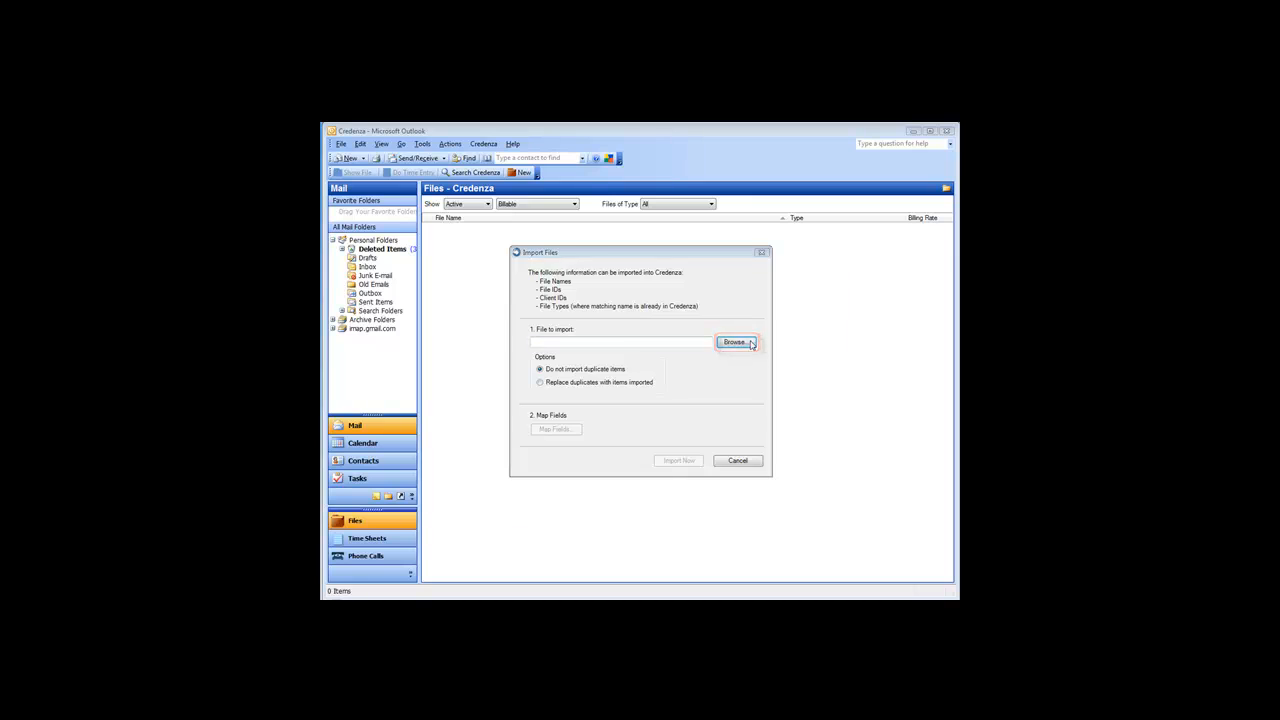
{"action": "left_click", "coordinate": [736, 341]}
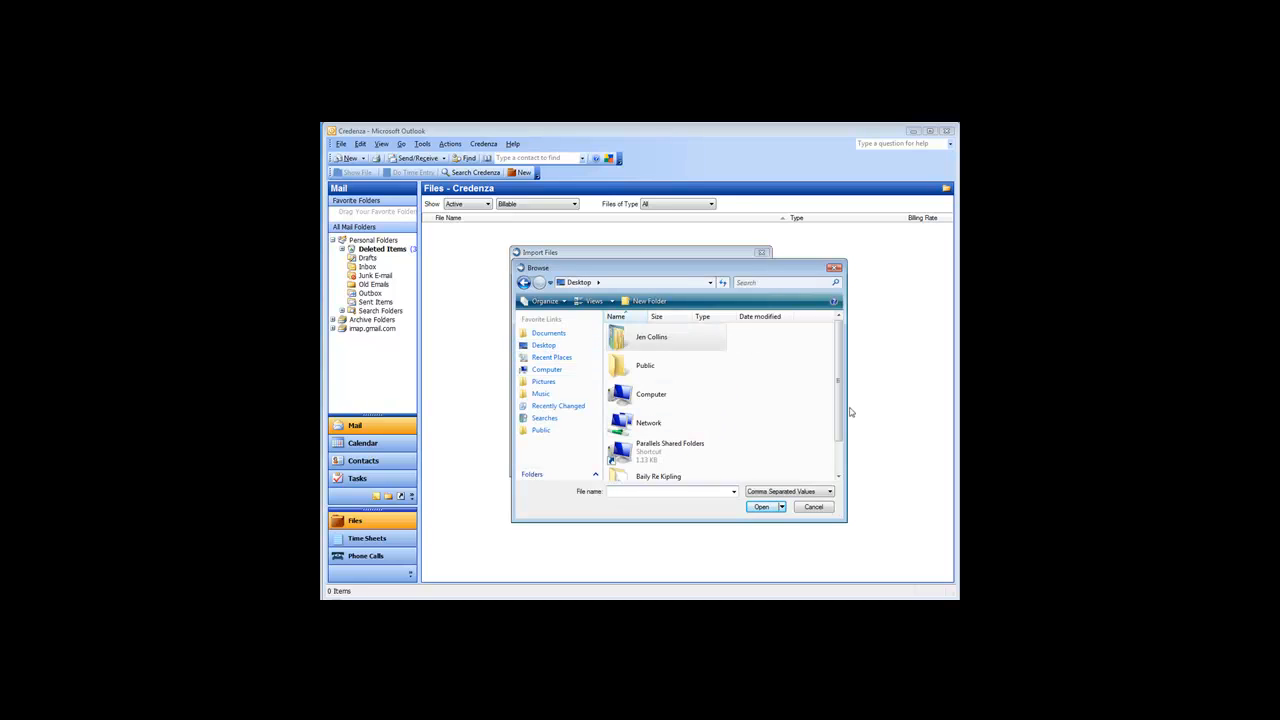
{"action": "left_click", "coordinate": [662, 465]}
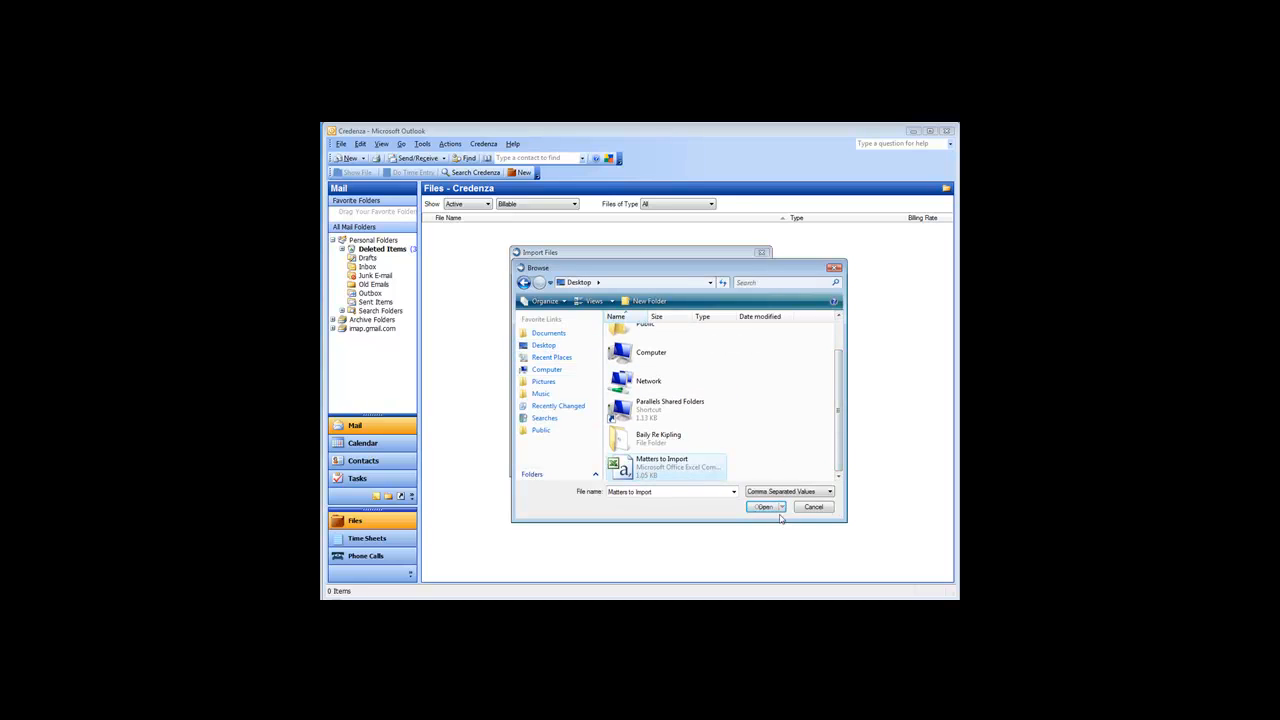
{"action": "left_click", "coordinate": [763, 506]}
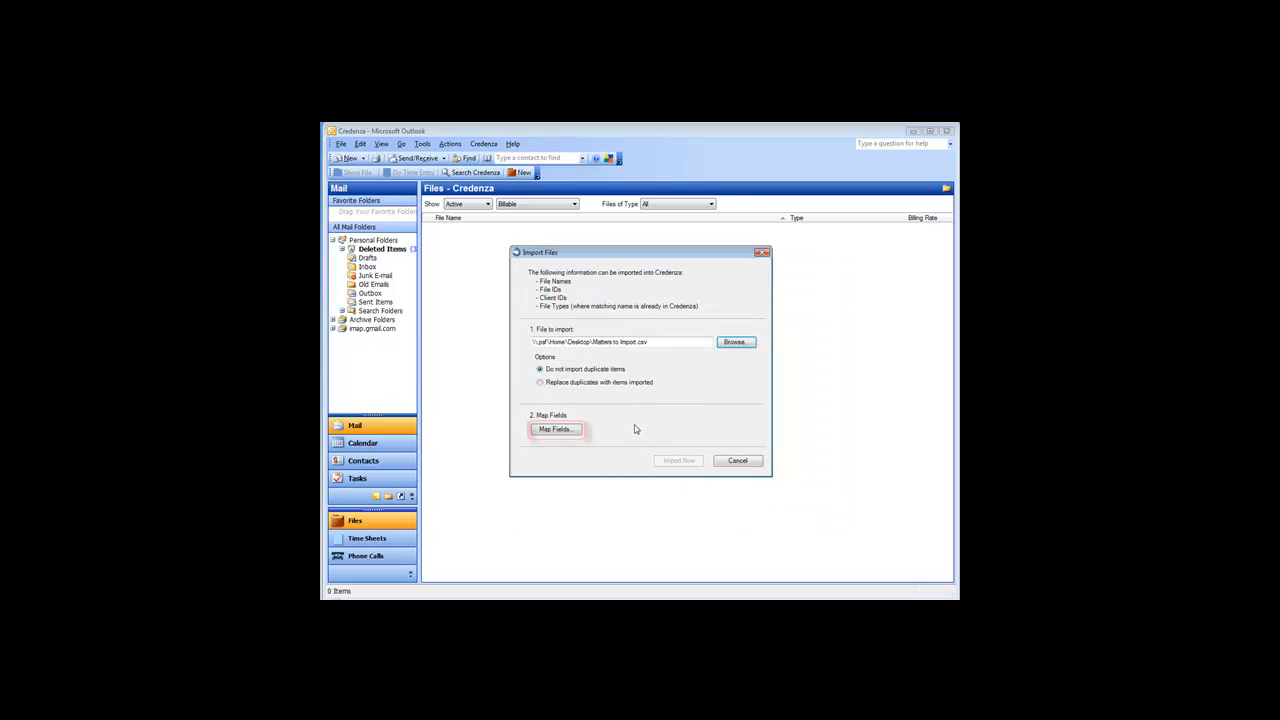
Map Matter Name to File Name and Client ID to Client ID, then start importing.
{"action": "left_click", "coordinate": [556, 429]}
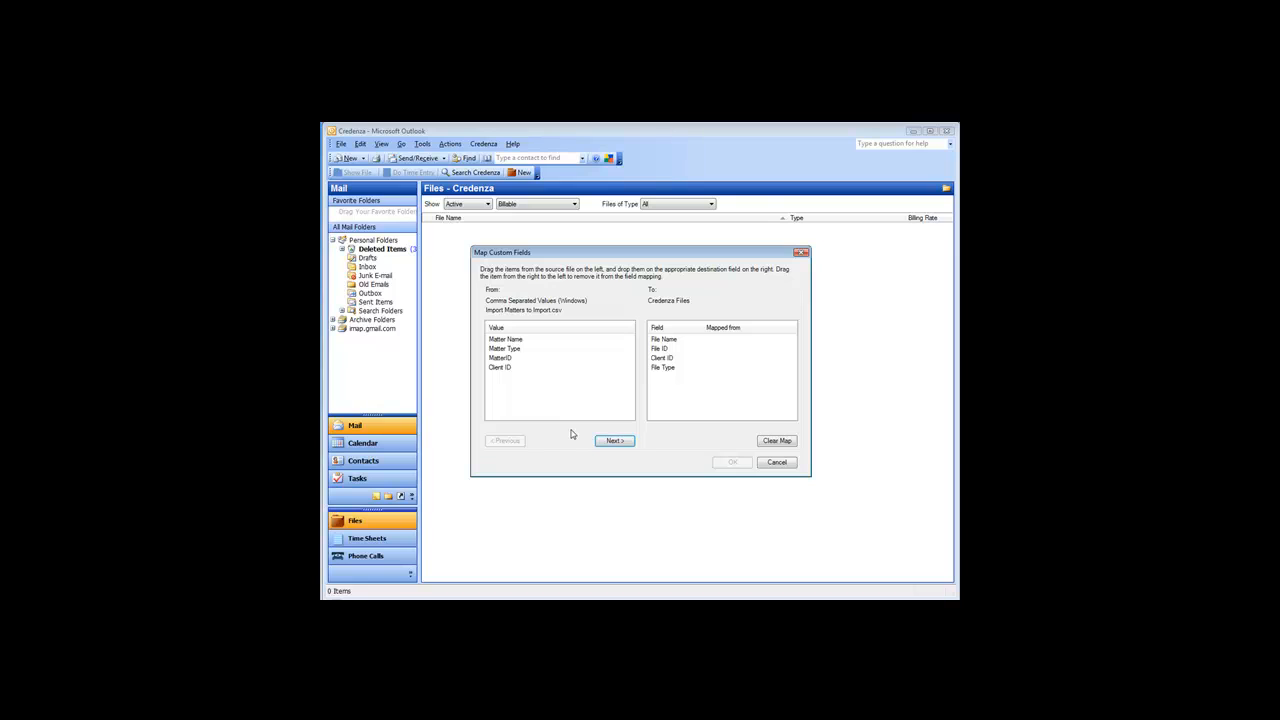
{"action": "mouse_move", "coordinate": [512, 363]}
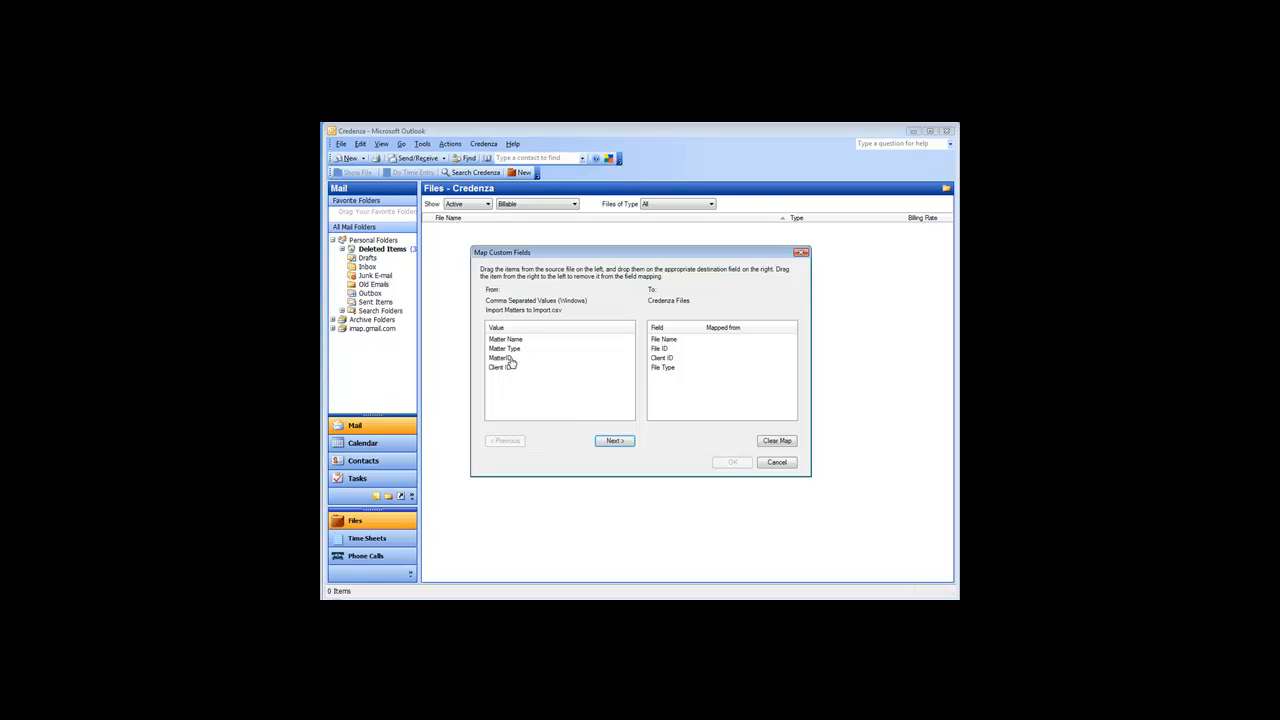
{"action": "mouse_move", "coordinate": [513, 373]}
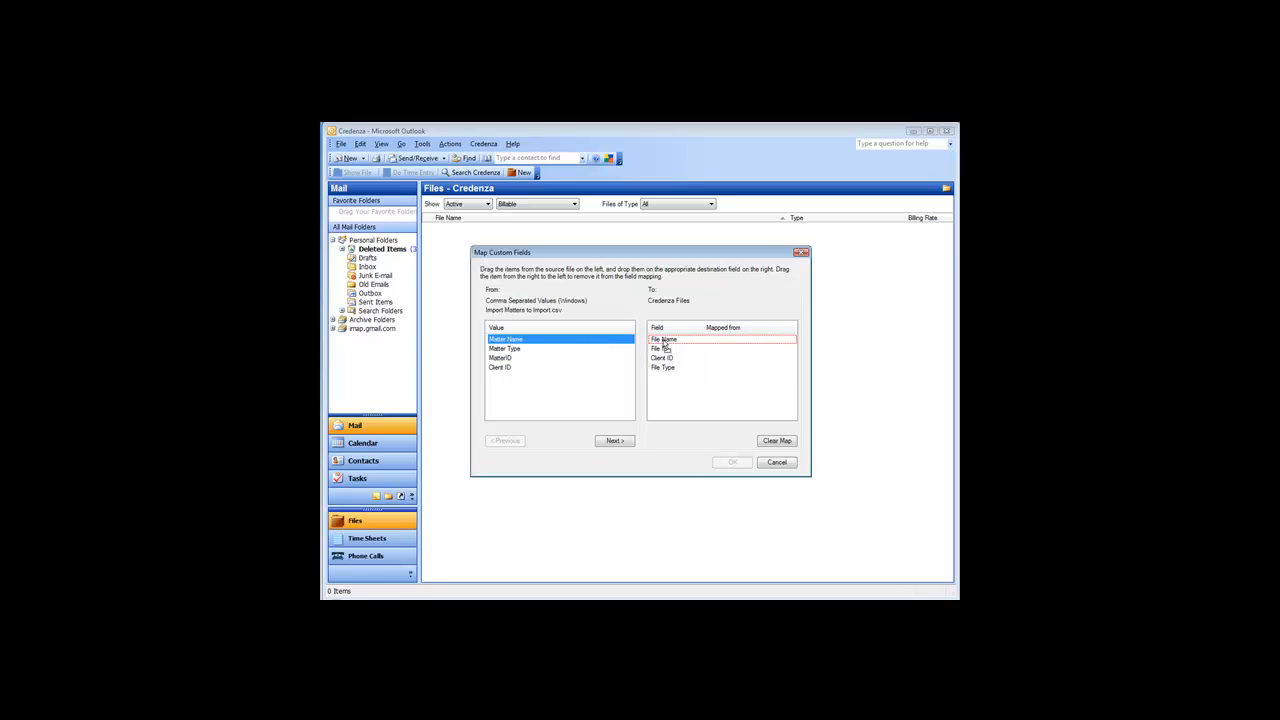
{"action": "left_click_drag", "start_coordinate": [505, 338], "coordinate": [663, 339]}
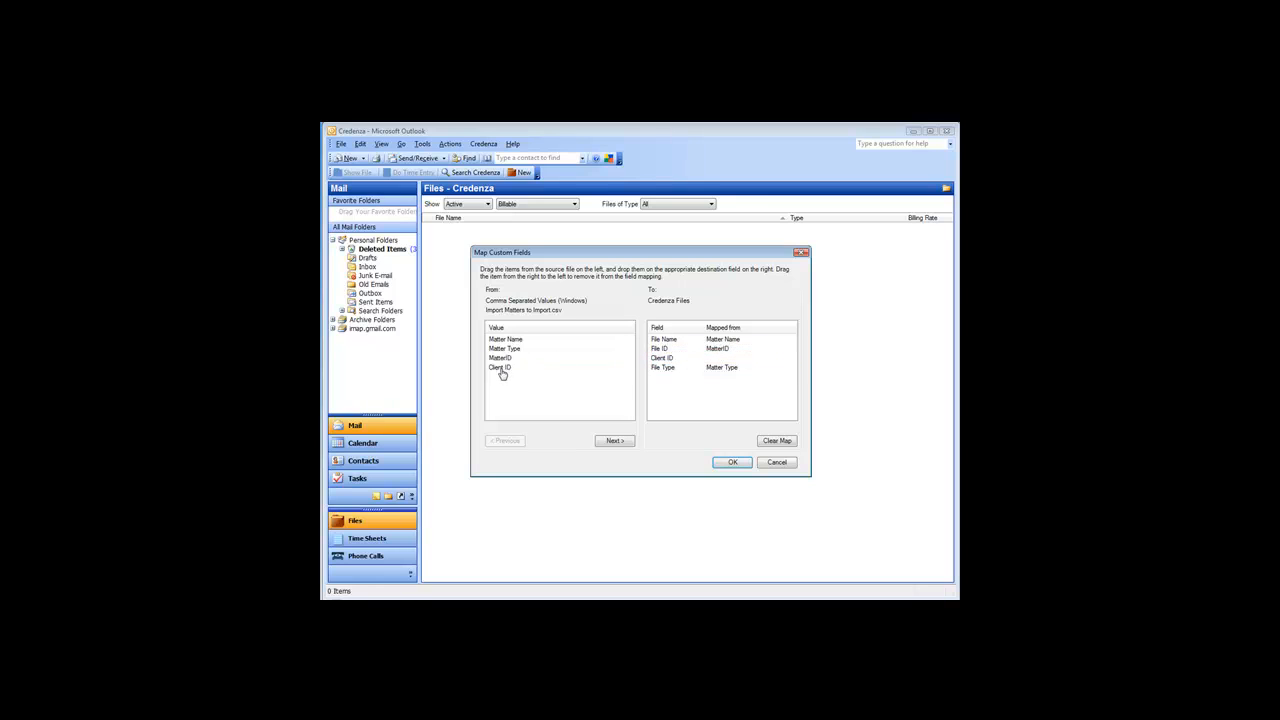
{"action": "left_click_drag", "start_coordinate": [500, 367], "coordinate": [662, 358]}
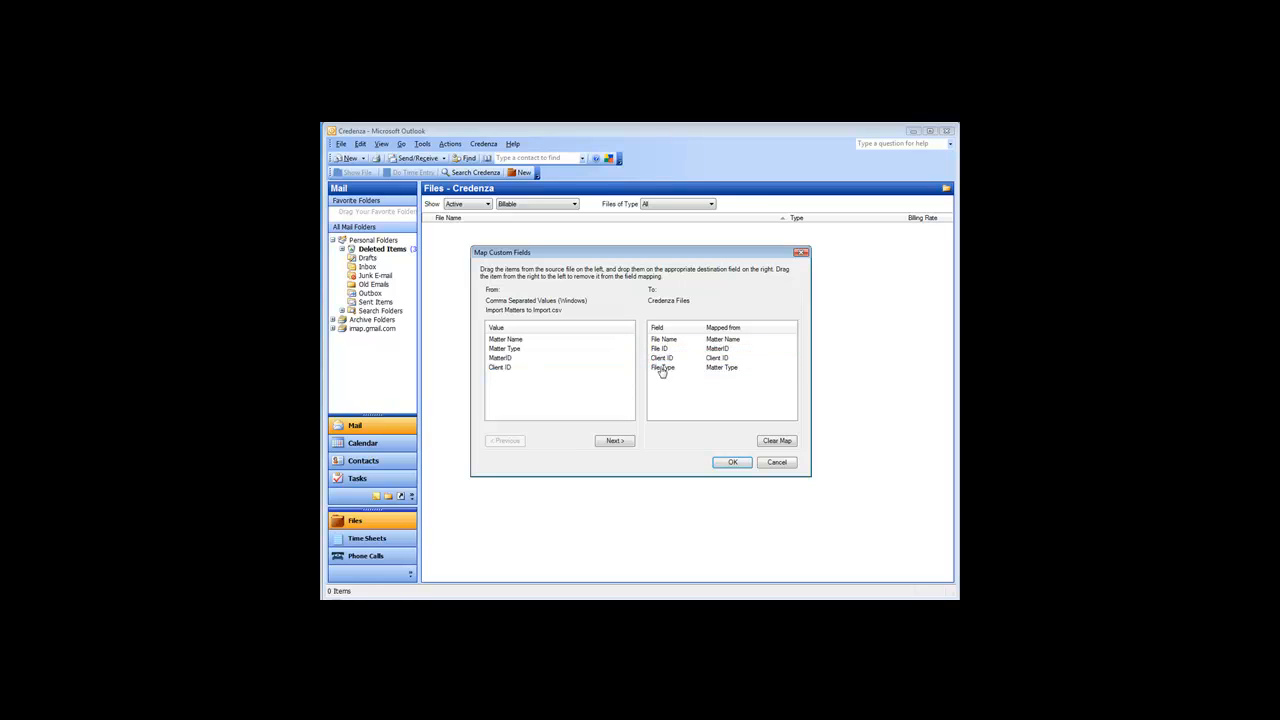
{"action": "left_click", "coordinate": [732, 461]}
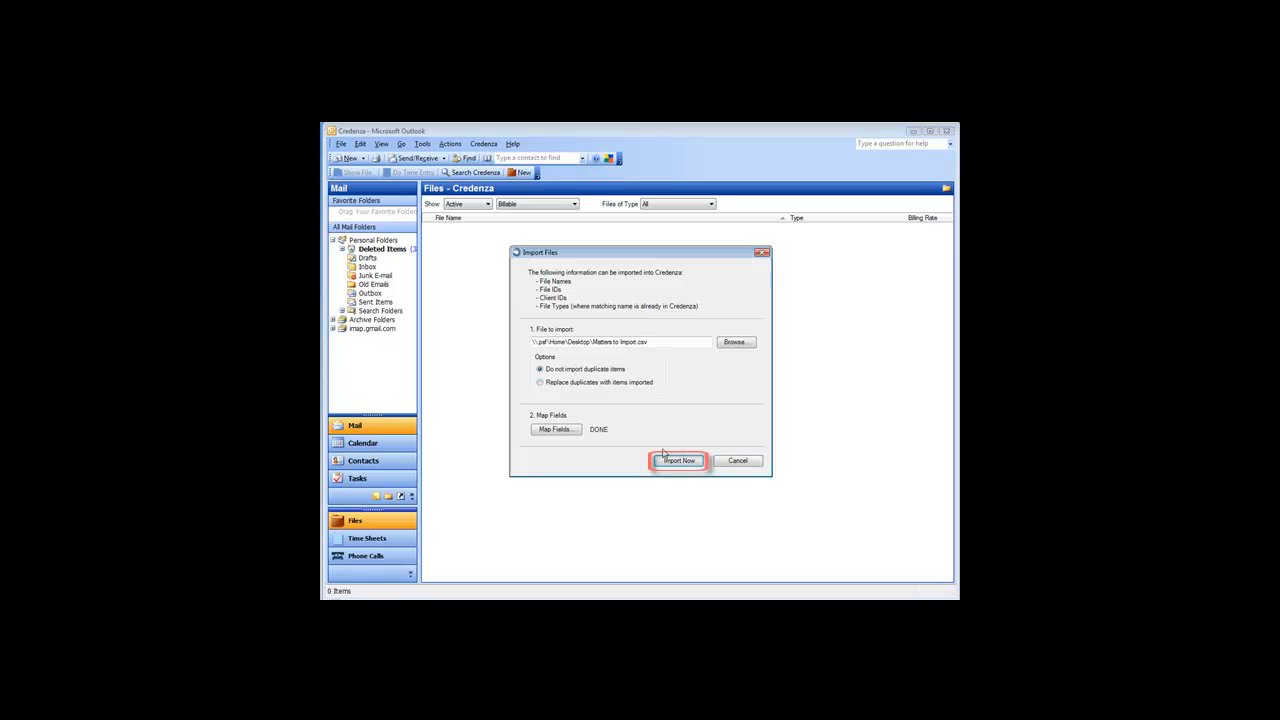
{"action": "left_click", "coordinate": [678, 460]}
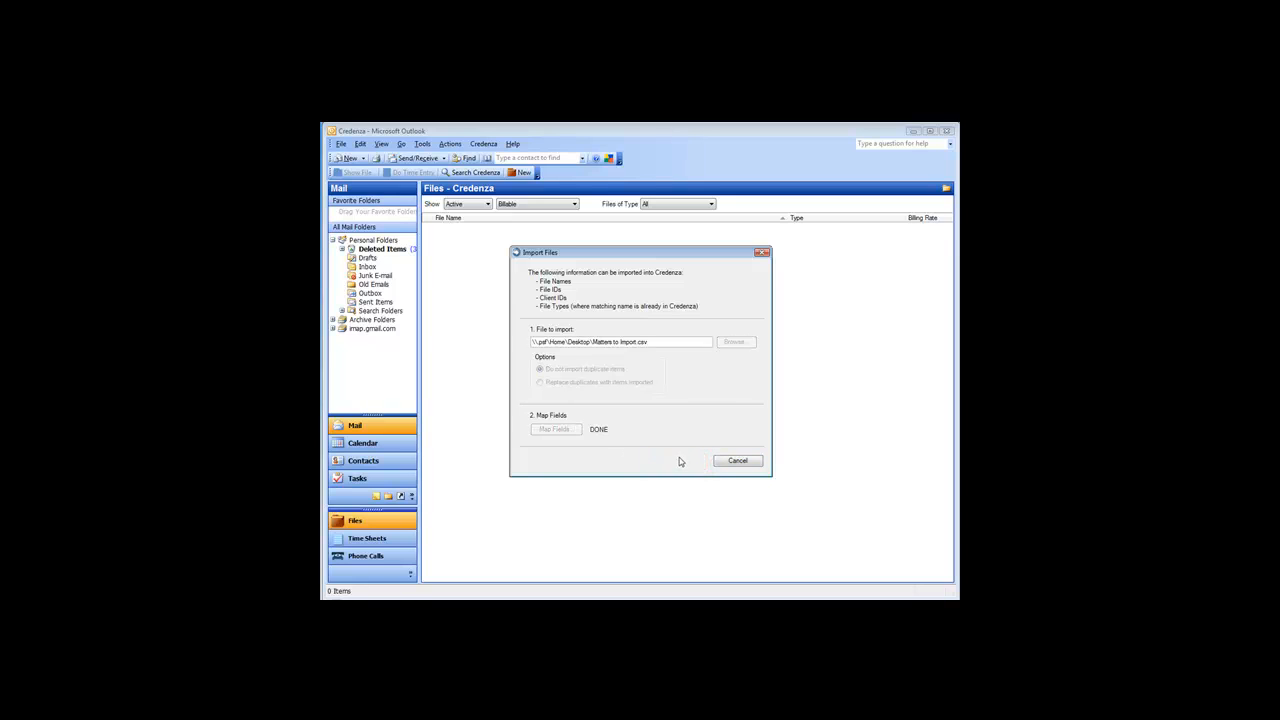